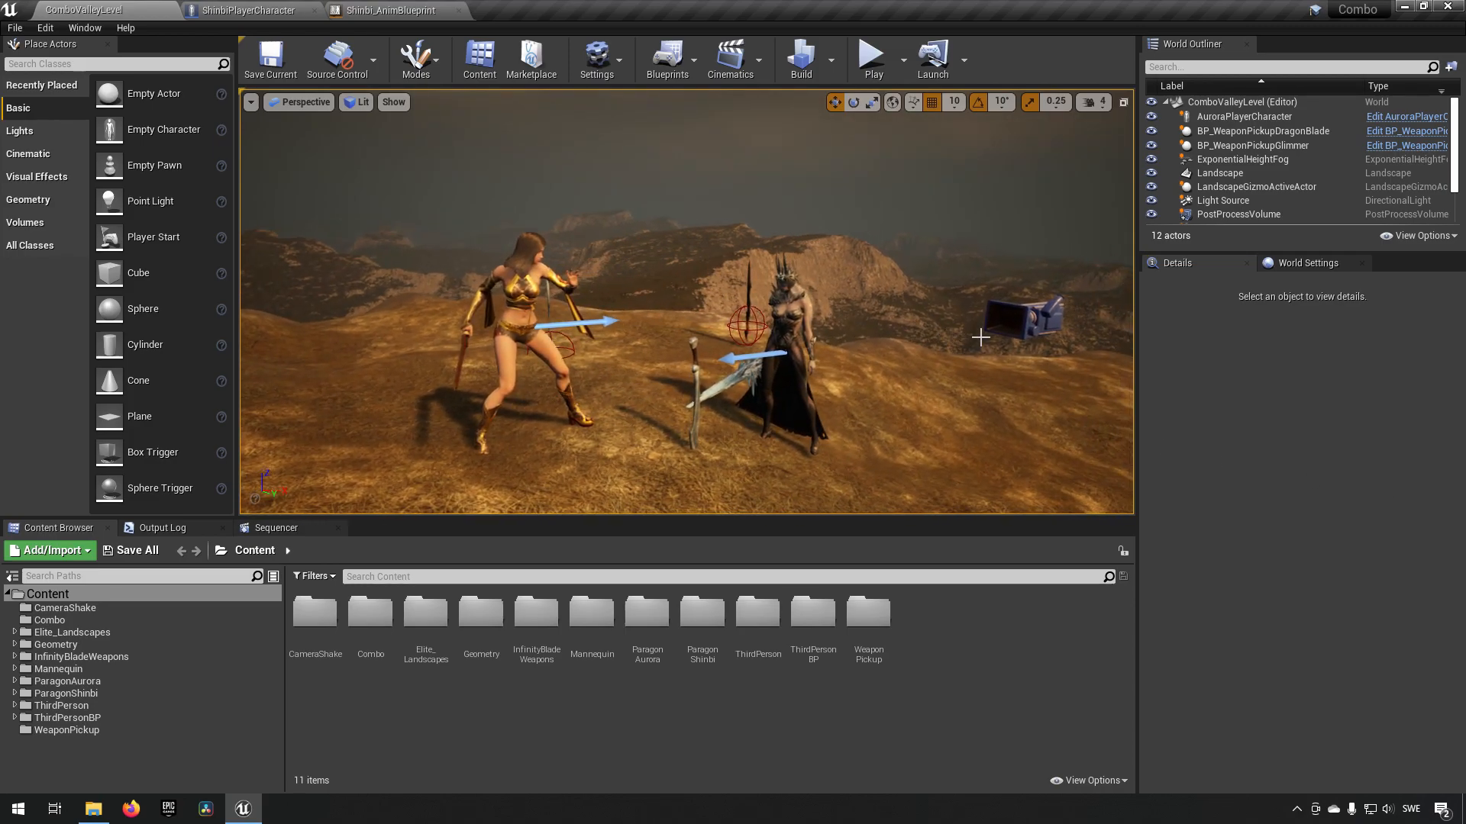
{"action": "mouse_move", "coordinate": [1438, 482]}
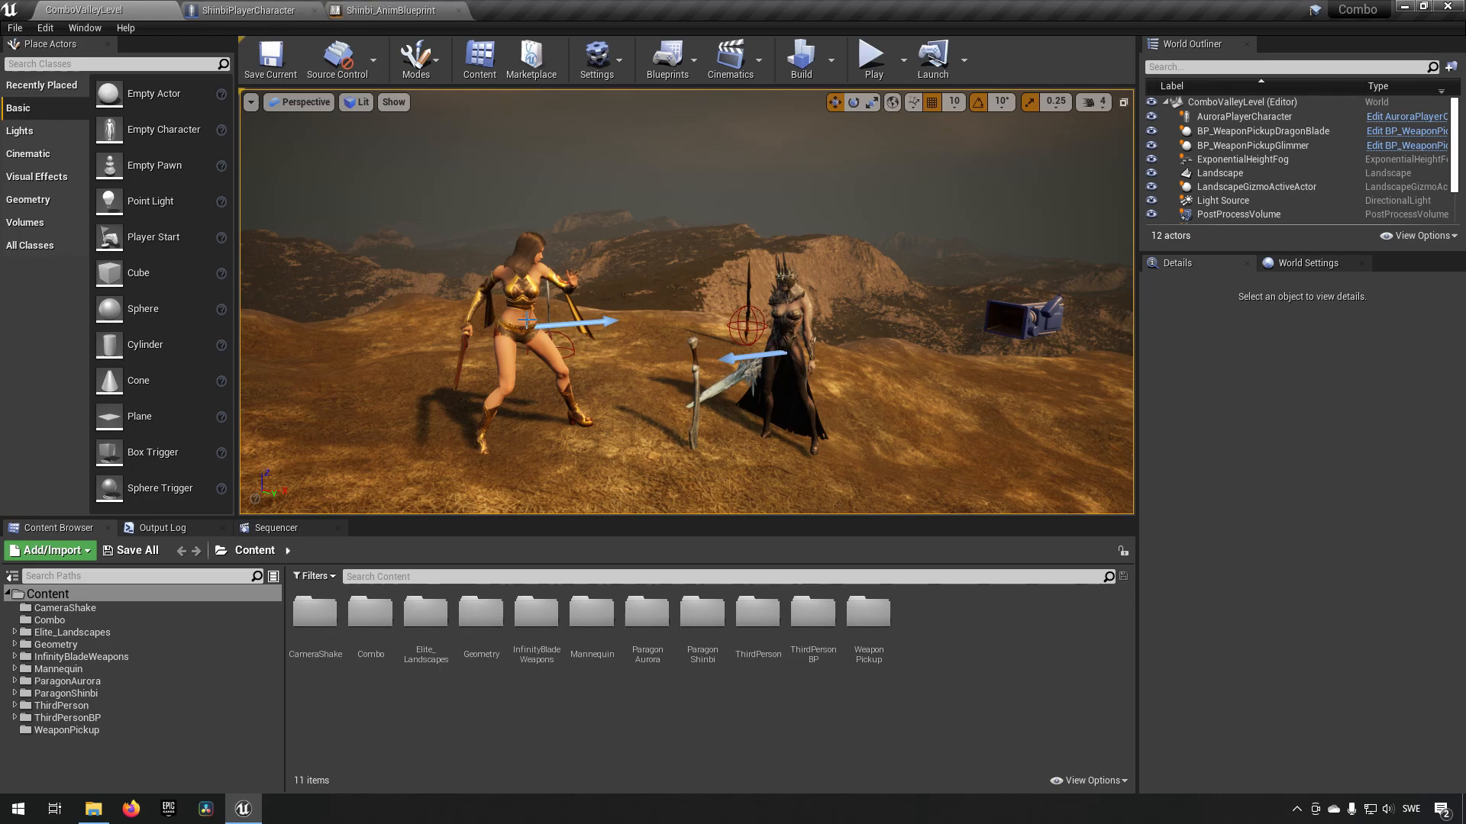
Step: Switch from the level view to the ShinbiPlayerCharacter blueprint's Event Graph
{"action": "left_click", "coordinate": [523, 308]}
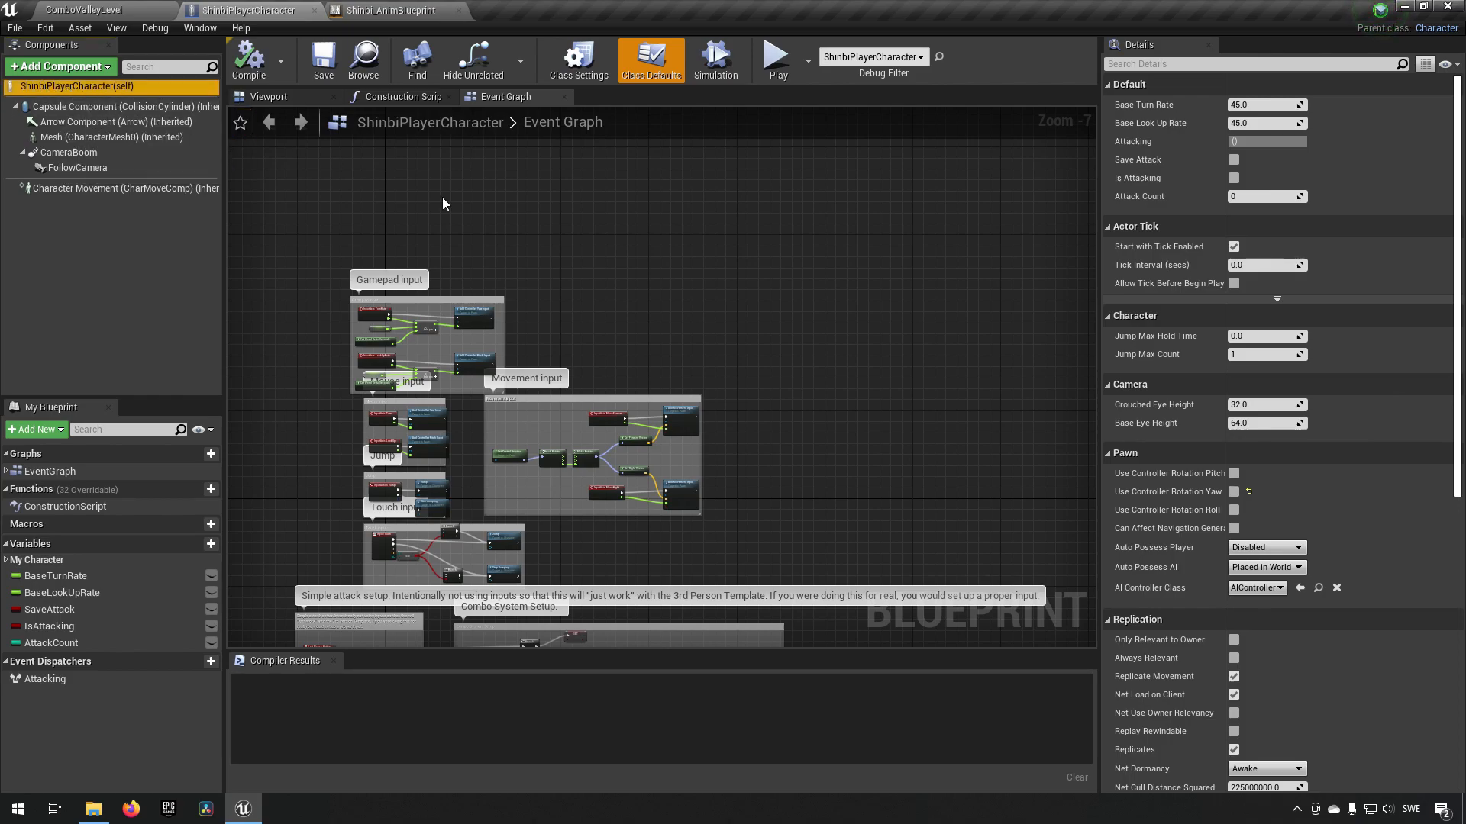
Step: Filter the class defaults by 'jump' and set Jump Max Count to 2
{"action": "left_click", "coordinate": [1252, 64]}
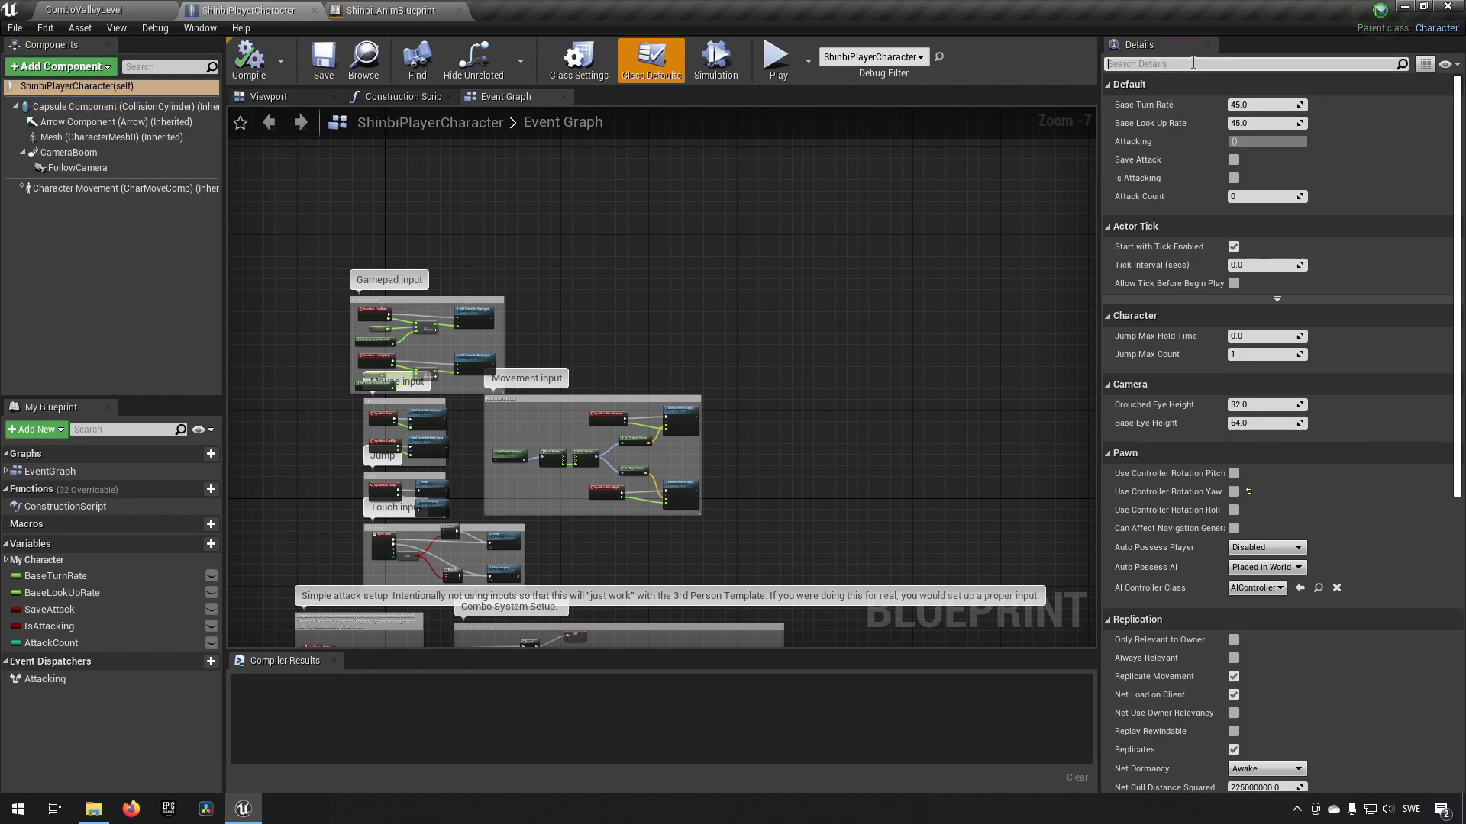
{"action": "type", "text": "jump"}
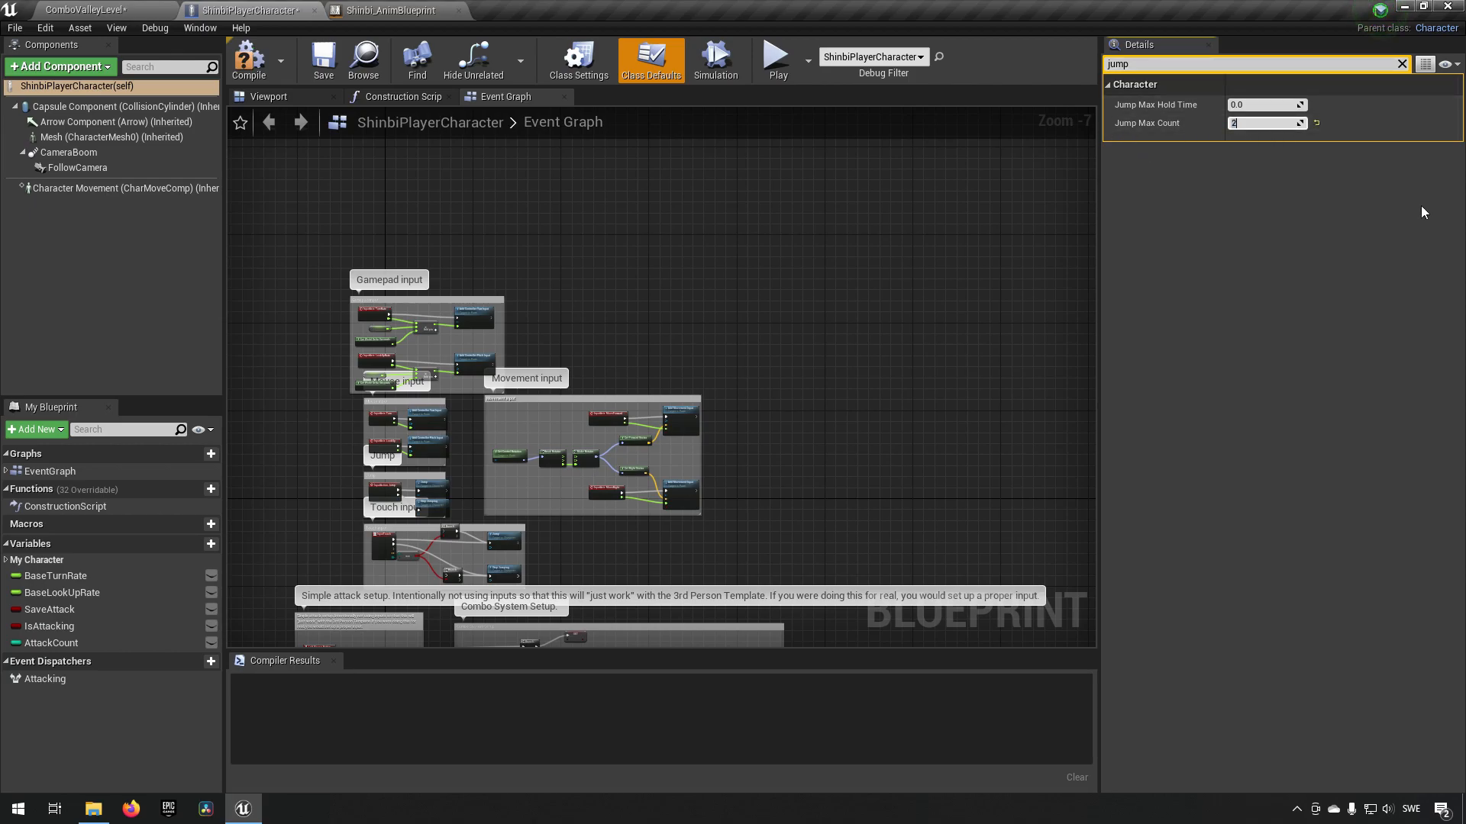
{"action": "left_click", "coordinate": [322, 58]}
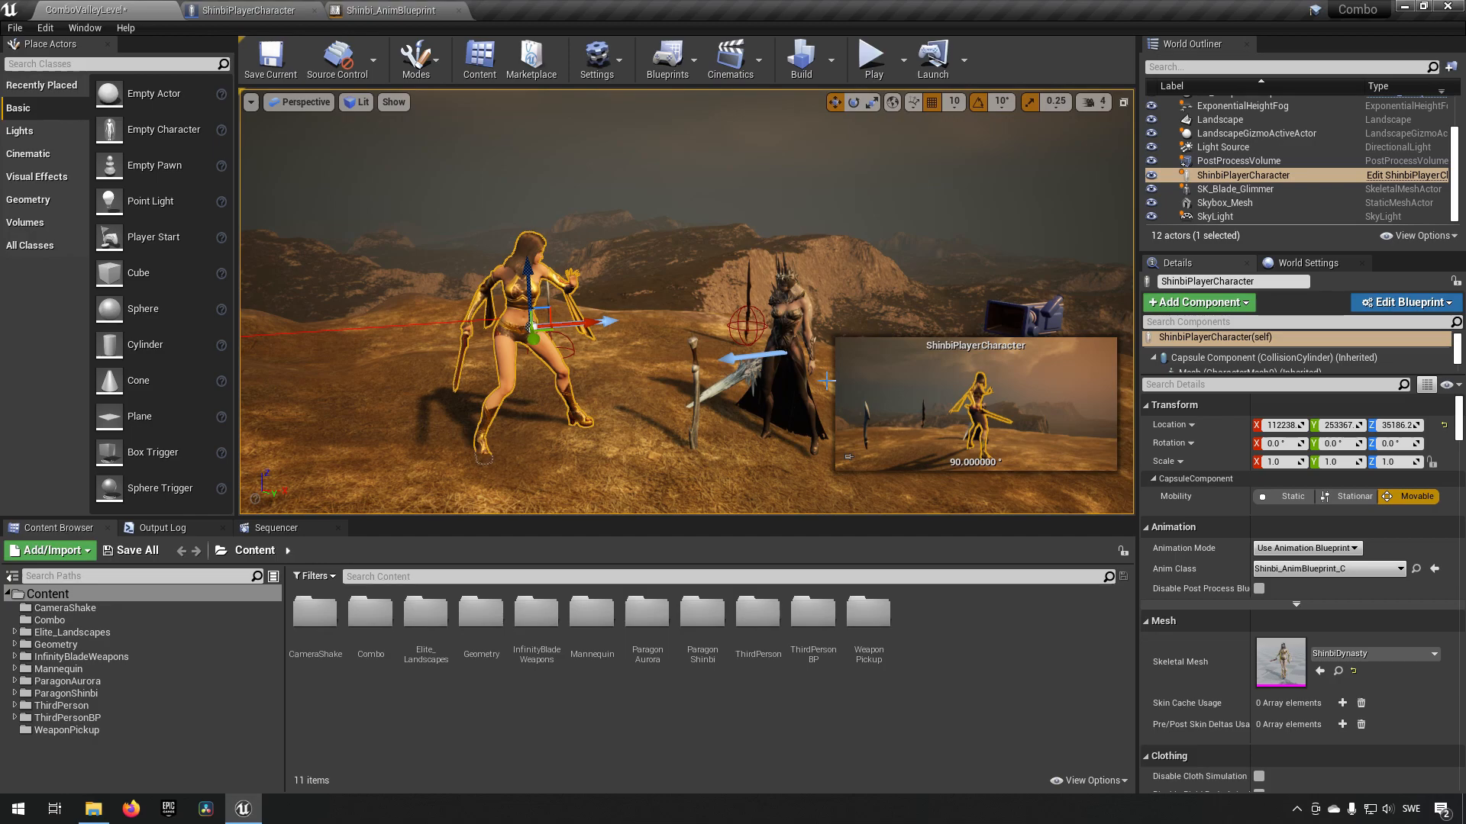
{"action": "mouse_move", "coordinate": [872, 55]}
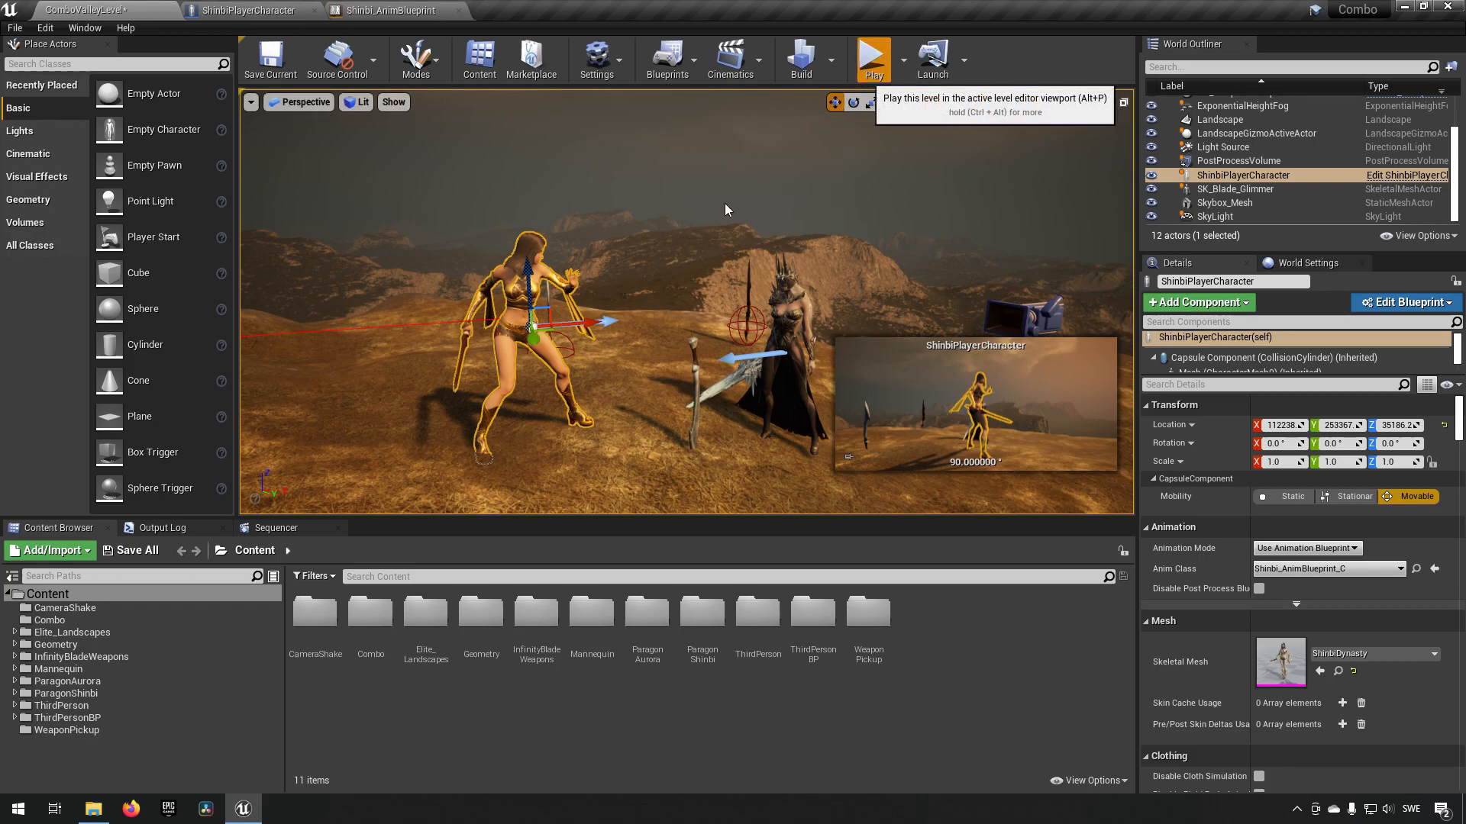
{"action": "mouse_move", "coordinate": [722, 244]}
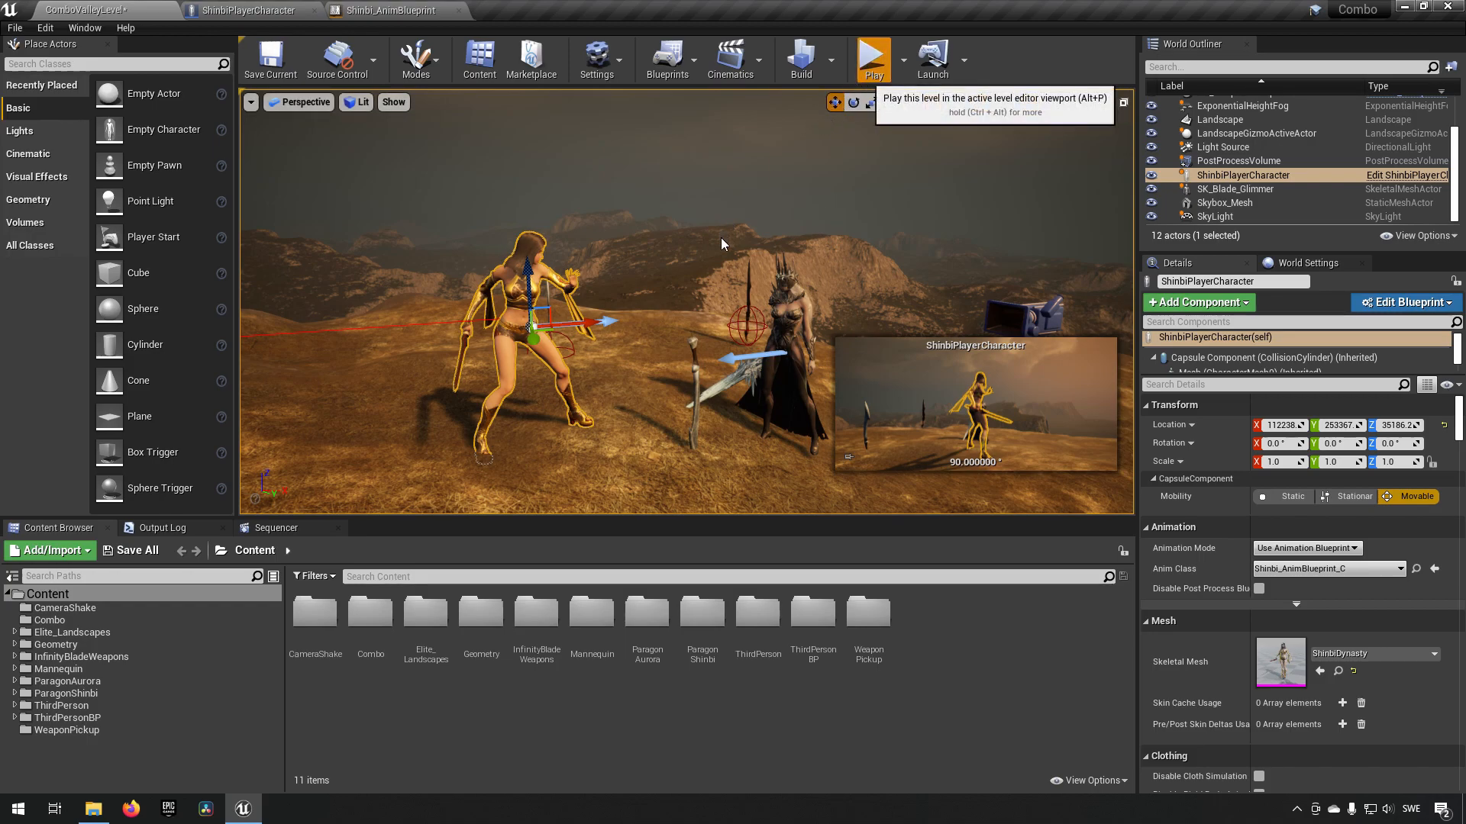
Step: Play the level and take control of the character to test the double jump
{"action": "left_click", "coordinate": [871, 57]}
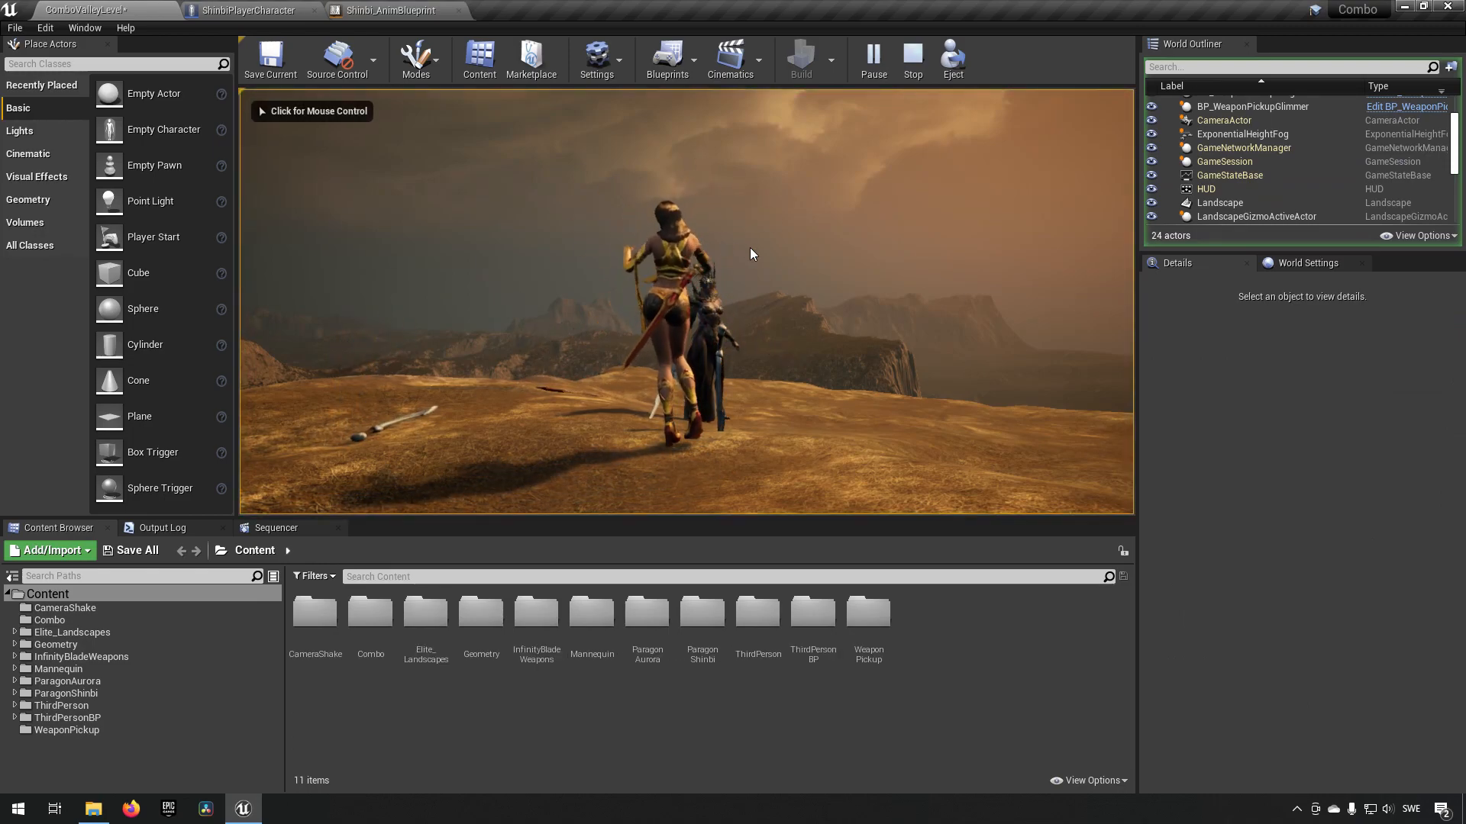
{"action": "left_click", "coordinate": [751, 253]}
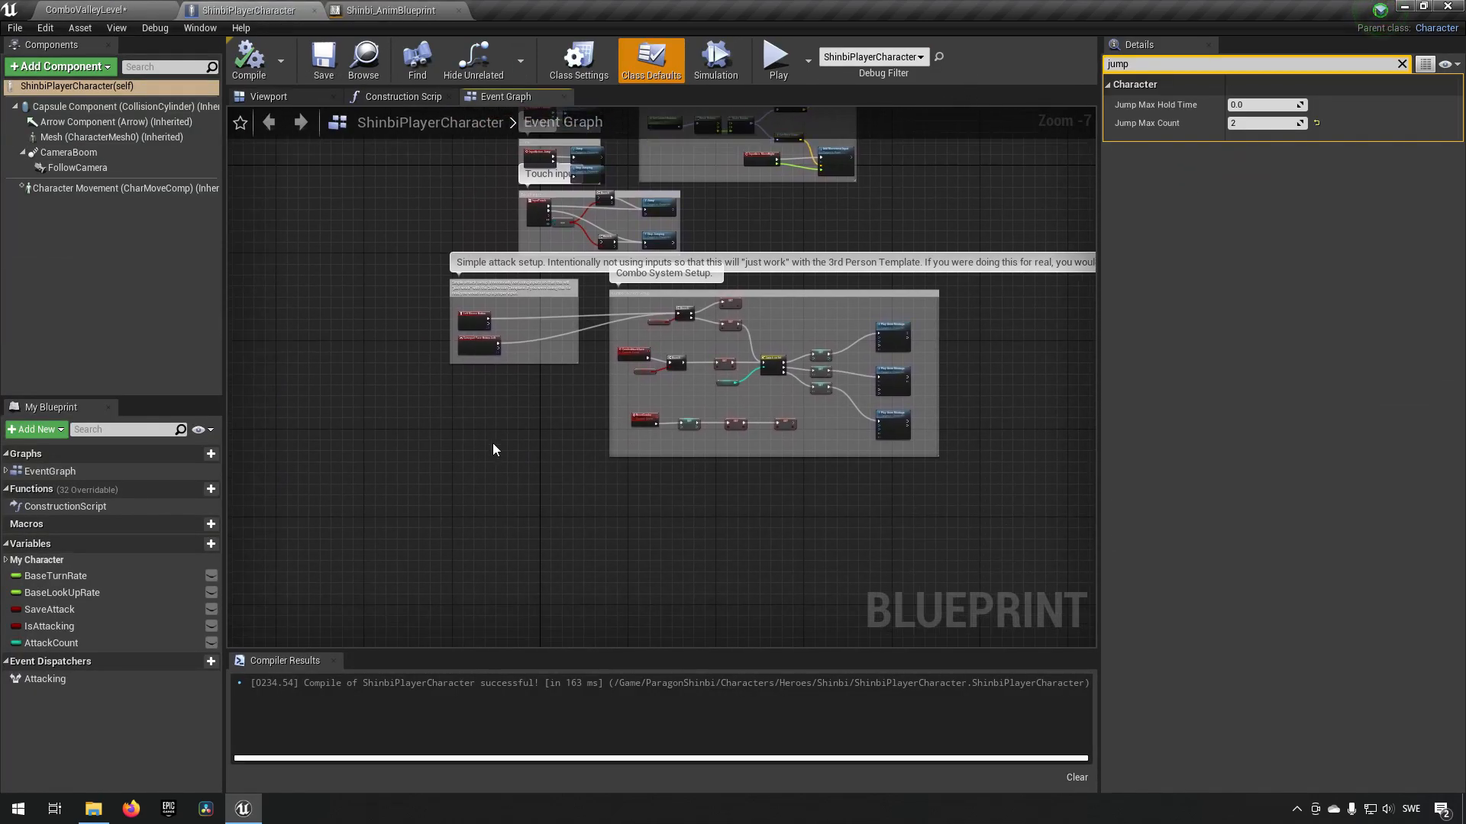
Step: Add an OnJump event dispatcher and wire a call to it between InputAction Jump and Jump
{"action": "scroll", "scroll_direction": "up", "scroll_amount": 3}
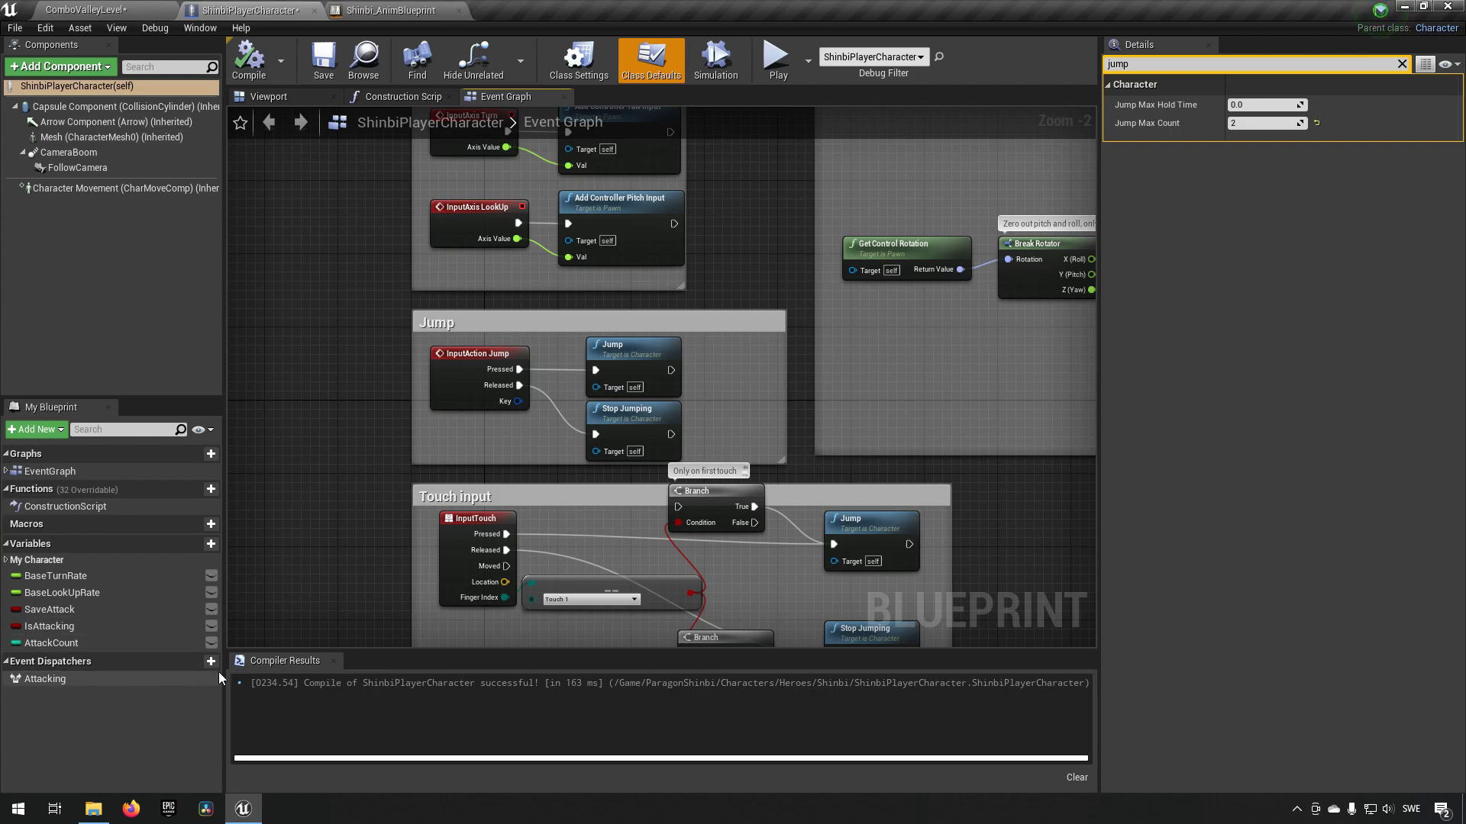
{"action": "left_click", "coordinate": [211, 661]}
{"action": "type", "text": "OnJump"}
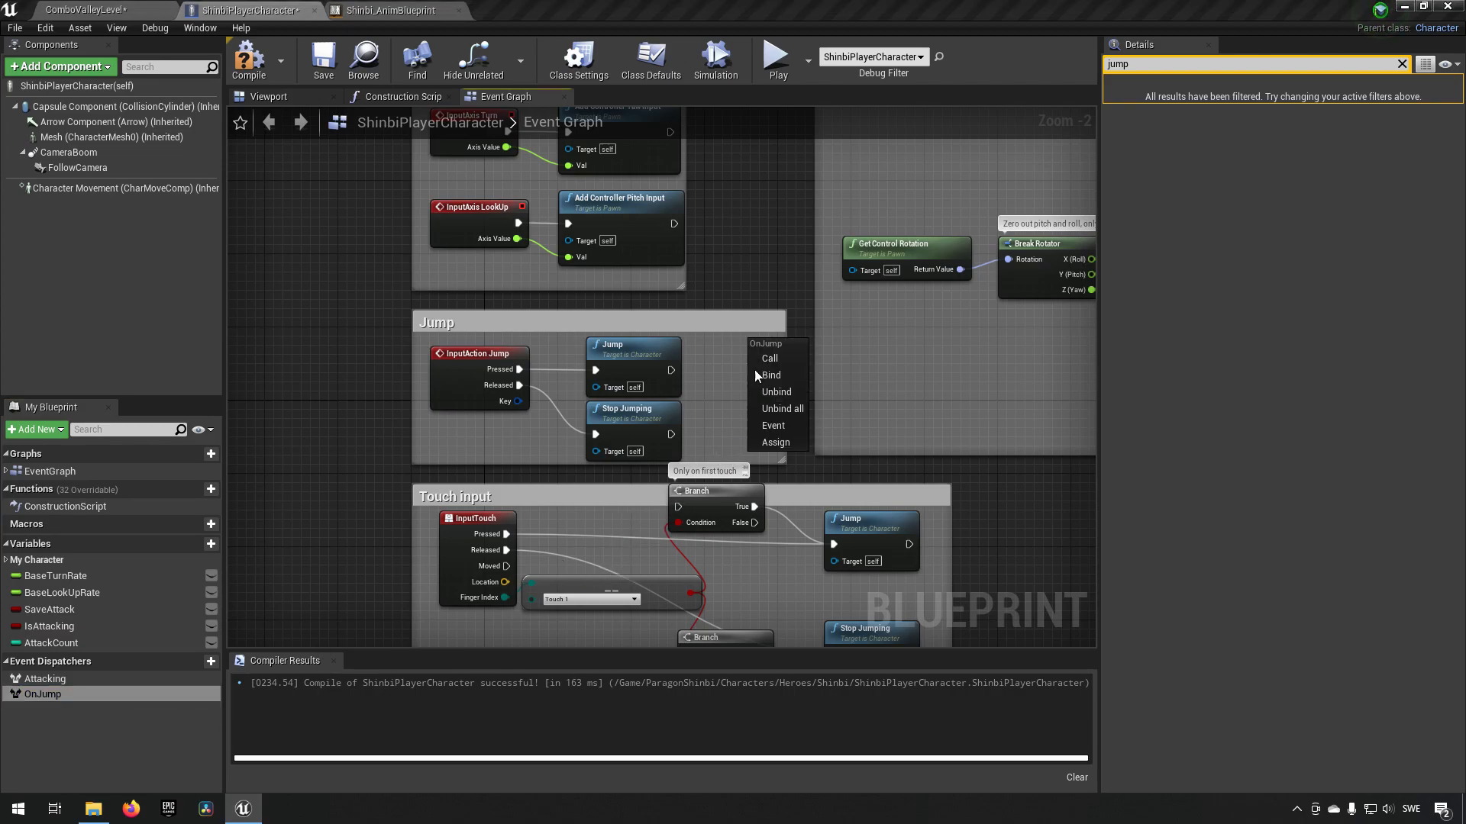
{"action": "left_click", "coordinate": [768, 357]}
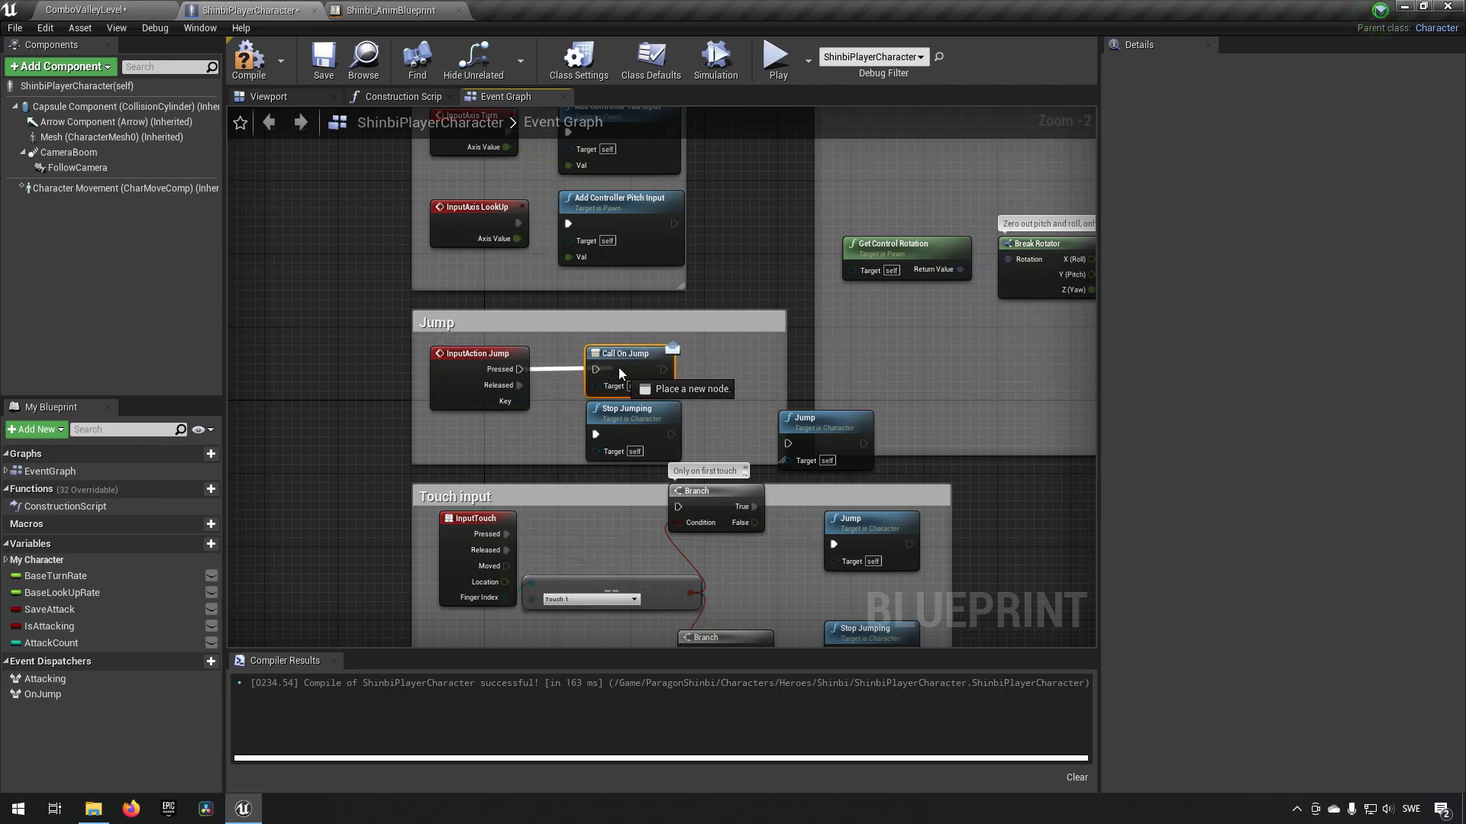
{"action": "mouse_move", "coordinate": [735, 356]}
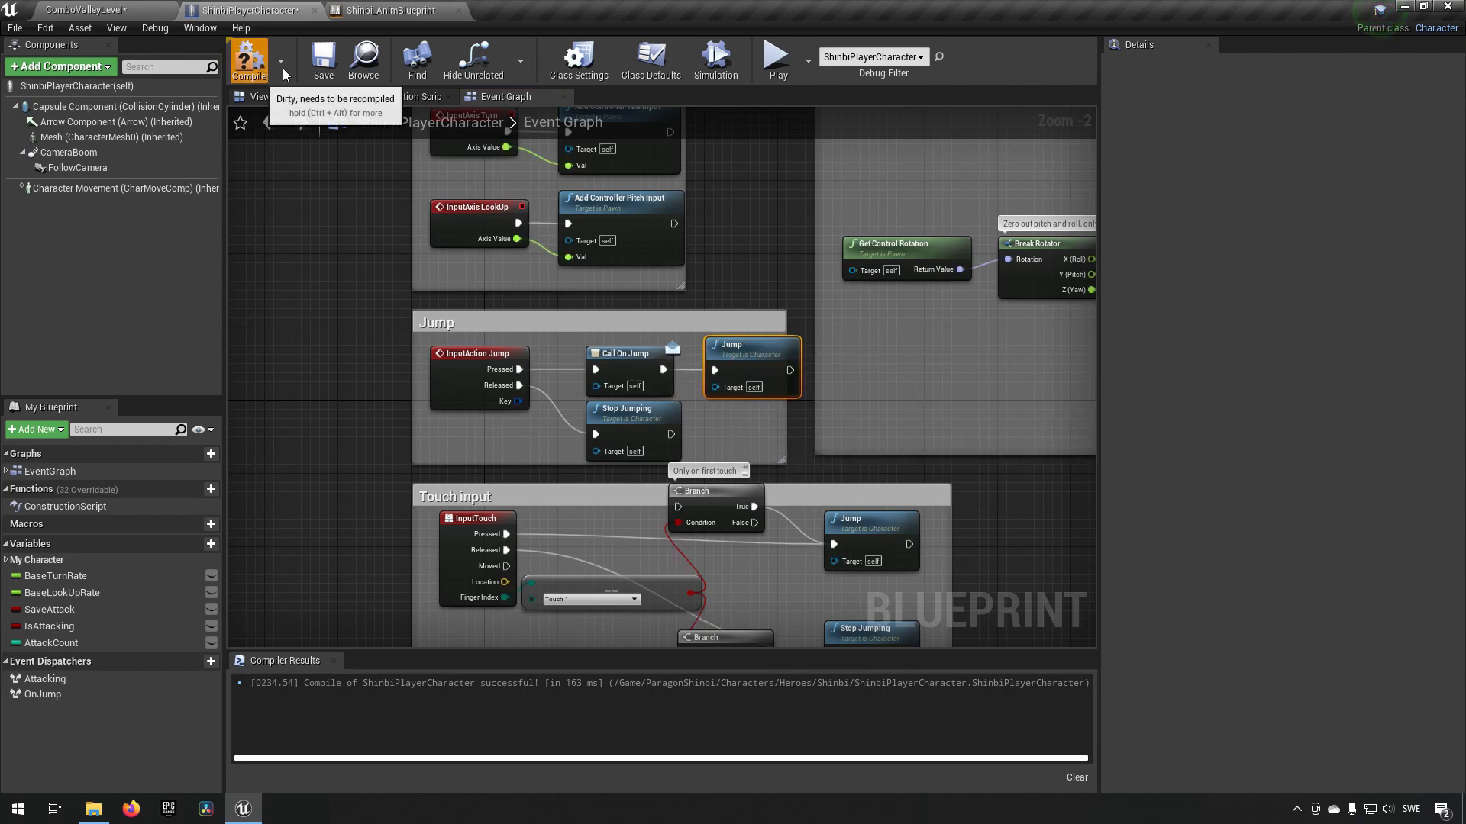
Step: Compile and save the character blueprint
{"action": "left_click", "coordinate": [249, 60]}
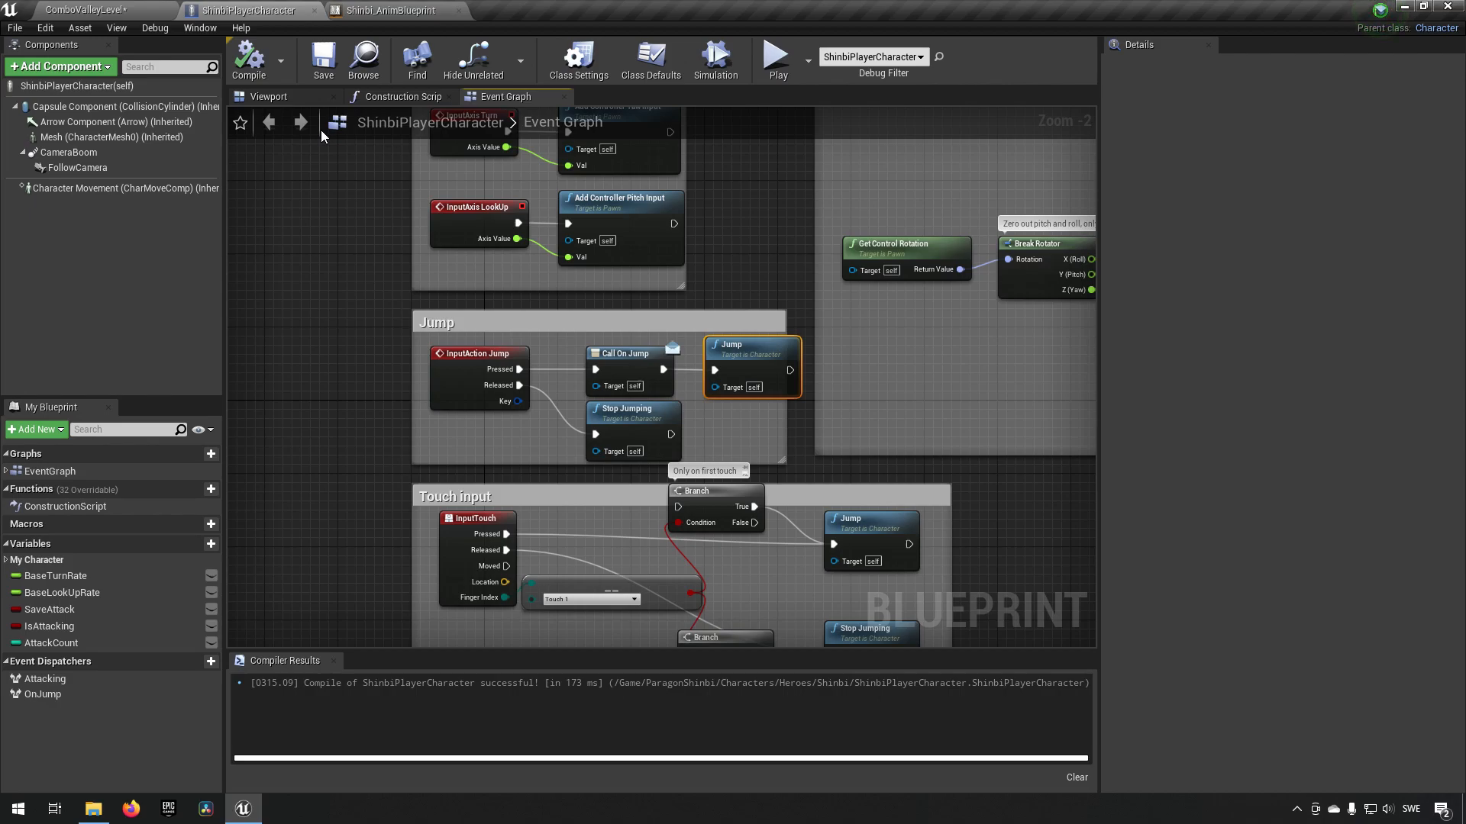
{"action": "mouse_move", "coordinate": [323, 58]}
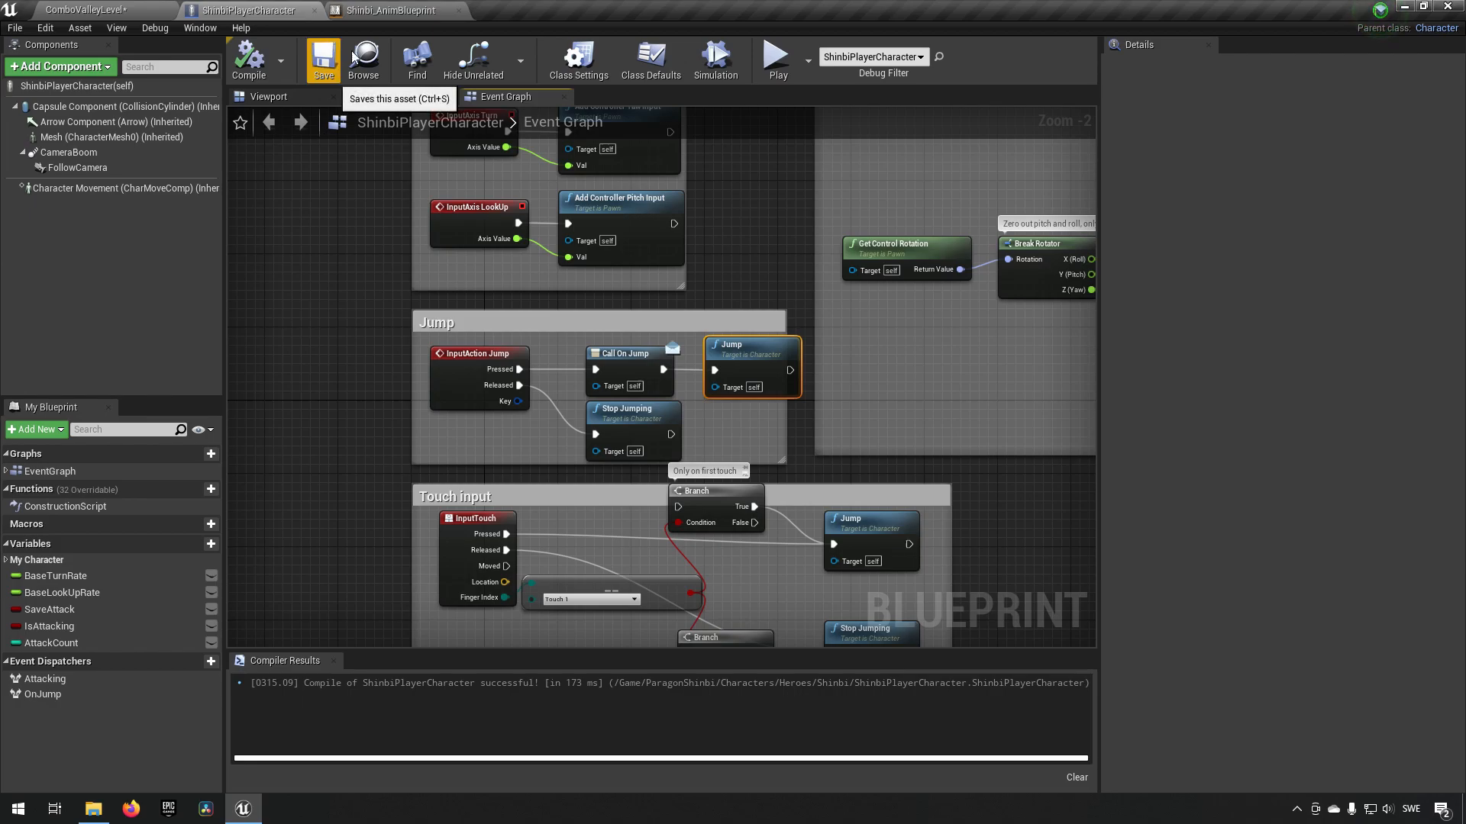
{"action": "left_click", "coordinate": [385, 11]}
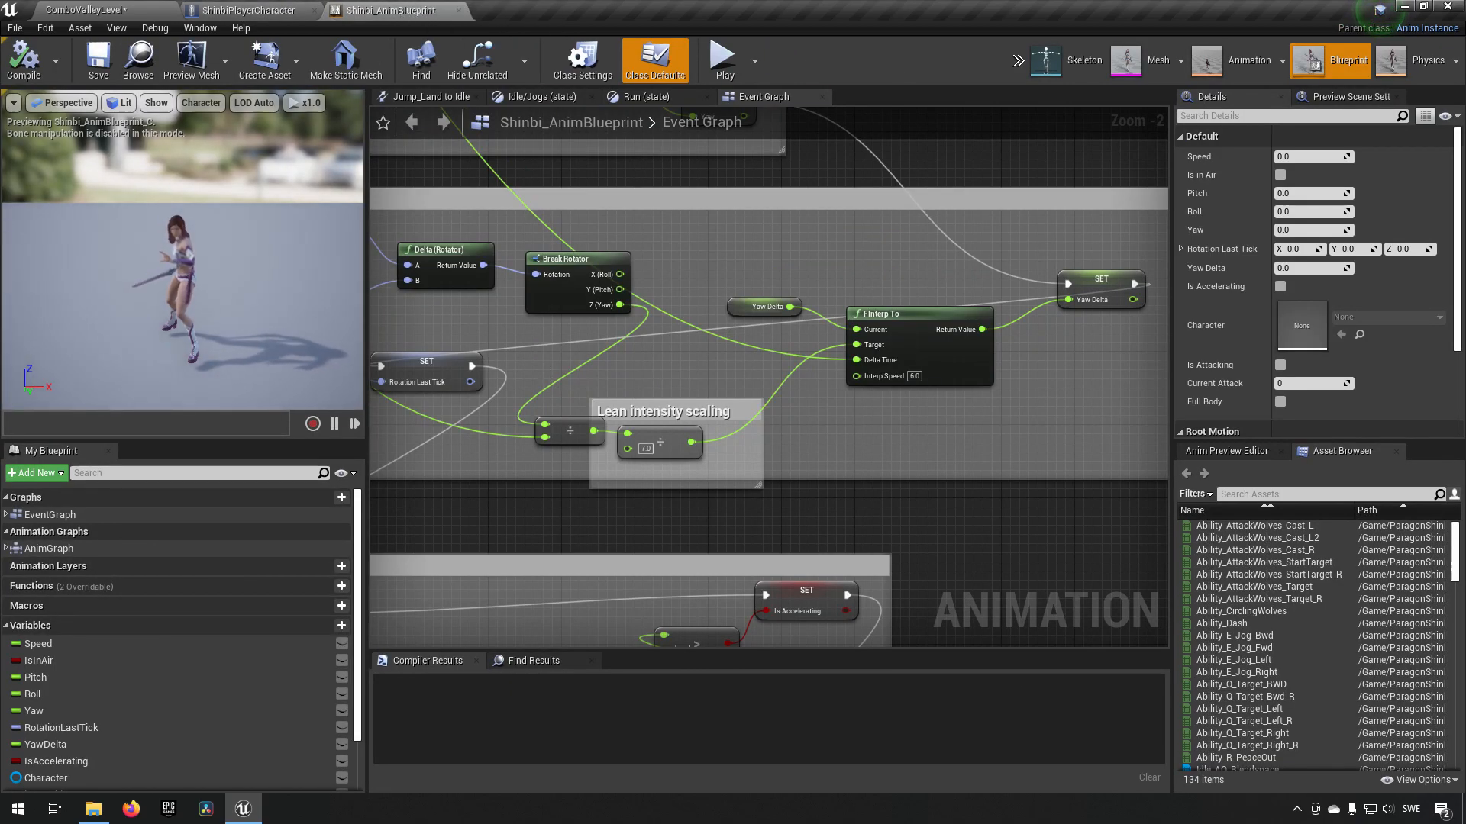
Step: Add Try Get Pawn Owner feeding a Cast To ShinbiPlayerCharacter node in the anim Event Graph
{"action": "scroll", "scroll_direction": "down", "scroll_amount": 3}
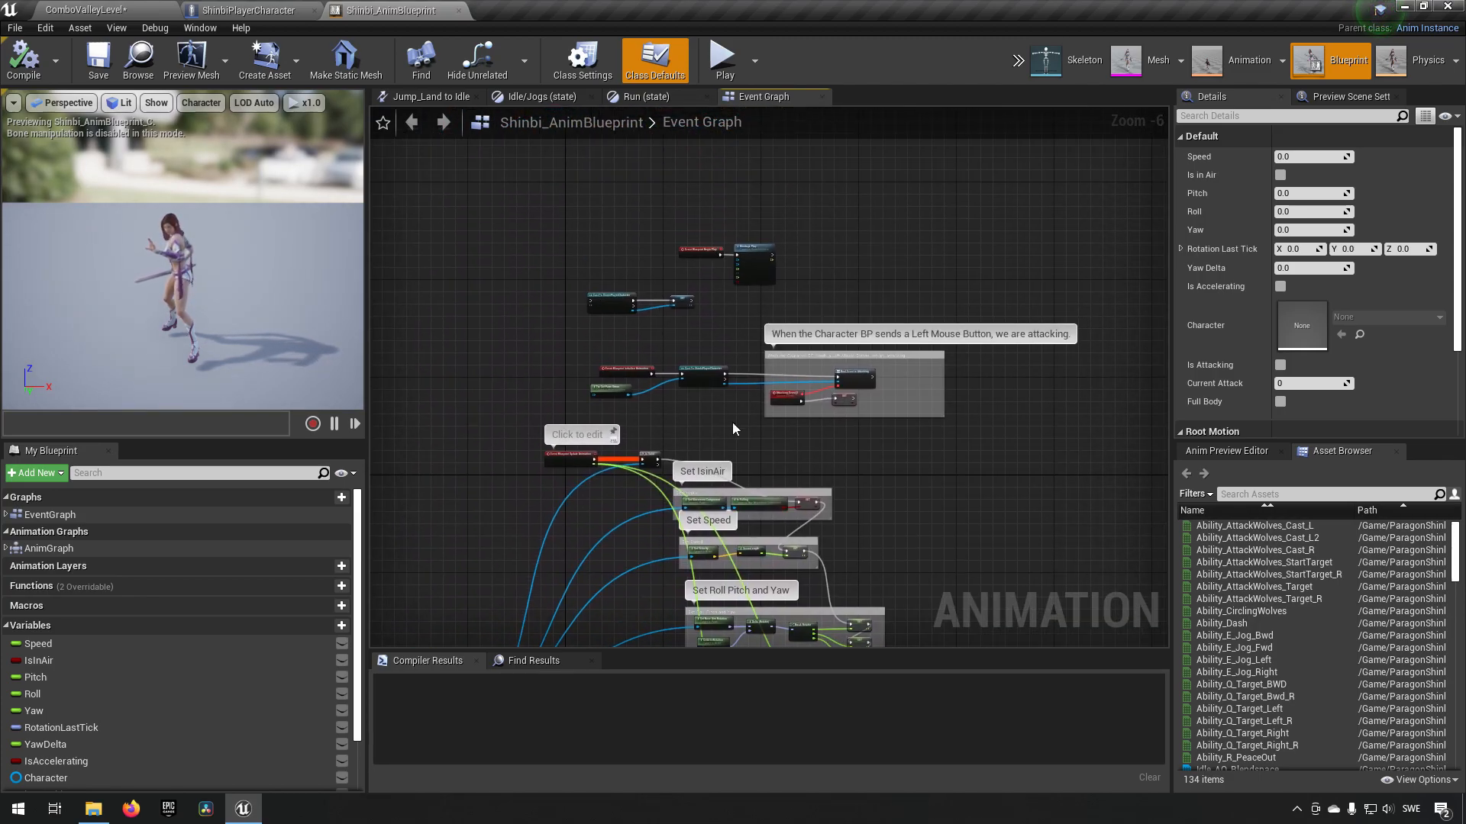
{"action": "scroll", "scroll_direction": "up", "scroll_amount": 3}
{"action": "type", "text": "try"}
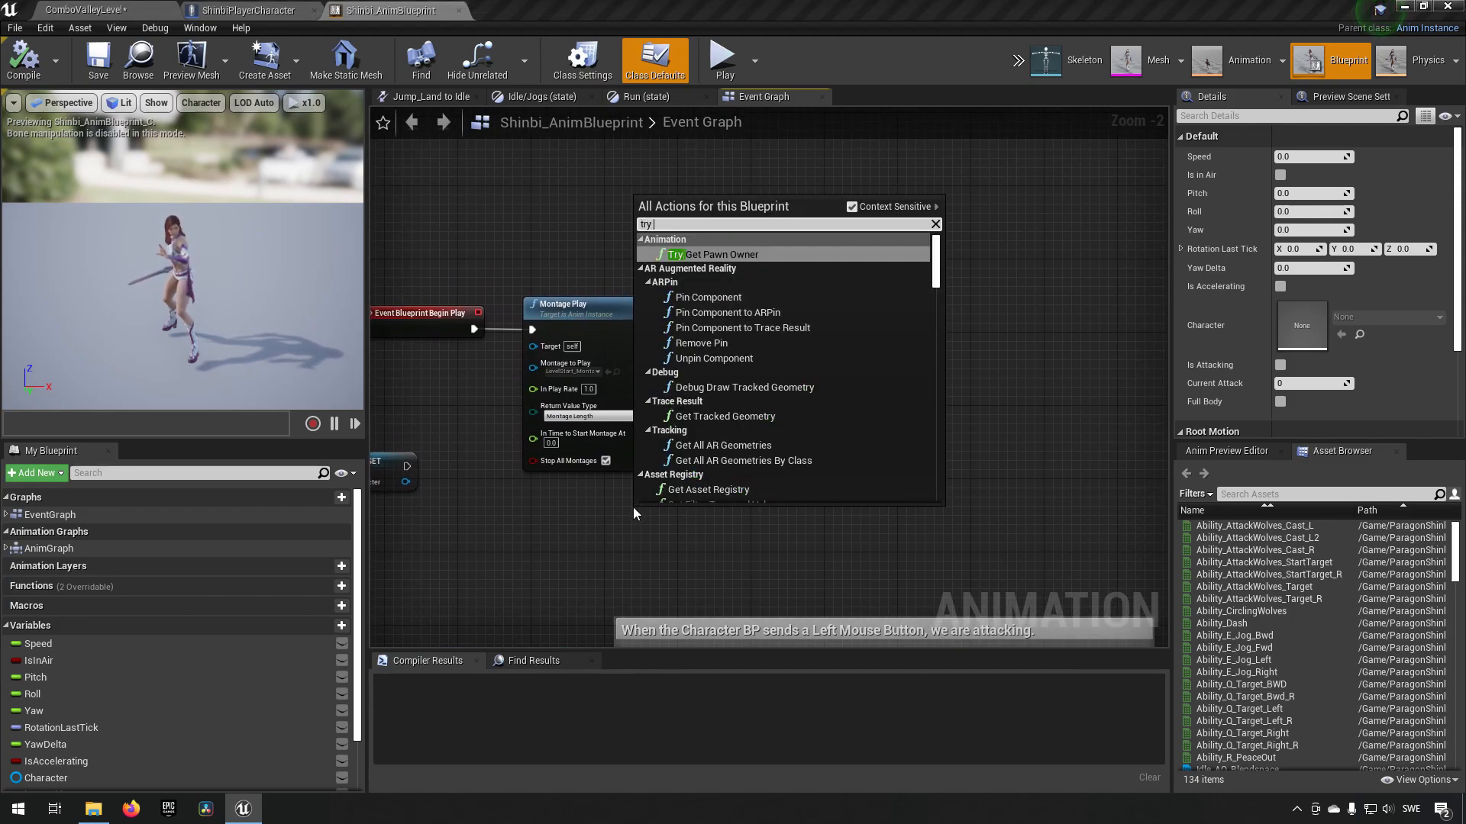
{"action": "left_click", "coordinate": [715, 255]}
{"action": "type", "text": "cast chara"}
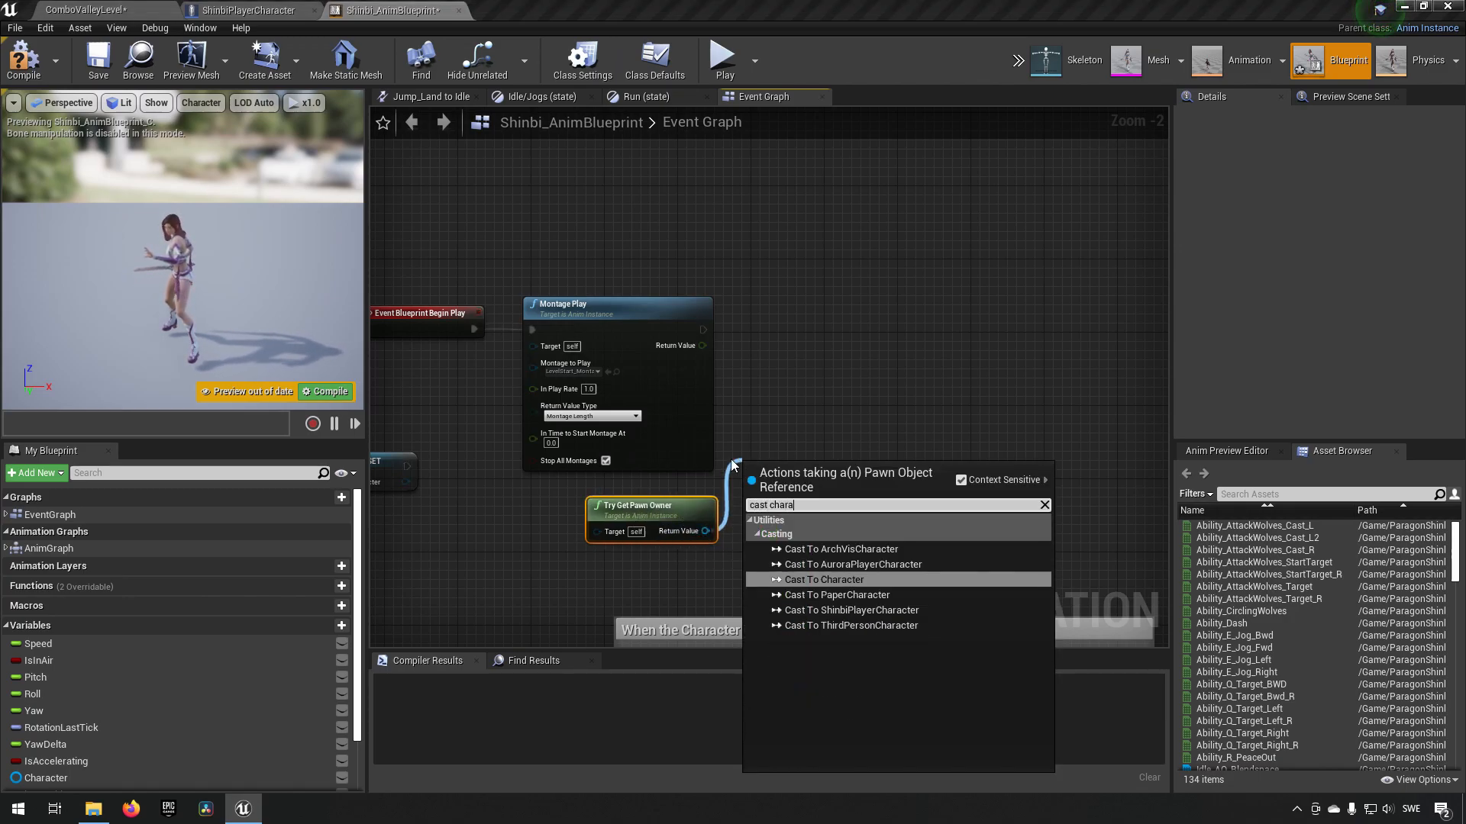
{"action": "left_click", "coordinate": [820, 580]}
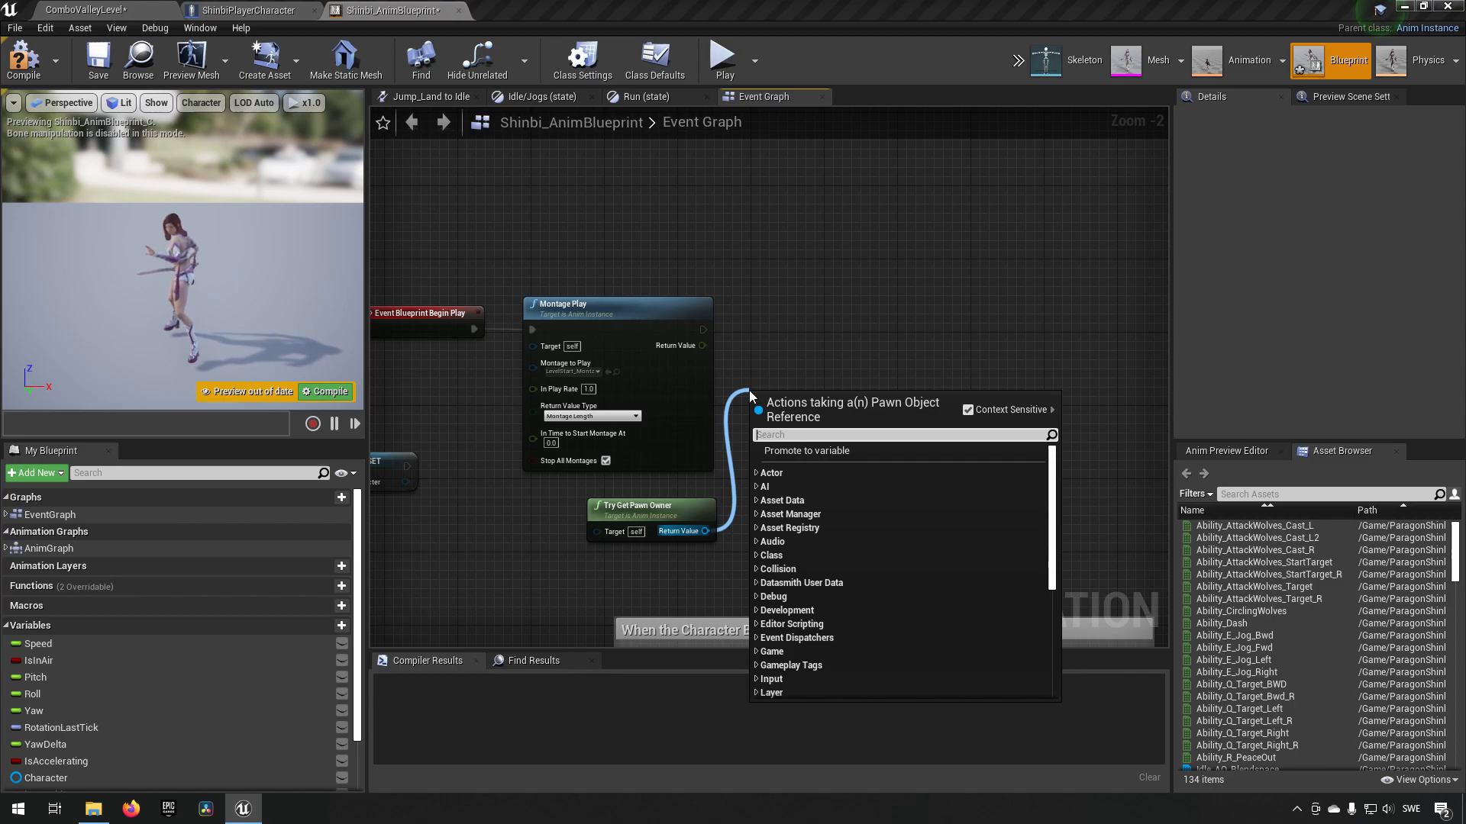
{"action": "mouse_move", "coordinate": [598, 180]}
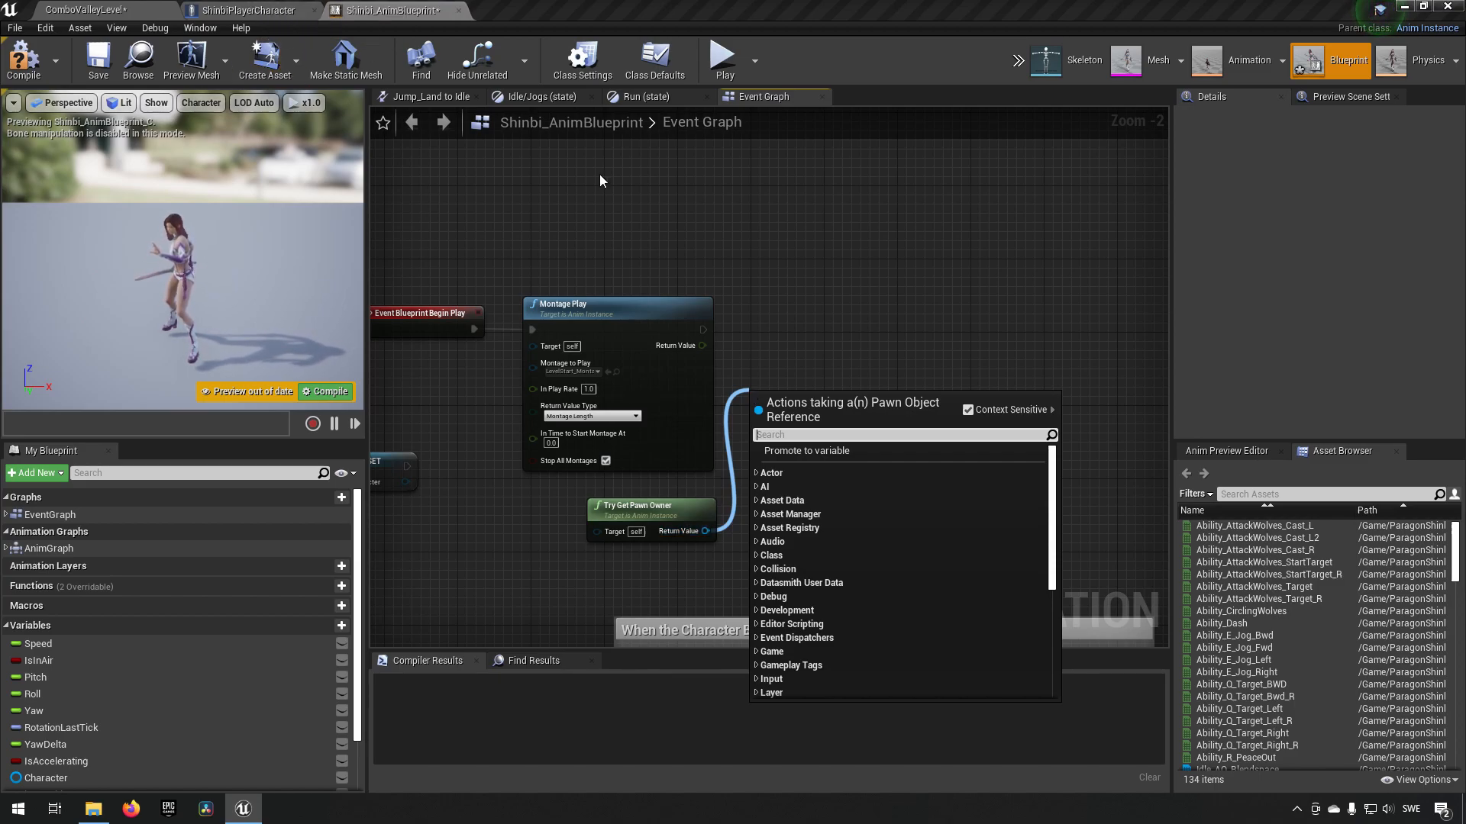
{"action": "type", "text": "shin"}
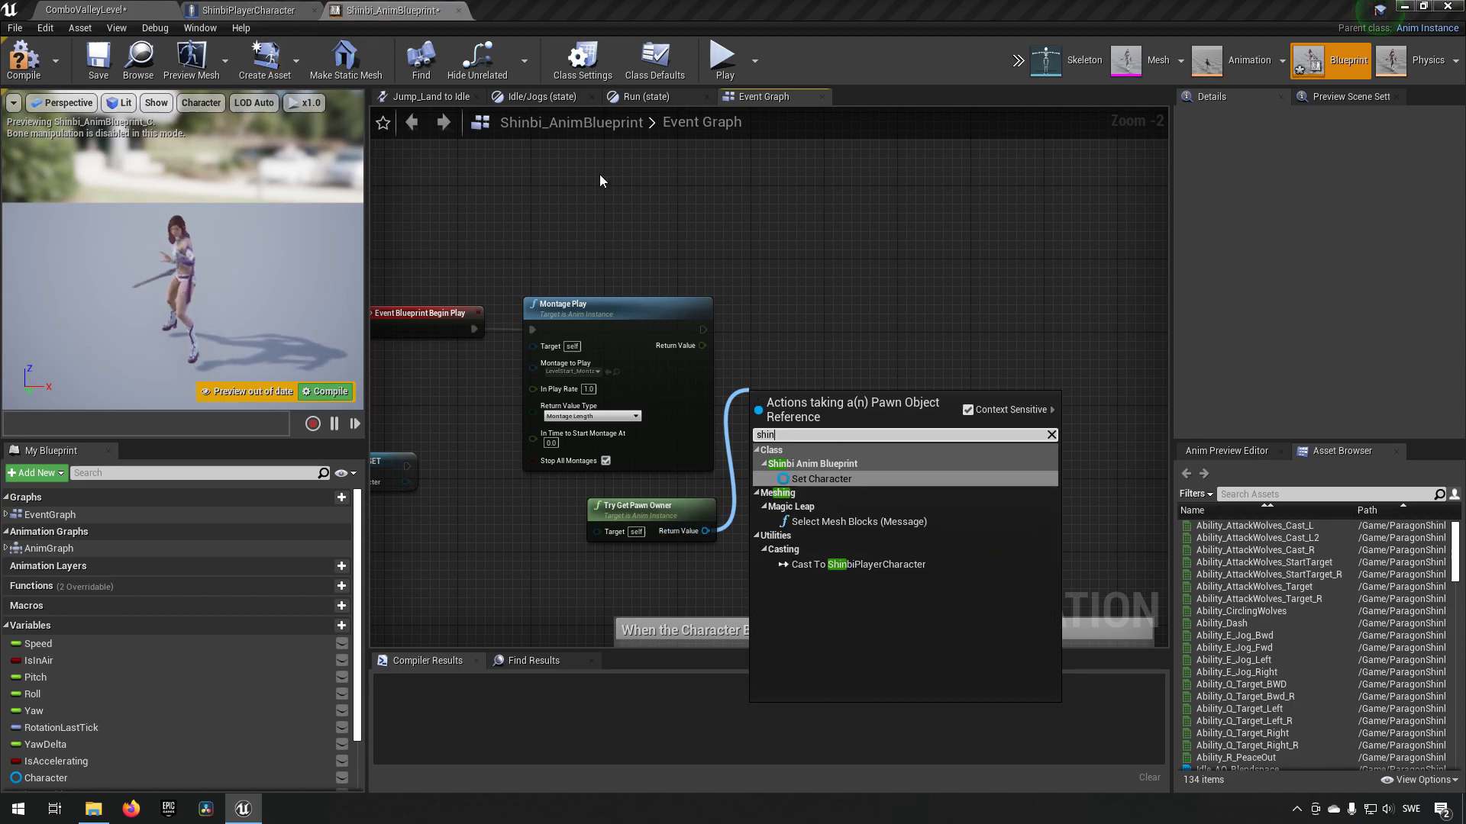
{"action": "mouse_move", "coordinate": [893, 594]}
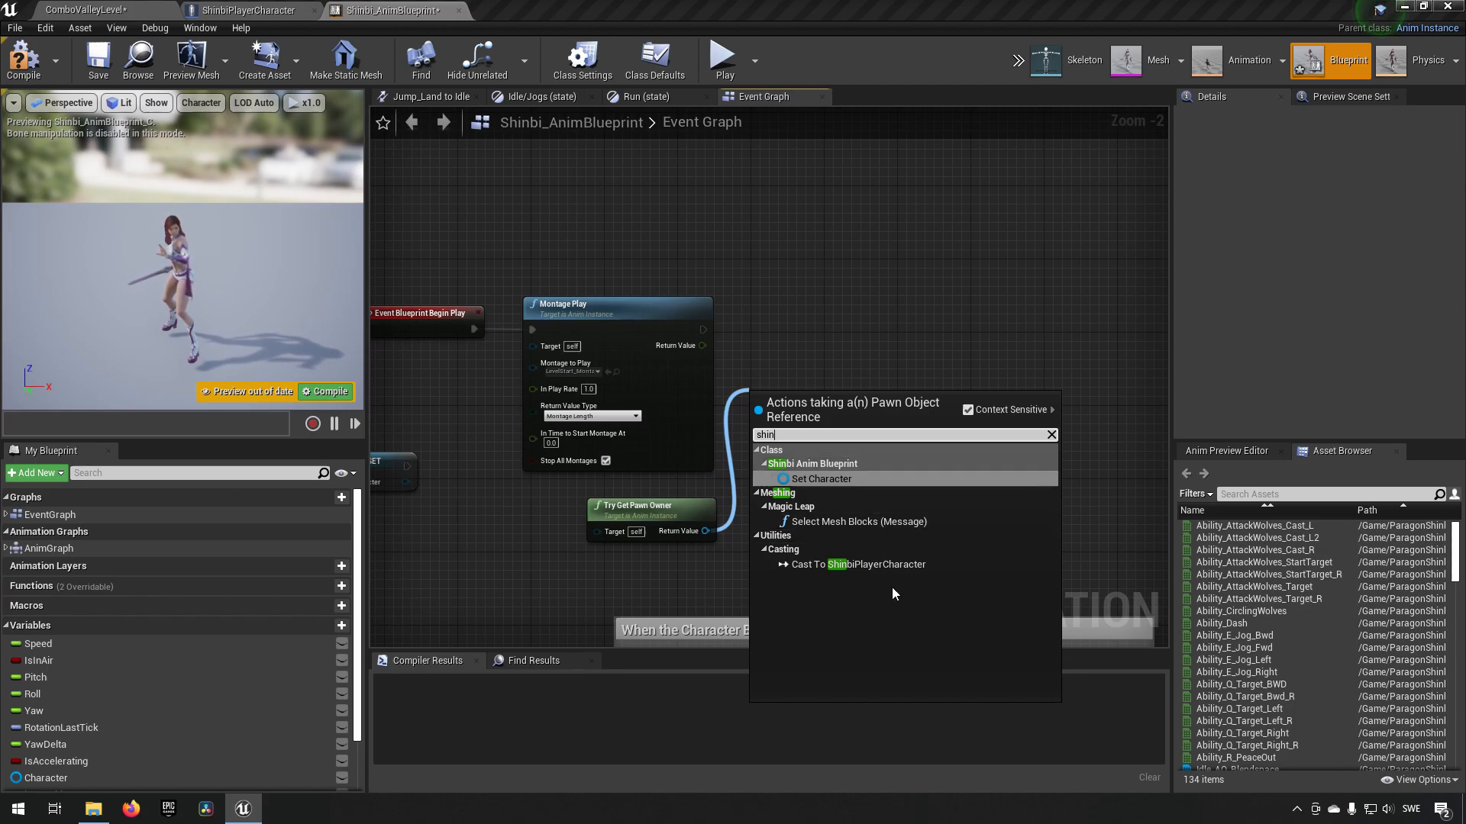
{"action": "left_click", "coordinate": [854, 564]}
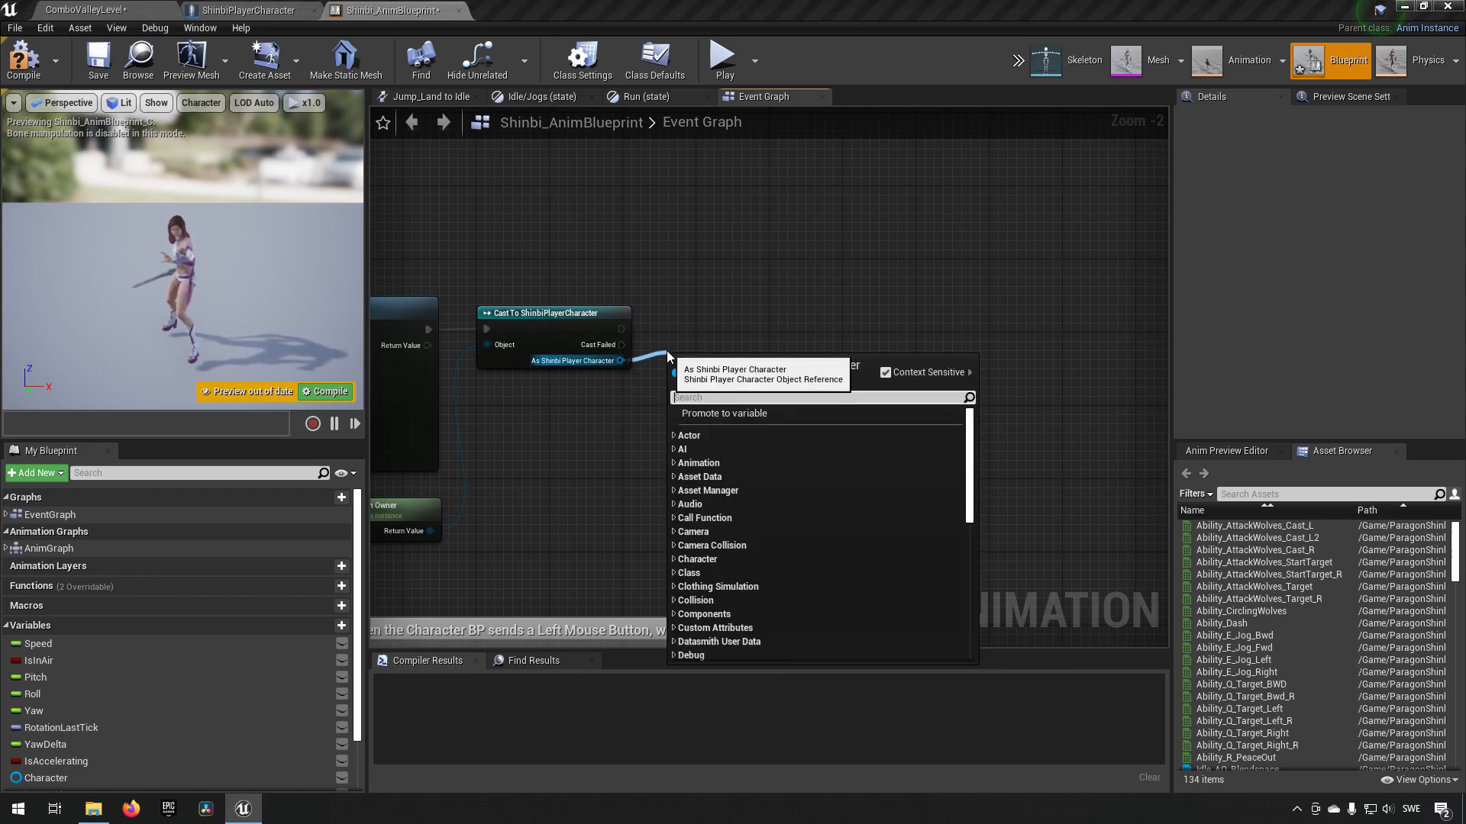
Step: Bind the cast character's On Jump dispatcher to a custom event renamed JumpExecuted
{"action": "type", "text": "onjump"}
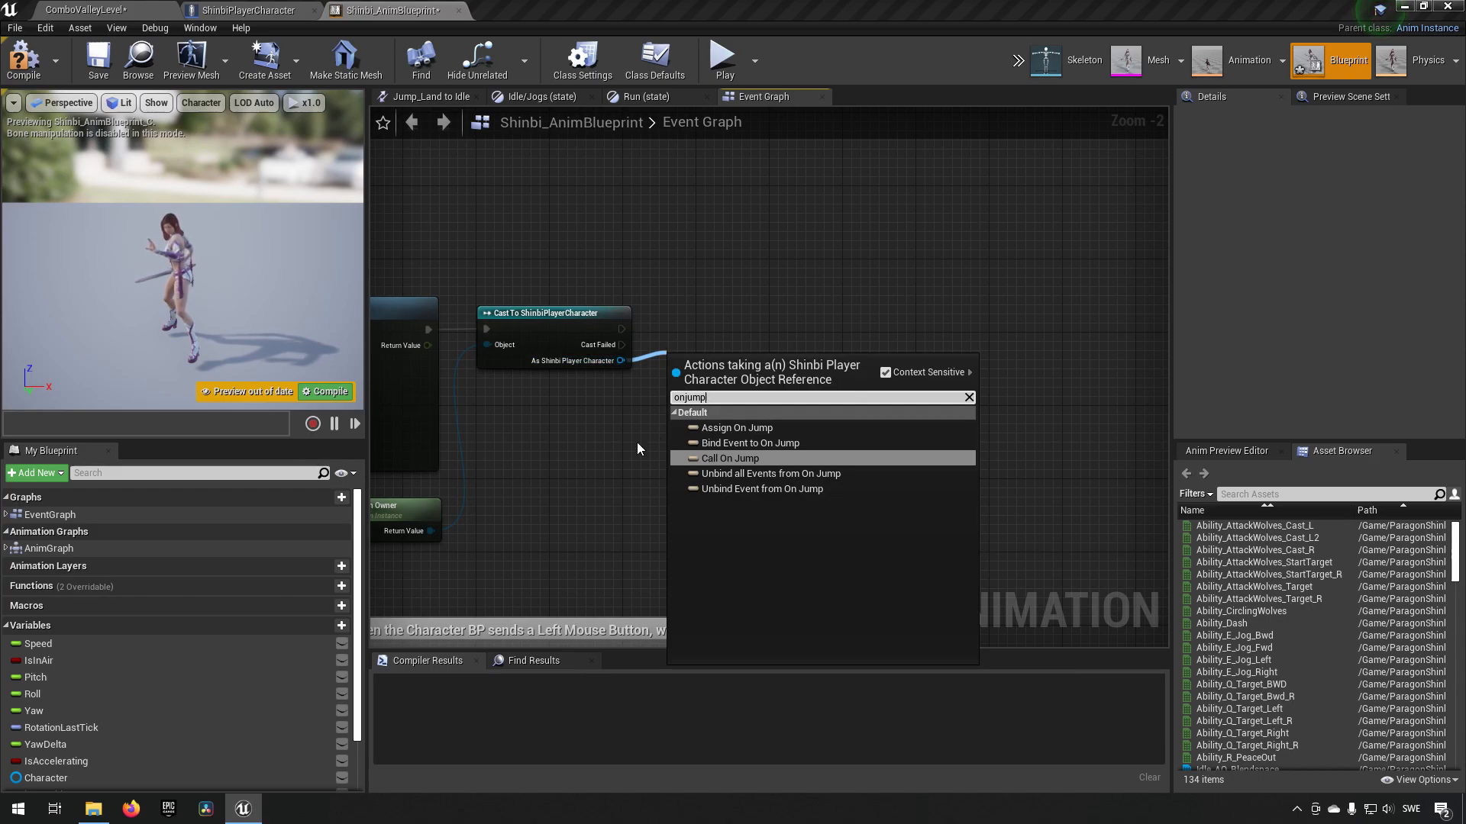
{"action": "left_click", "coordinate": [748, 443]}
{"action": "type", "text": "onju"}
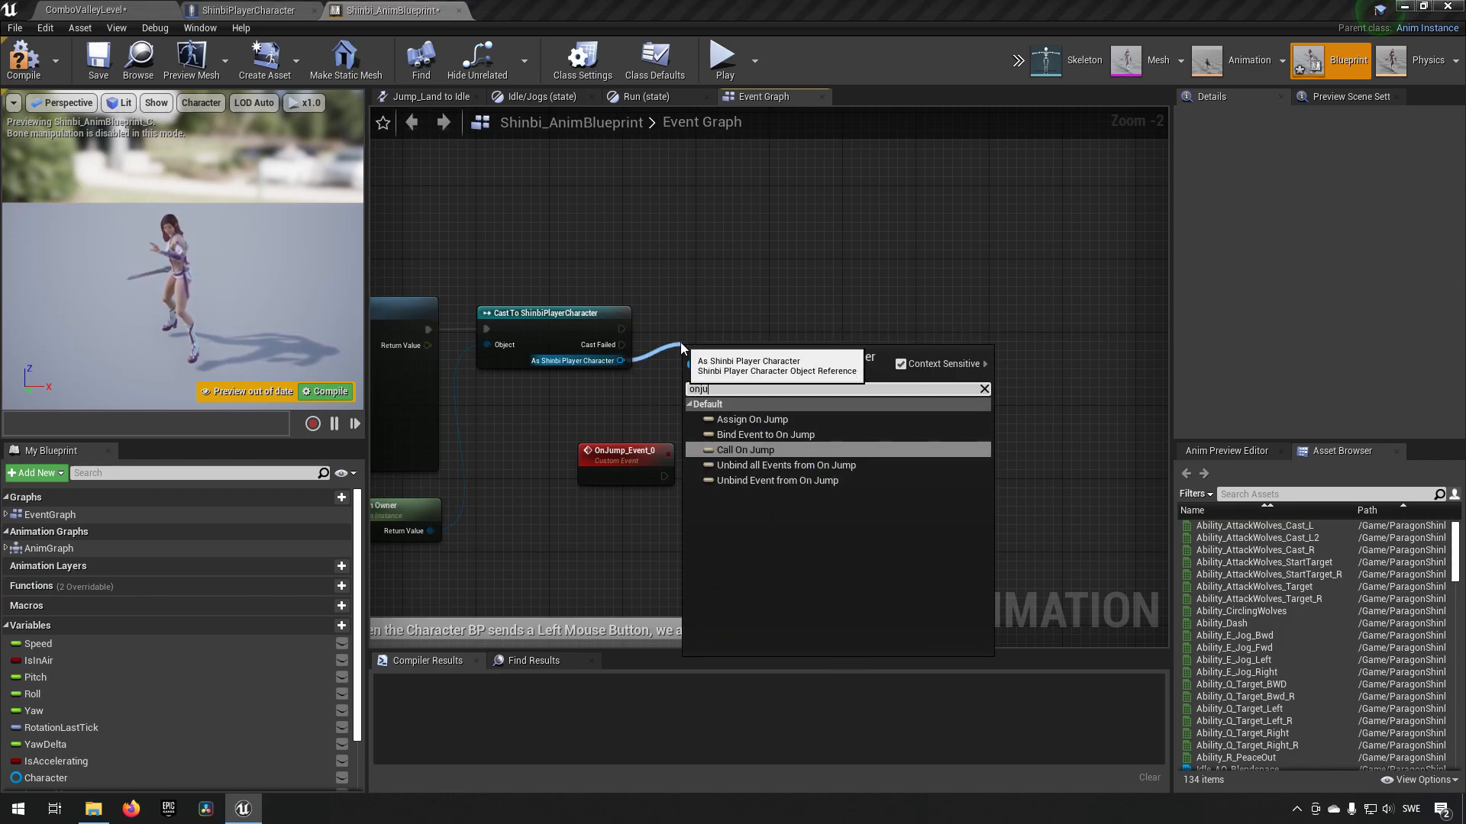
{"action": "mouse_move", "coordinate": [766, 436]}
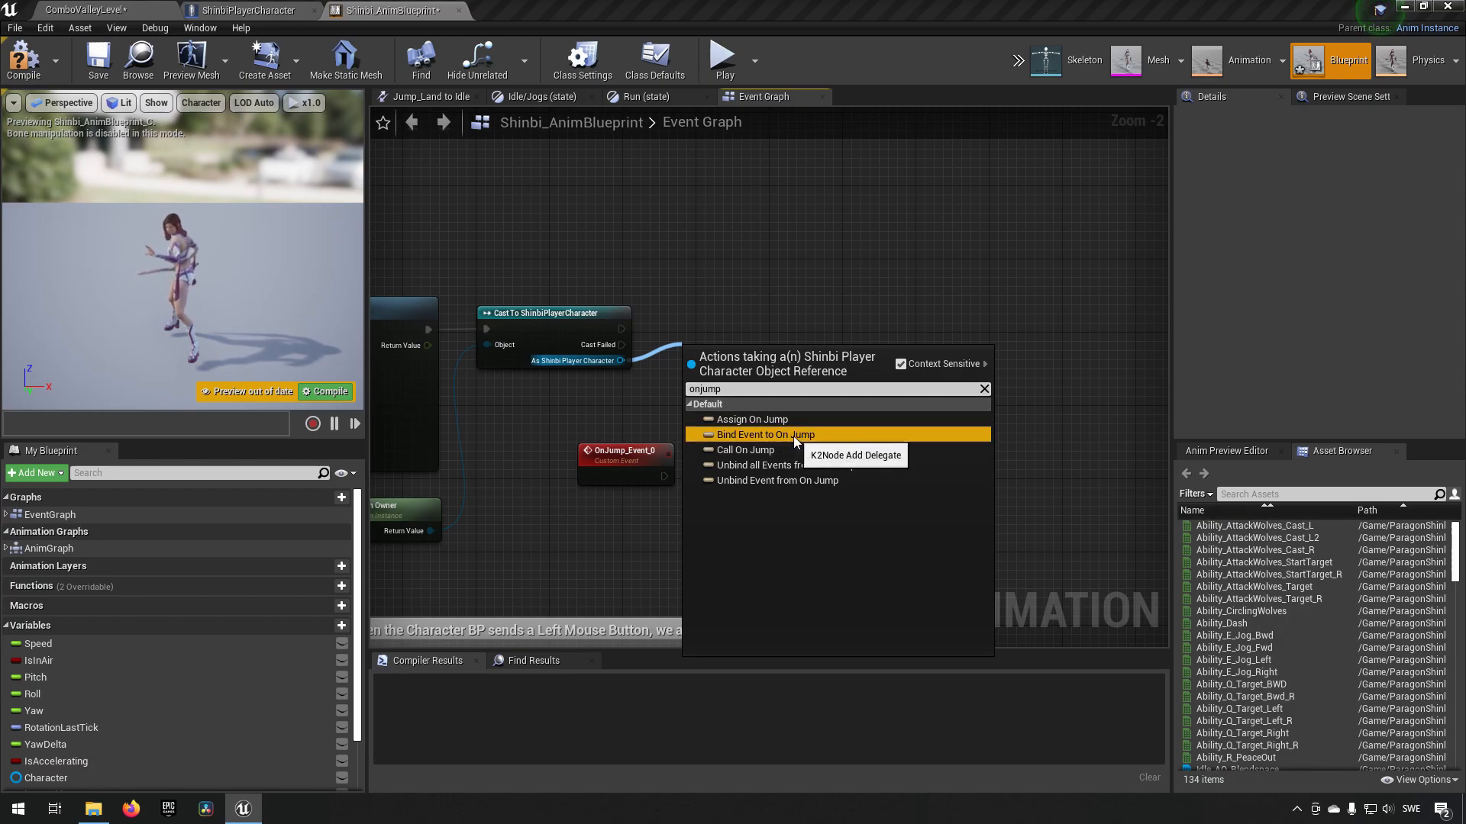
{"action": "left_click", "coordinate": [768, 434]}
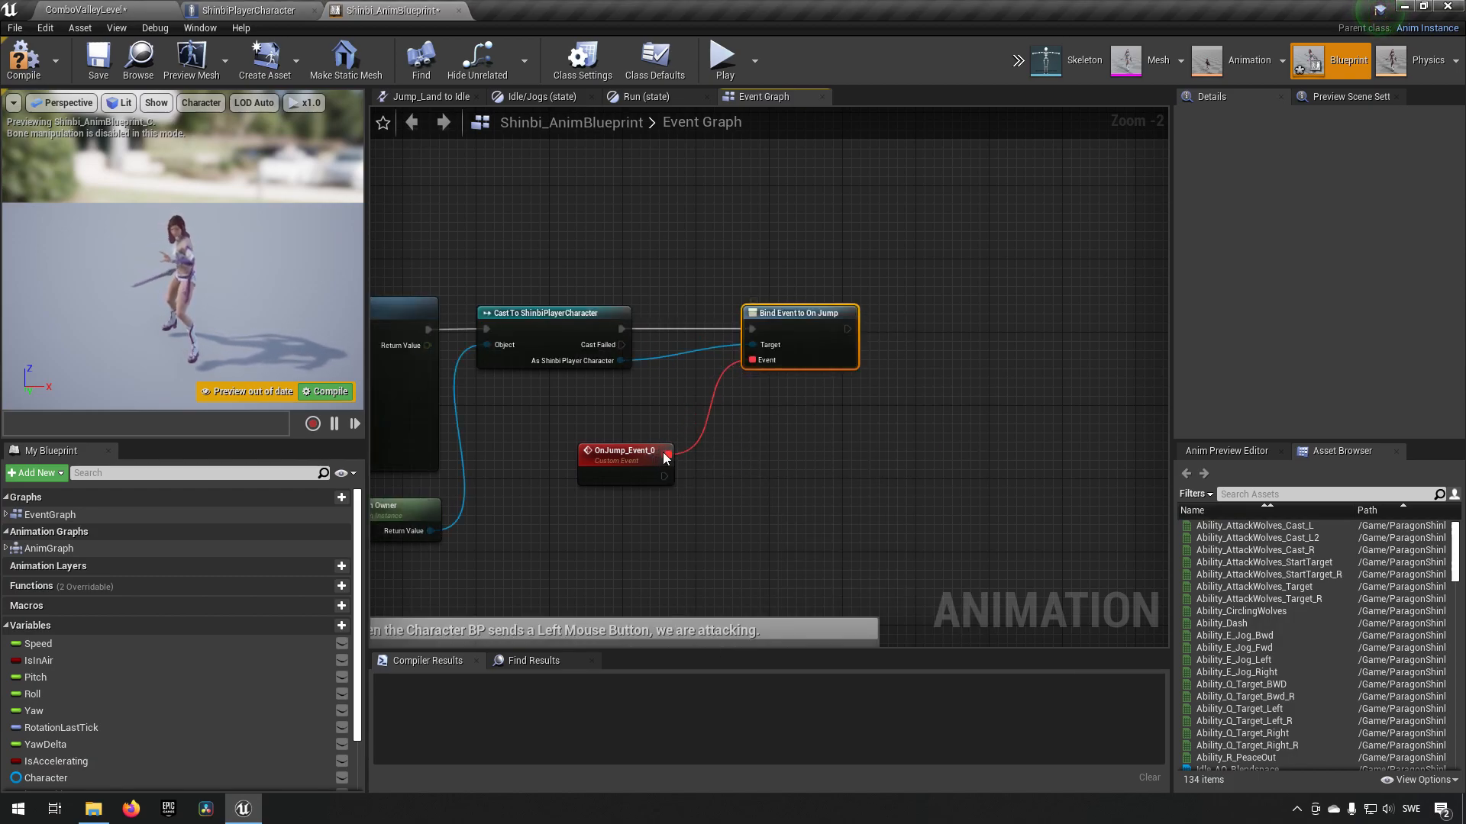
{"action": "left_click", "coordinate": [621, 449]}
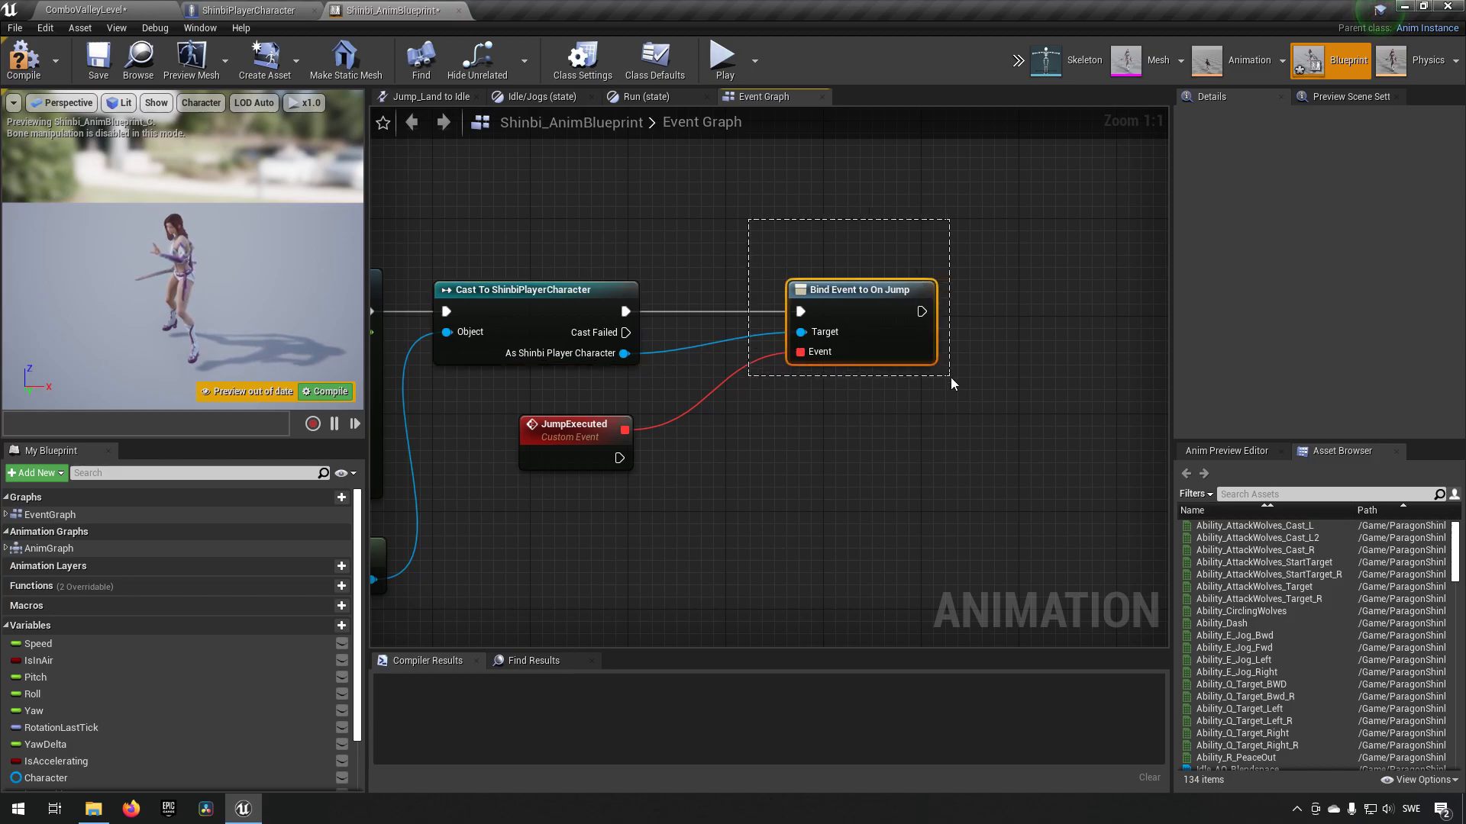
{"action": "left_click", "coordinate": [576, 424]}
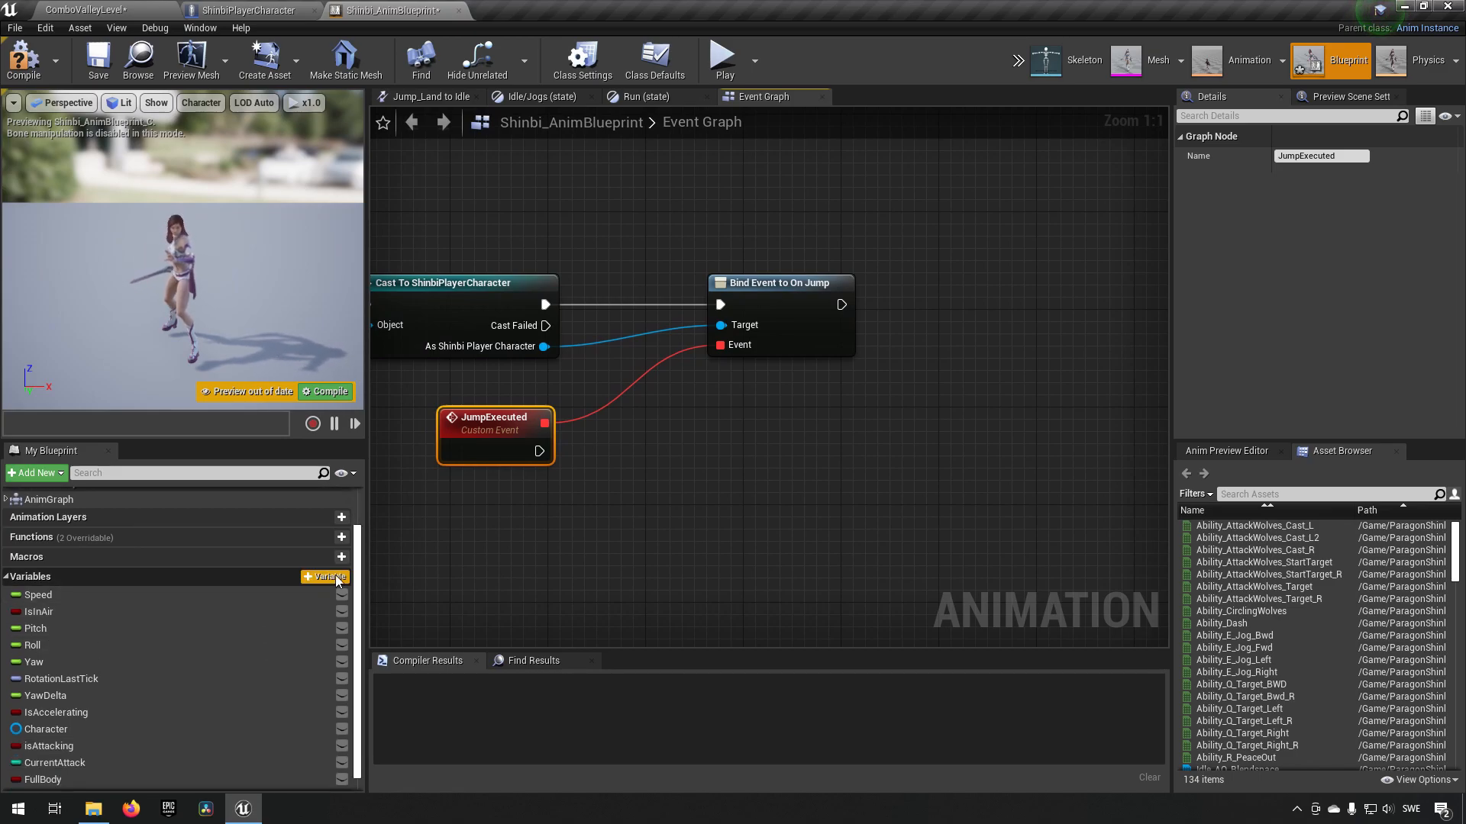
Step: Create a LastJump boolean variable and compile the anim blueprint
{"action": "left_click", "coordinate": [327, 577]}
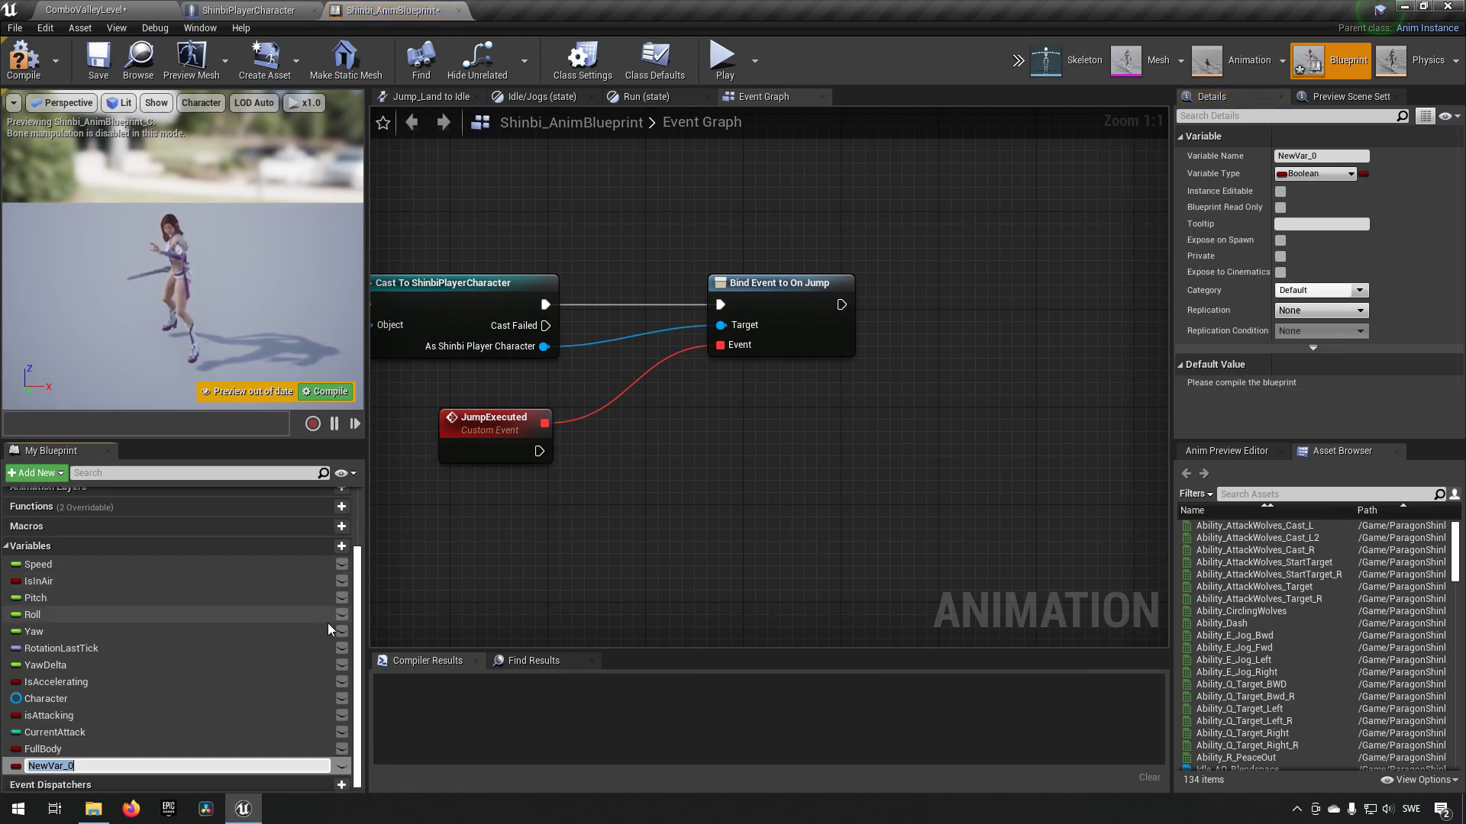
{"action": "type", "text": "LastJump"}
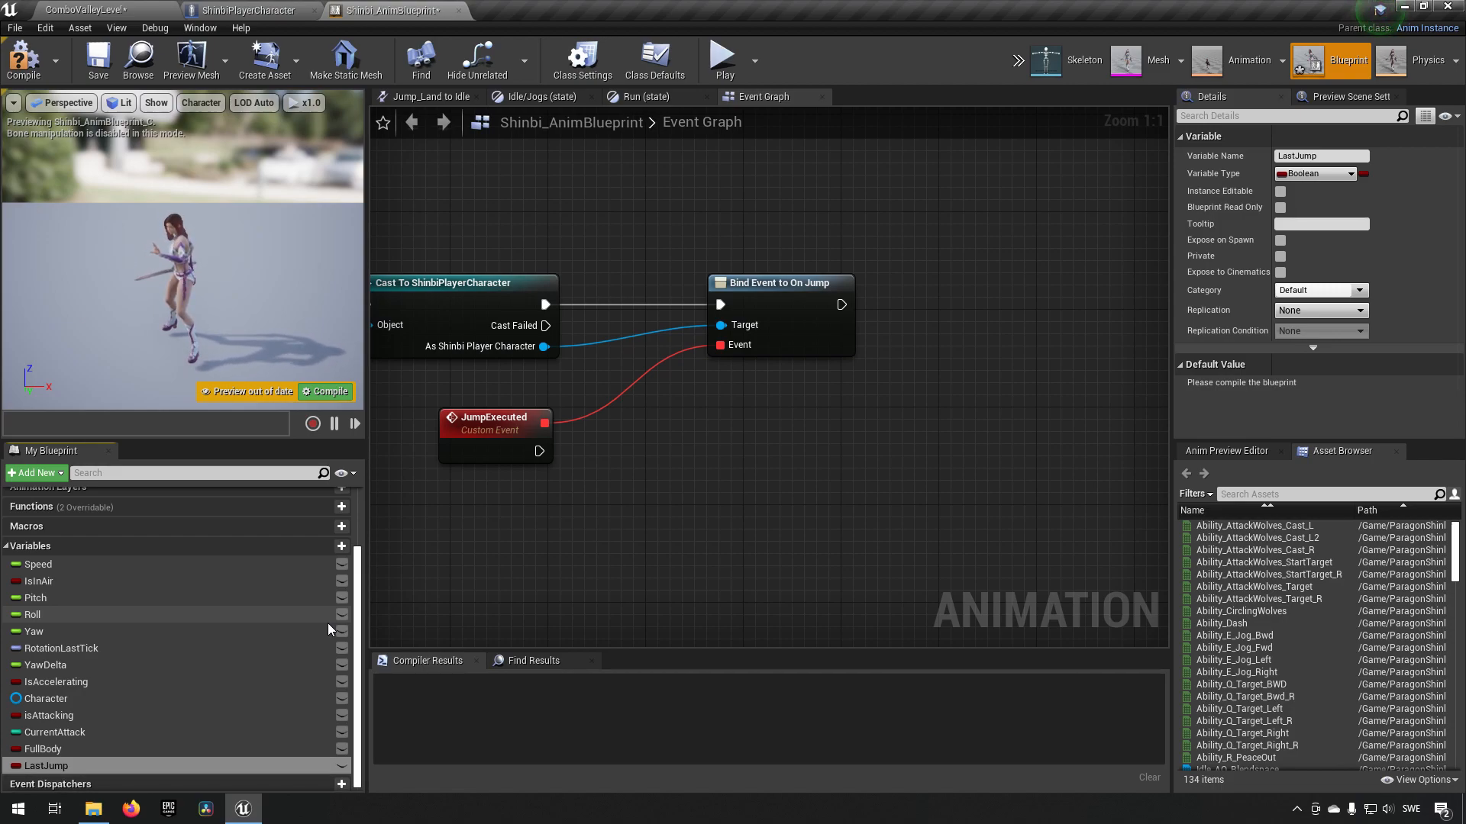
{"action": "left_click", "coordinate": [23, 60]}
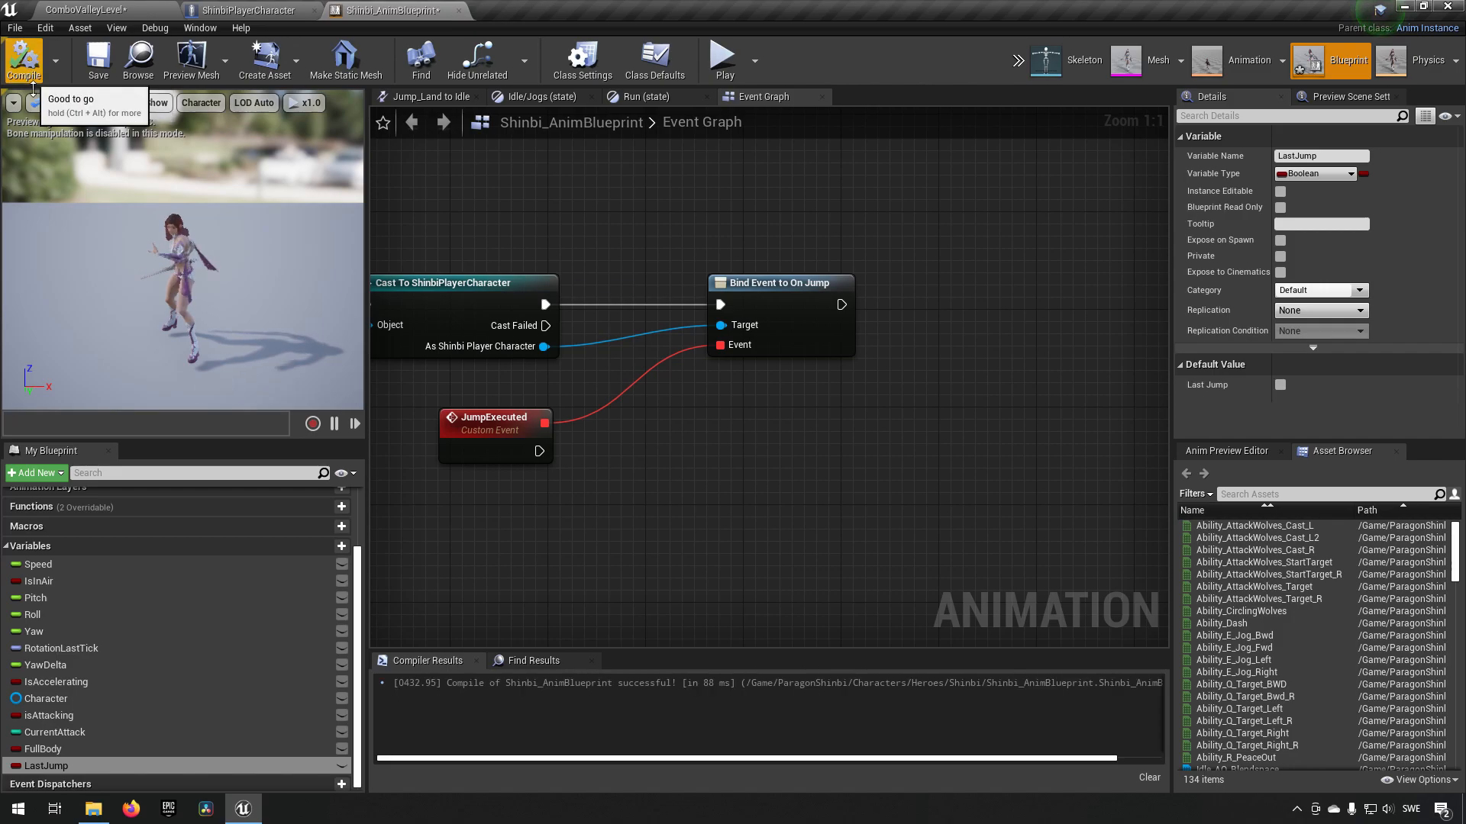
{"action": "mouse_move", "coordinate": [182, 678]}
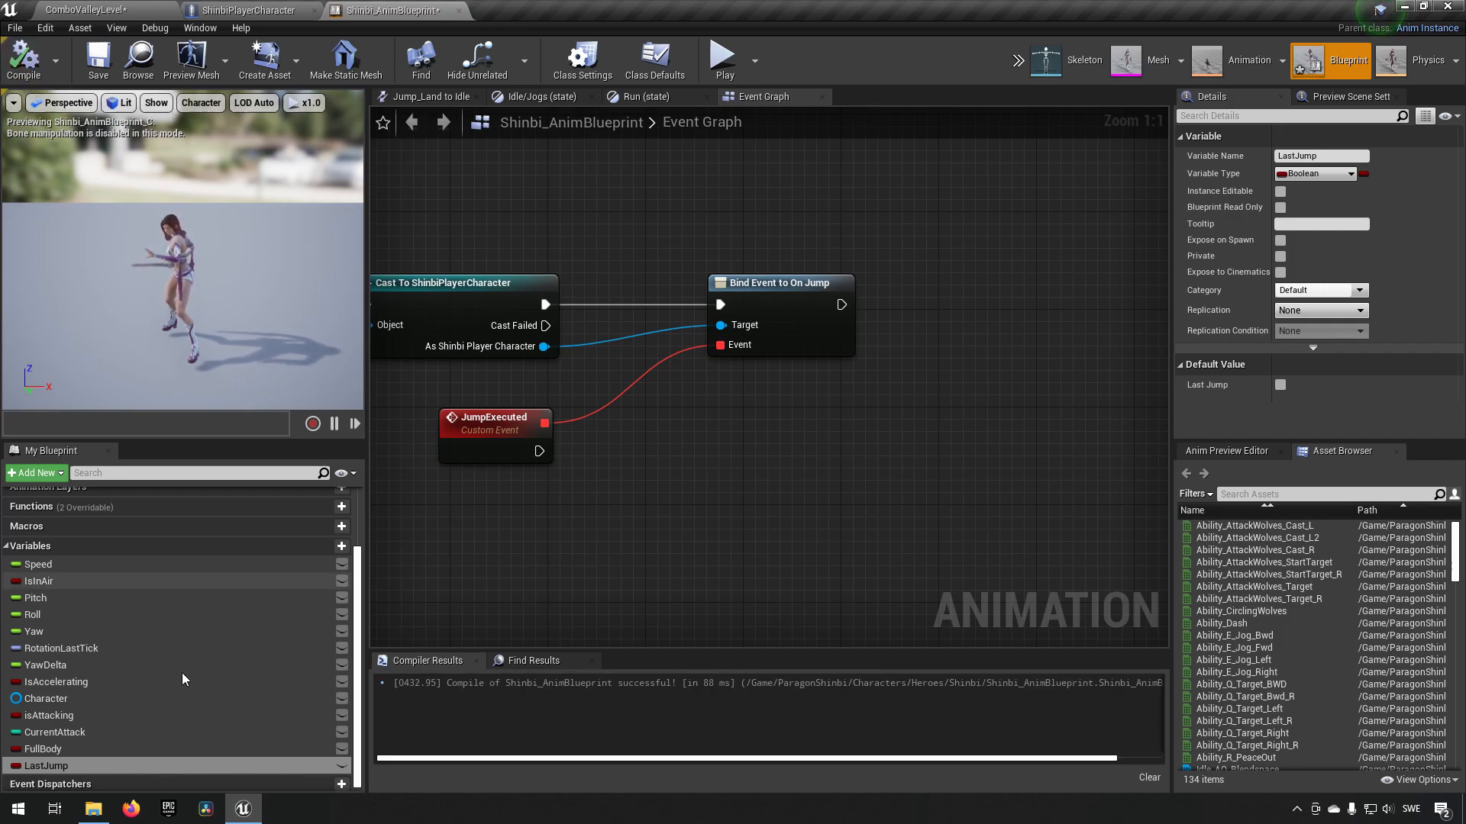
{"action": "mouse_move", "coordinate": [74, 774]}
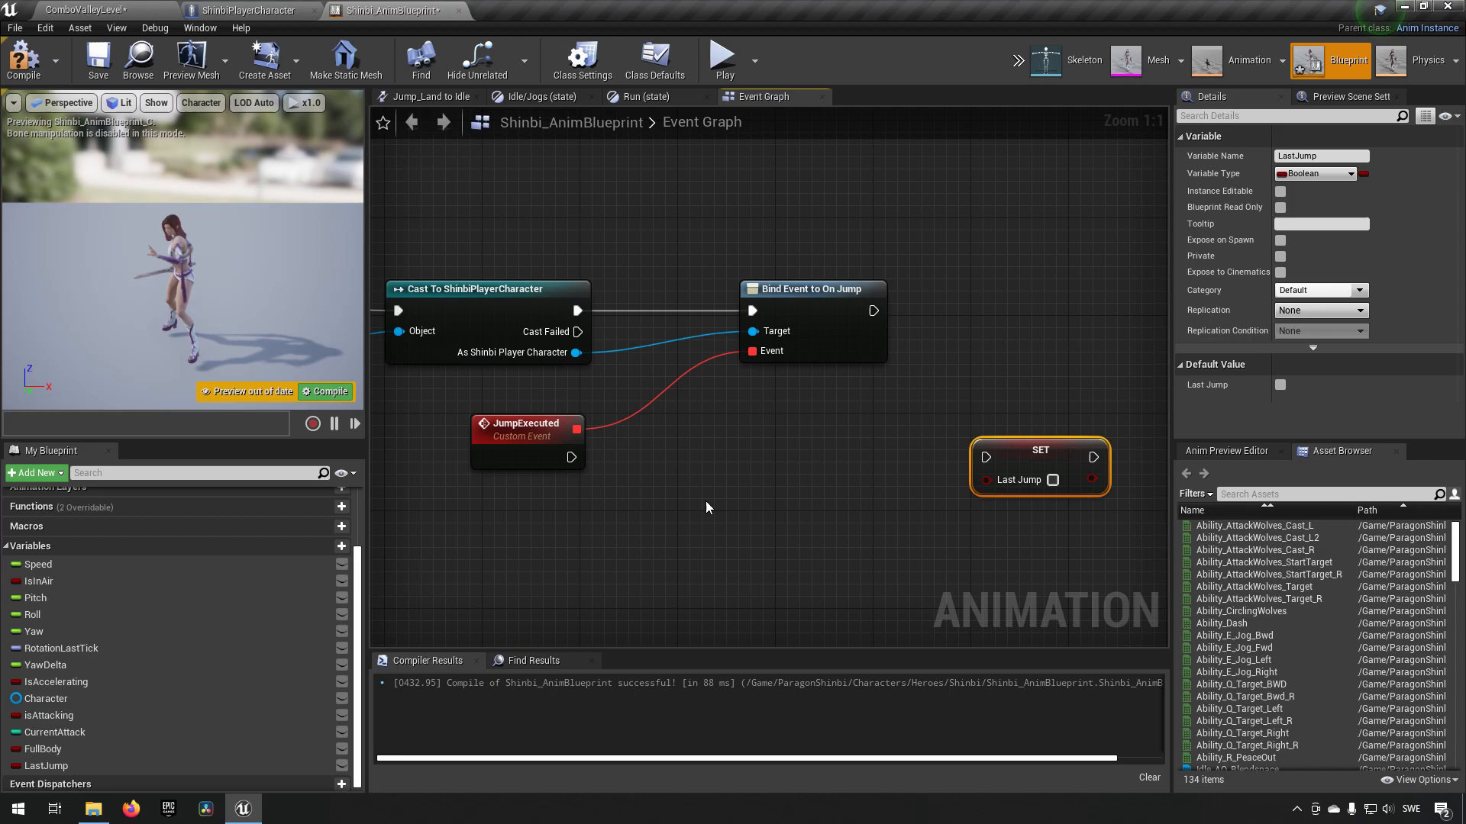
{"action": "mouse_move", "coordinate": [525, 464]}
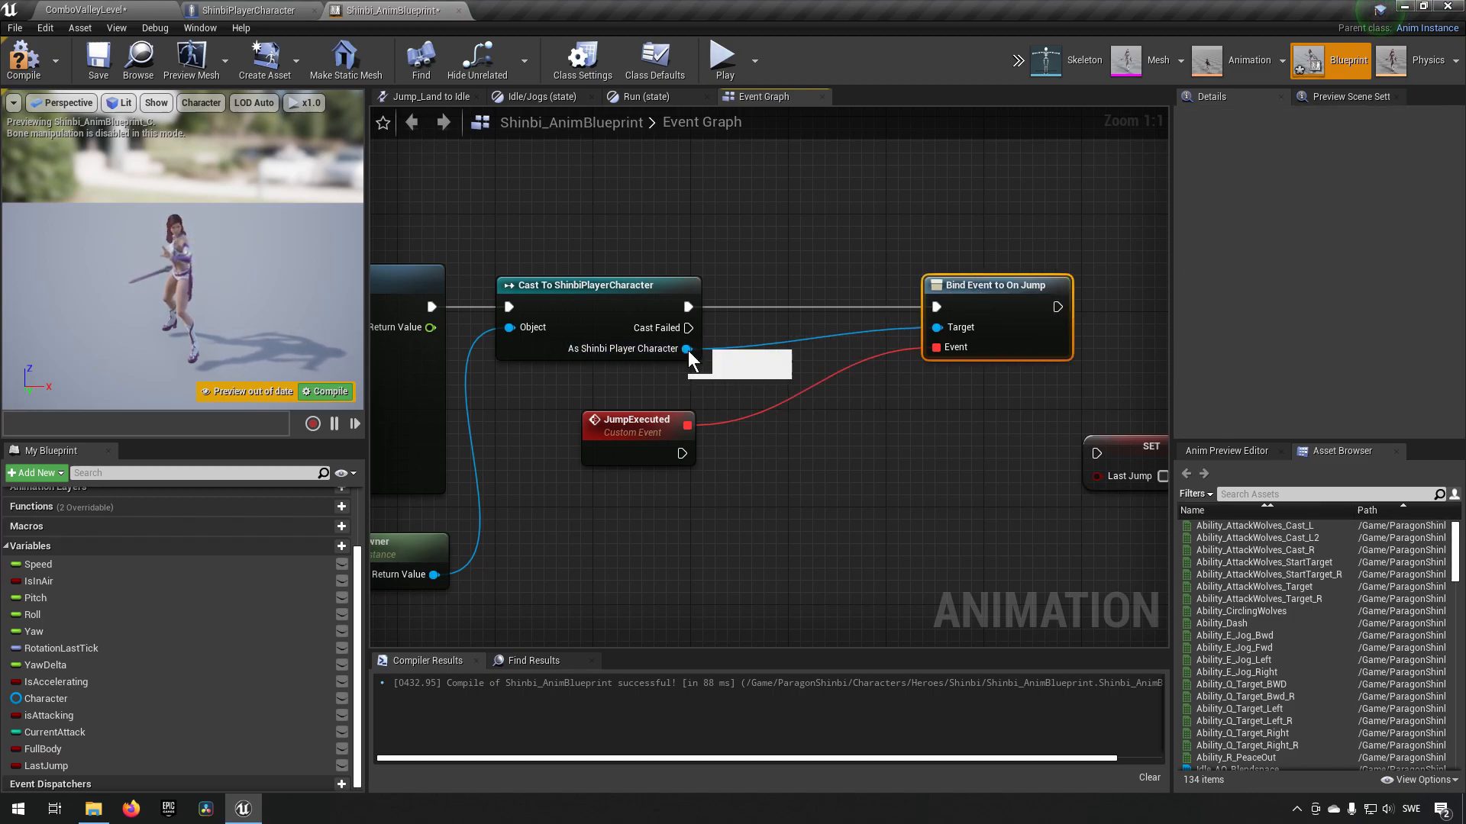
Step: Promote the As Shinbi Player Character output to a variable named CharacterRef
{"action": "right_click", "coordinate": [687, 349]}
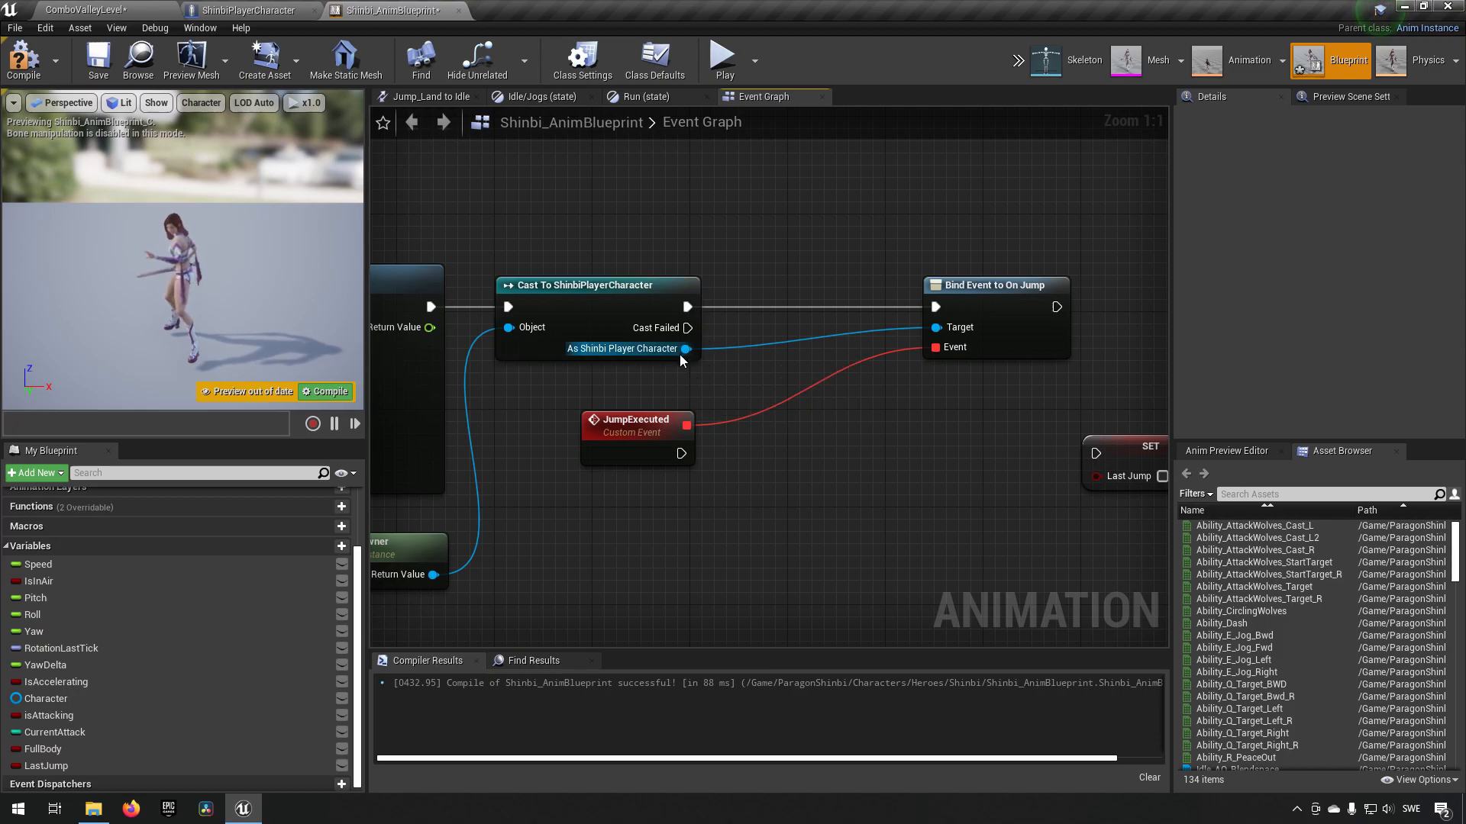
{"action": "right_click", "coordinate": [684, 348]}
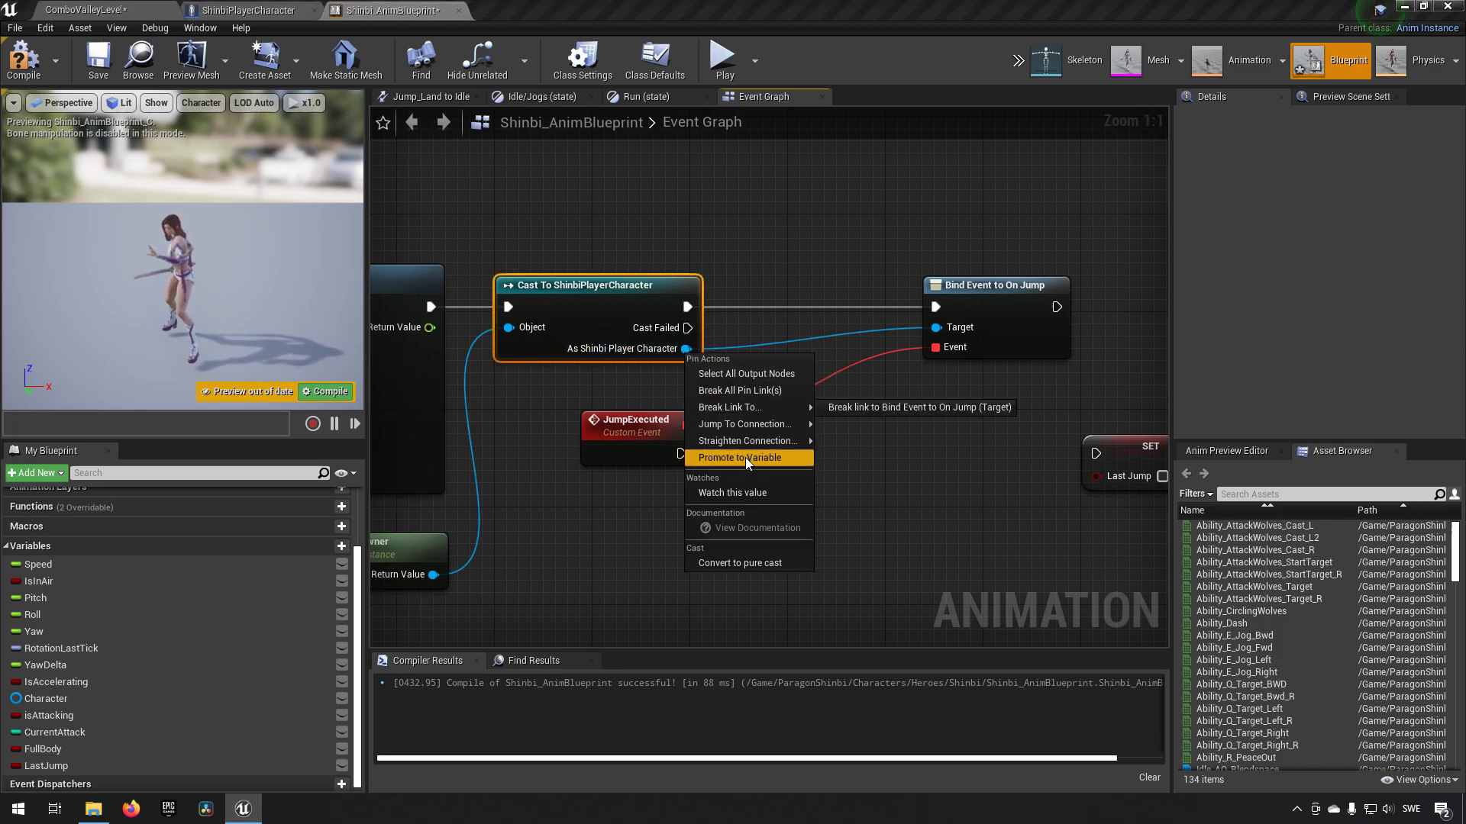
{"action": "left_click", "coordinate": [739, 457]}
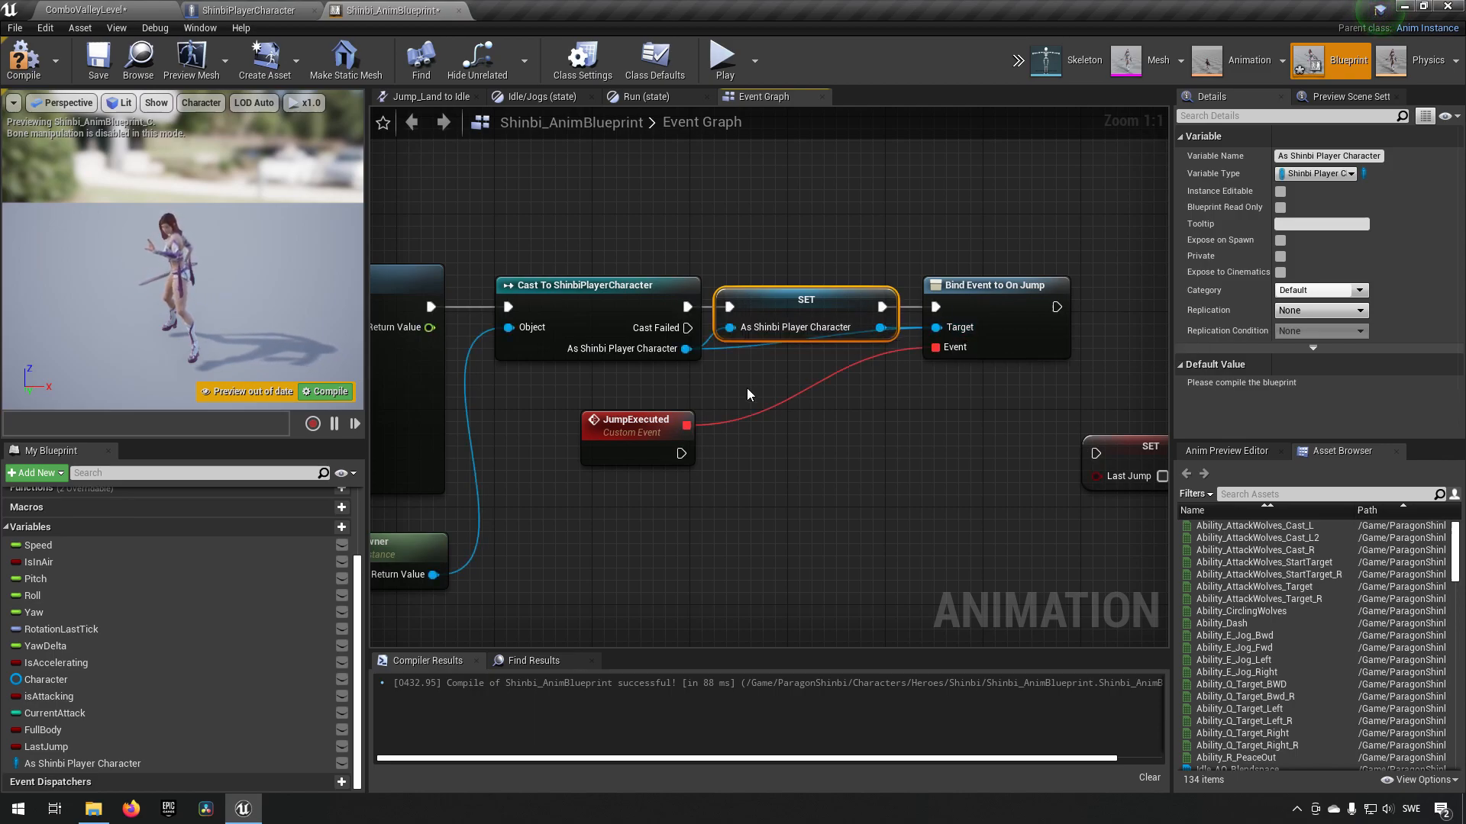
{"action": "mouse_move", "coordinate": [687, 348]}
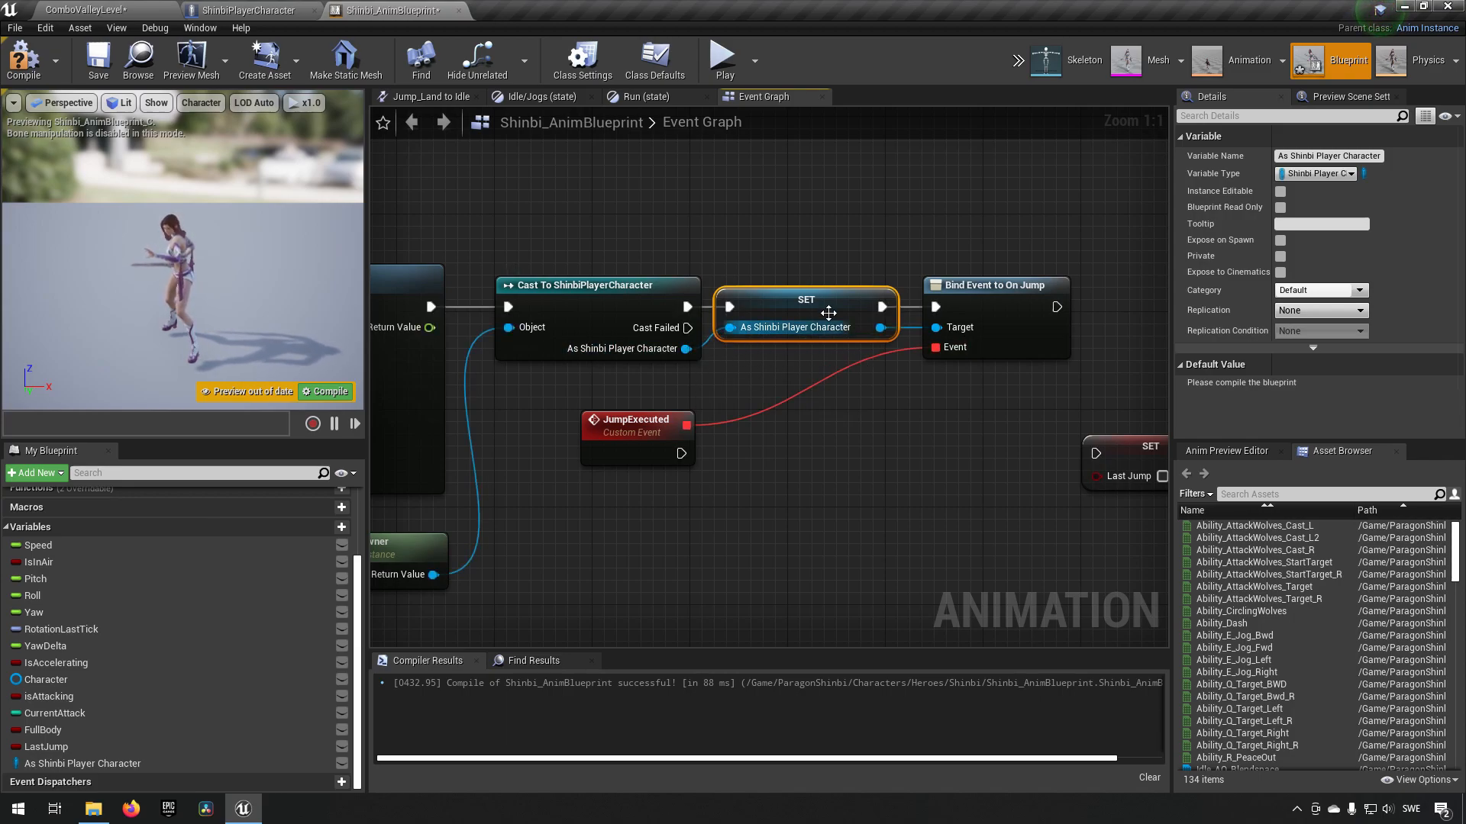
{"action": "mouse_move", "coordinate": [1327, 156]}
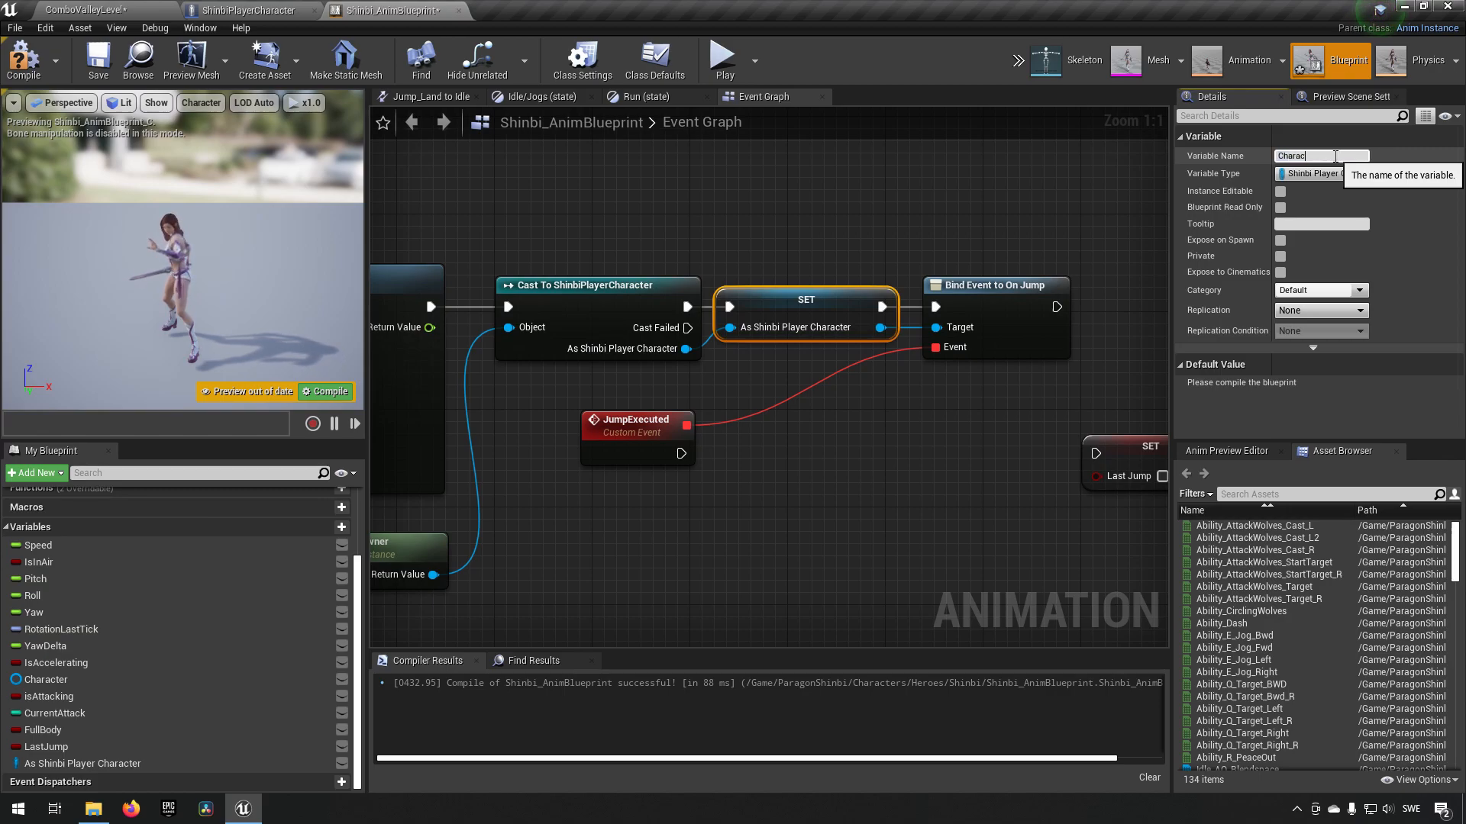
{"action": "type", "text": "CharacterRef"}
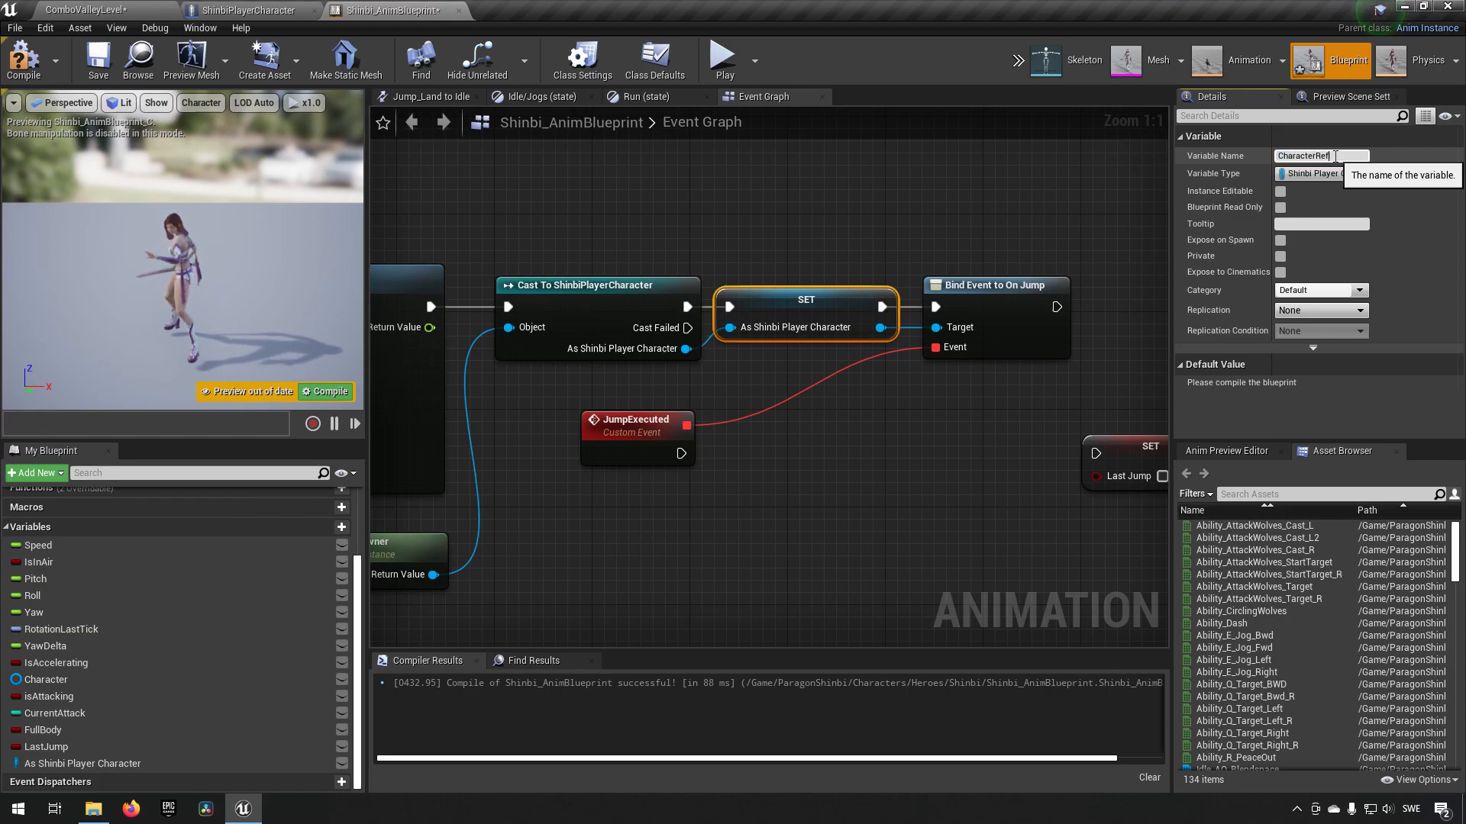
{"action": "key", "text": "Return"}
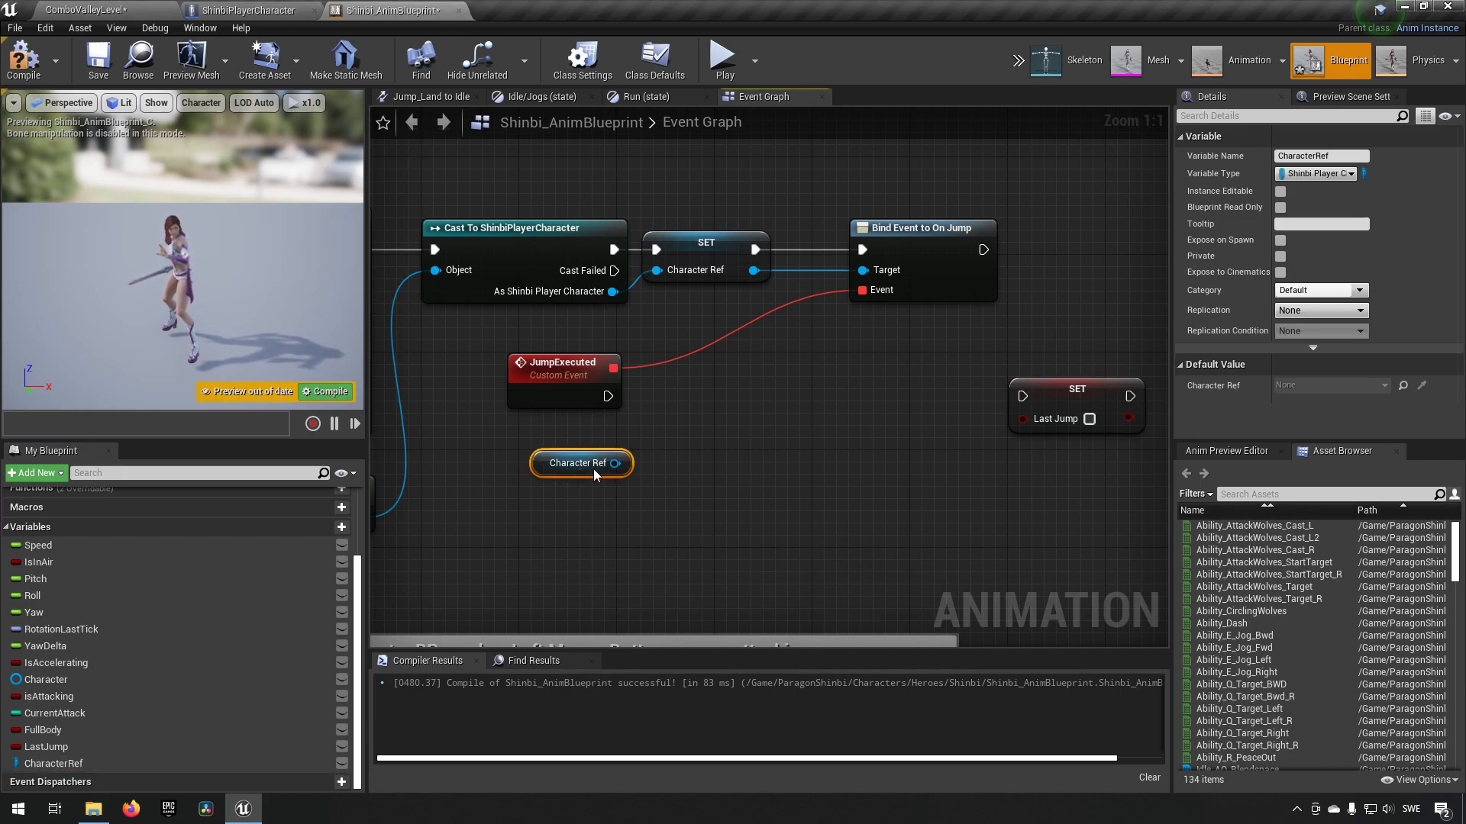
{"action": "mouse_move", "coordinate": [580, 463]}
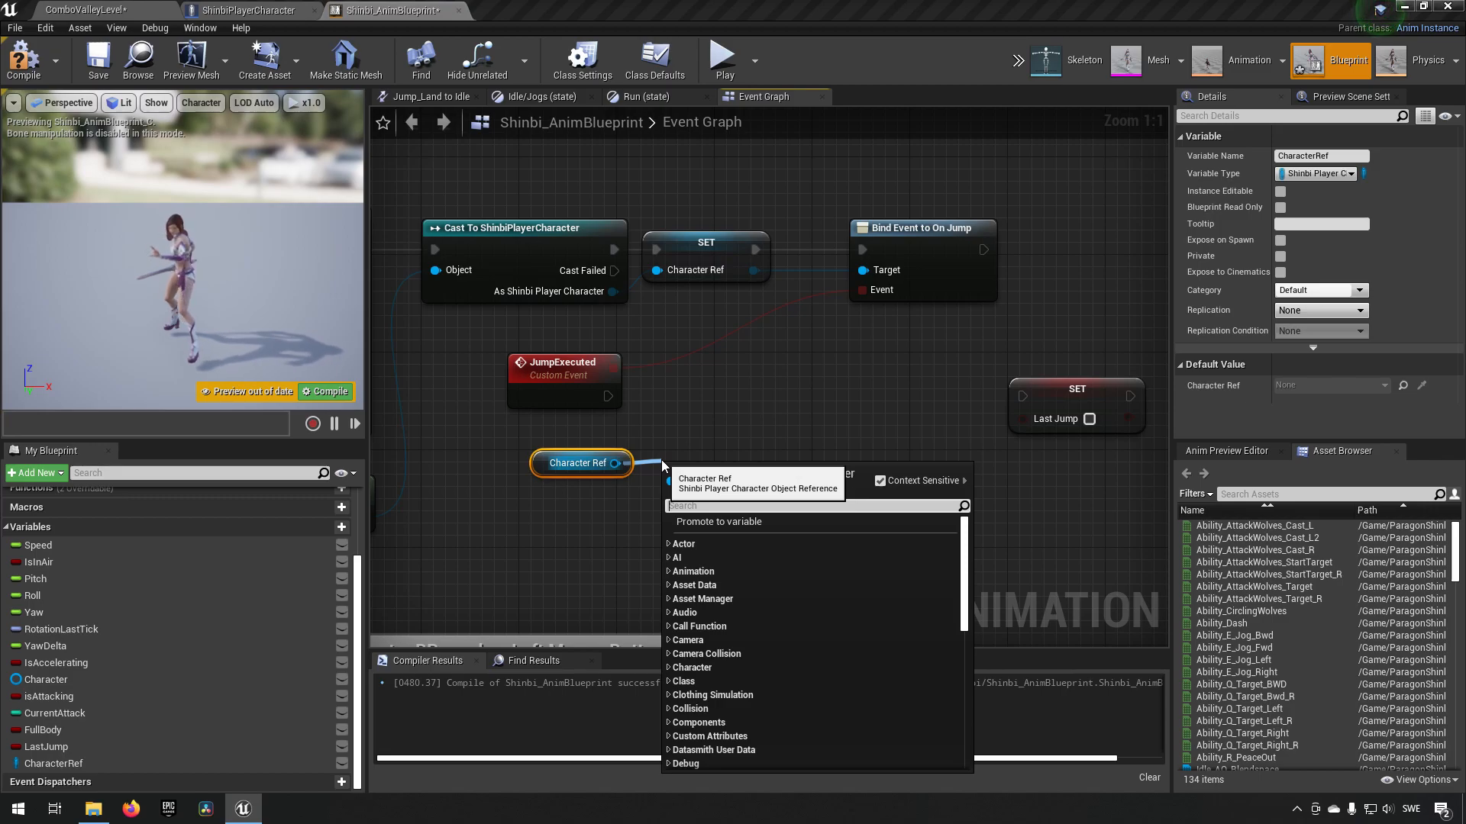
Step: From CharacterRef, add getters for Jump Max Count and Jump Current Count Pre Jump
{"action": "type", "text": "Jump"}
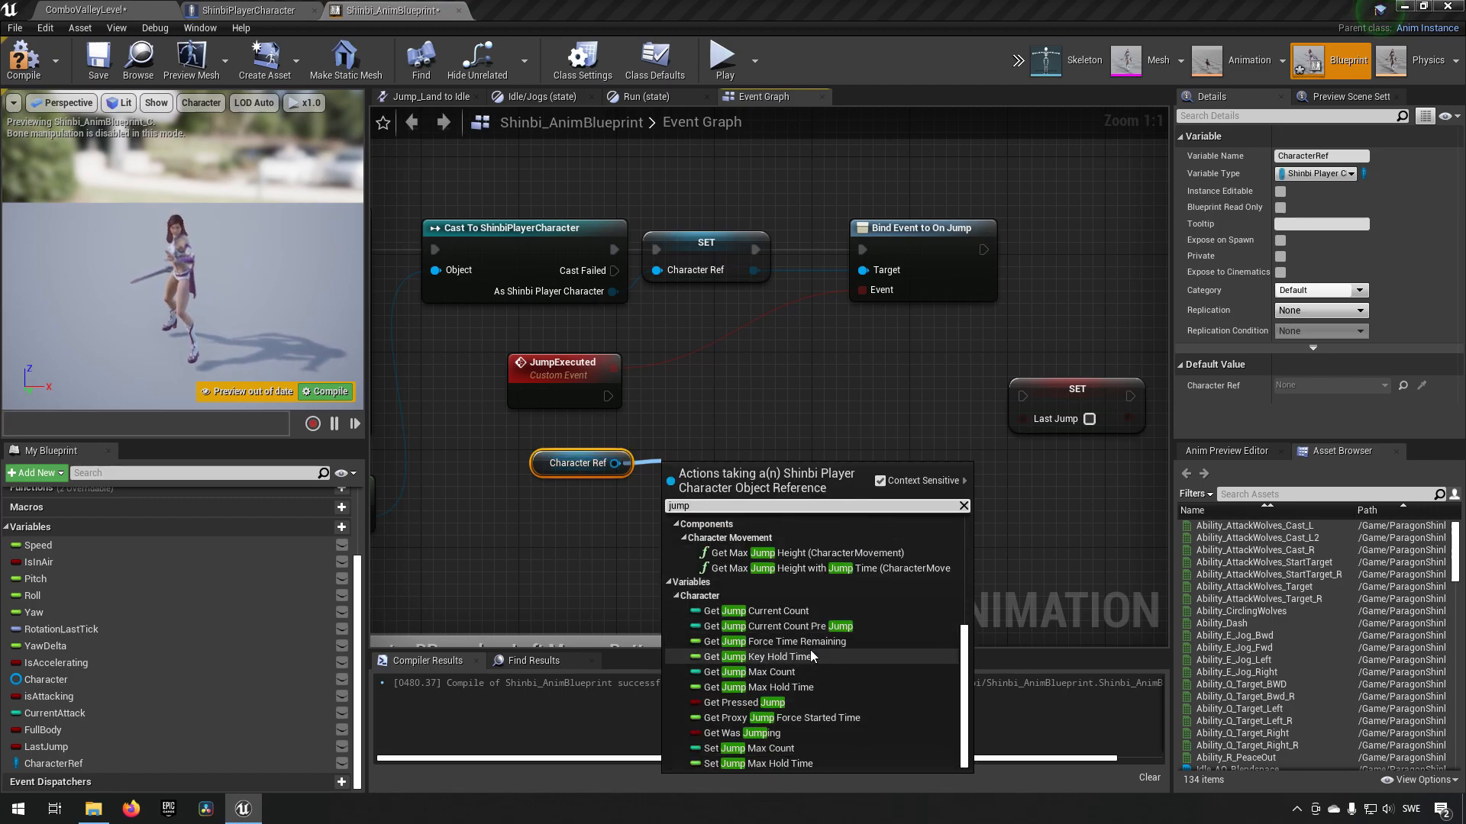
{"action": "mouse_move", "coordinate": [766, 672]}
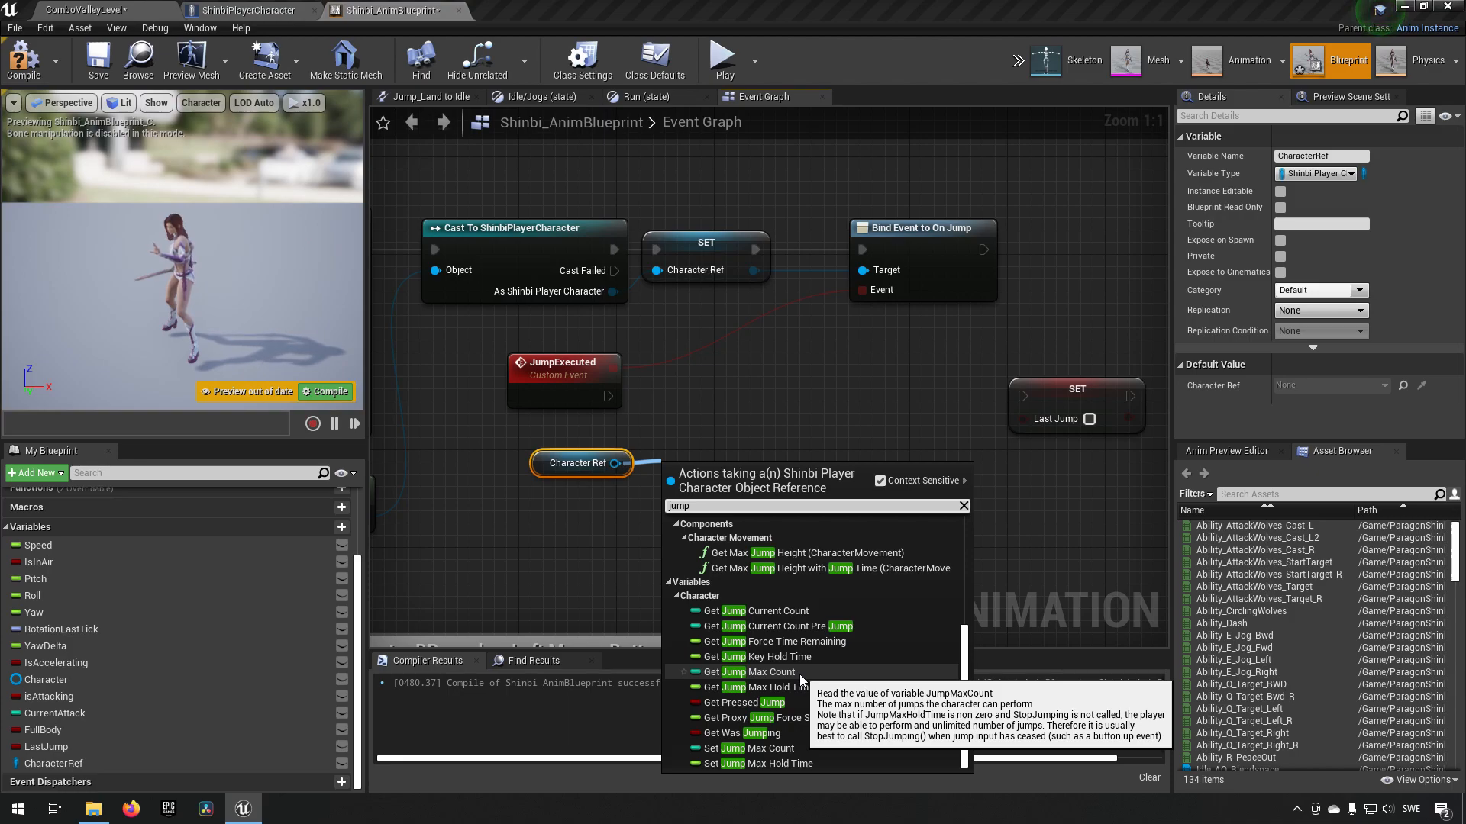
{"action": "left_click", "coordinate": [751, 672]}
{"action": "type", "text": "ju"}
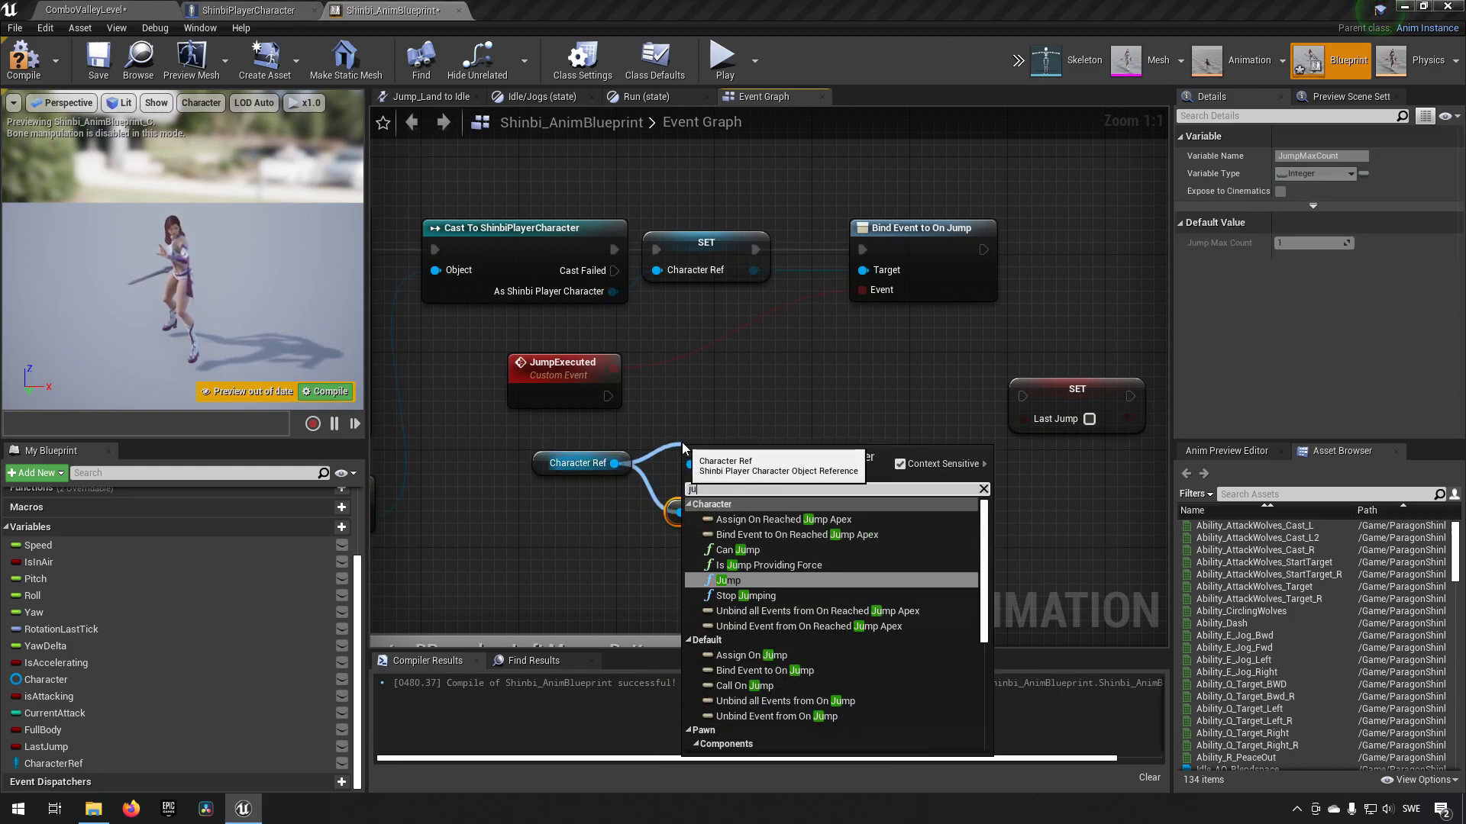
{"action": "type", "text": "mp"}
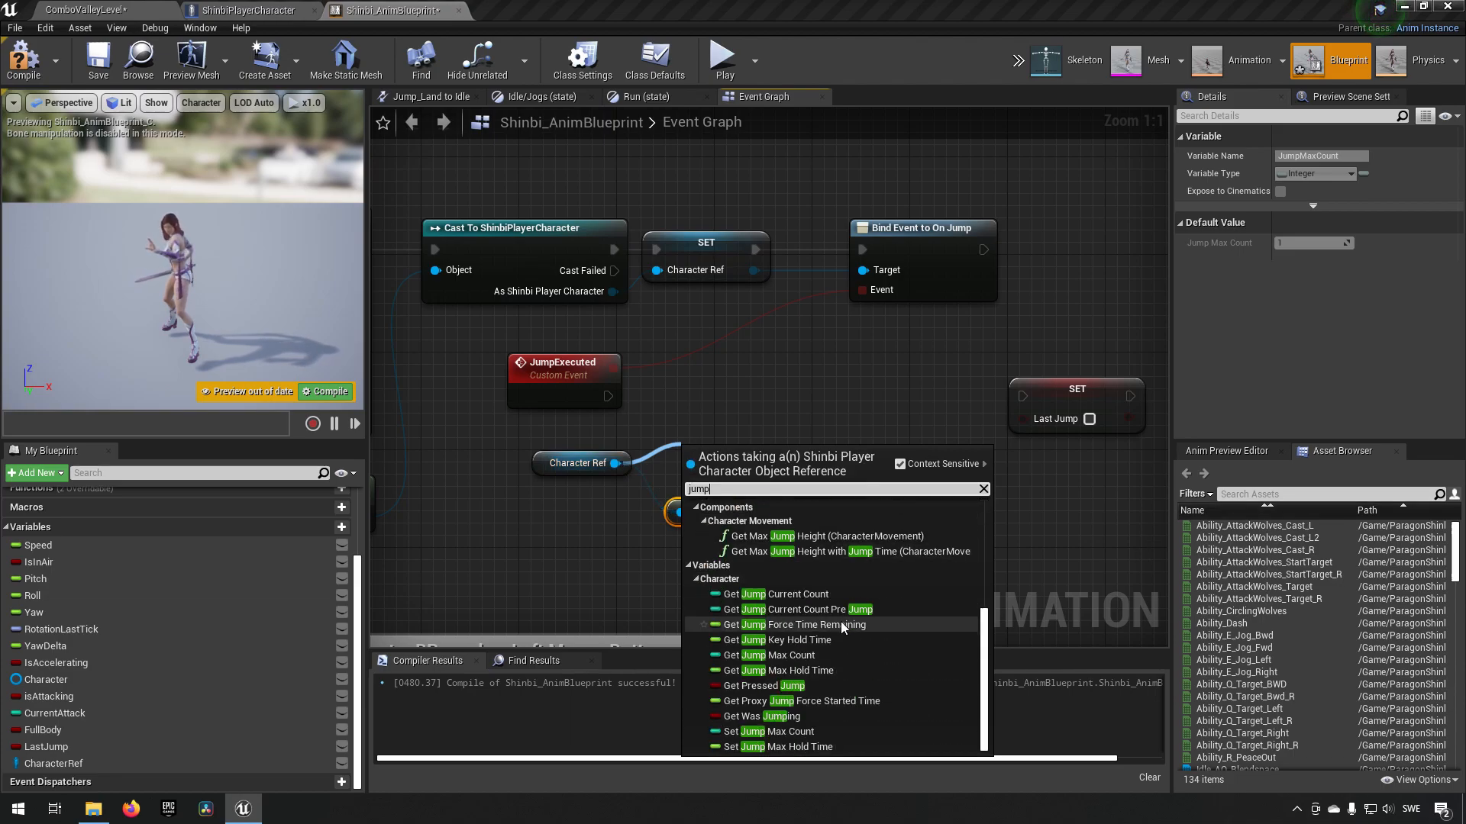
{"action": "mouse_move", "coordinate": [840, 655]}
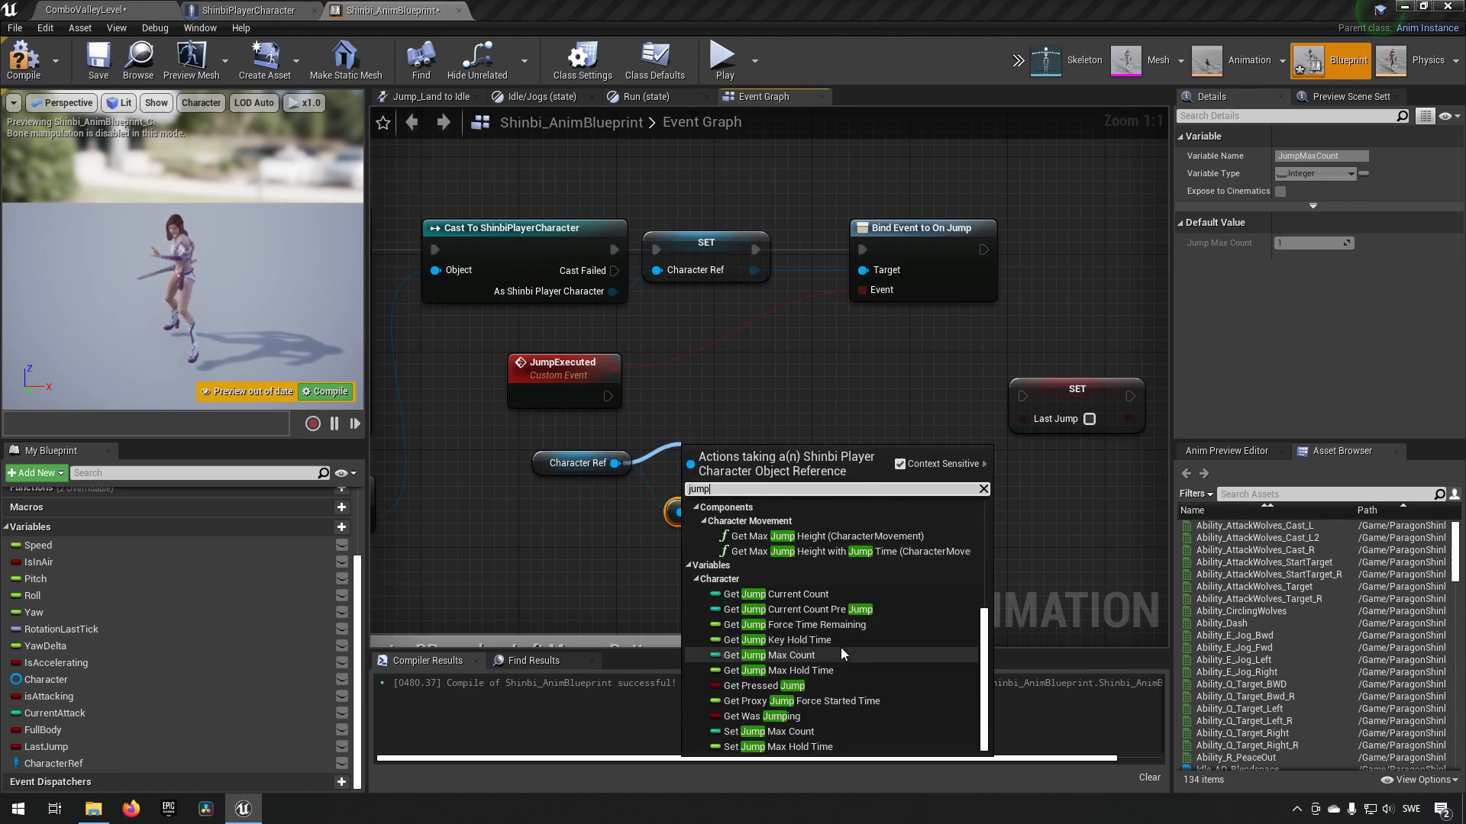
{"action": "mouse_move", "coordinate": [789, 594]}
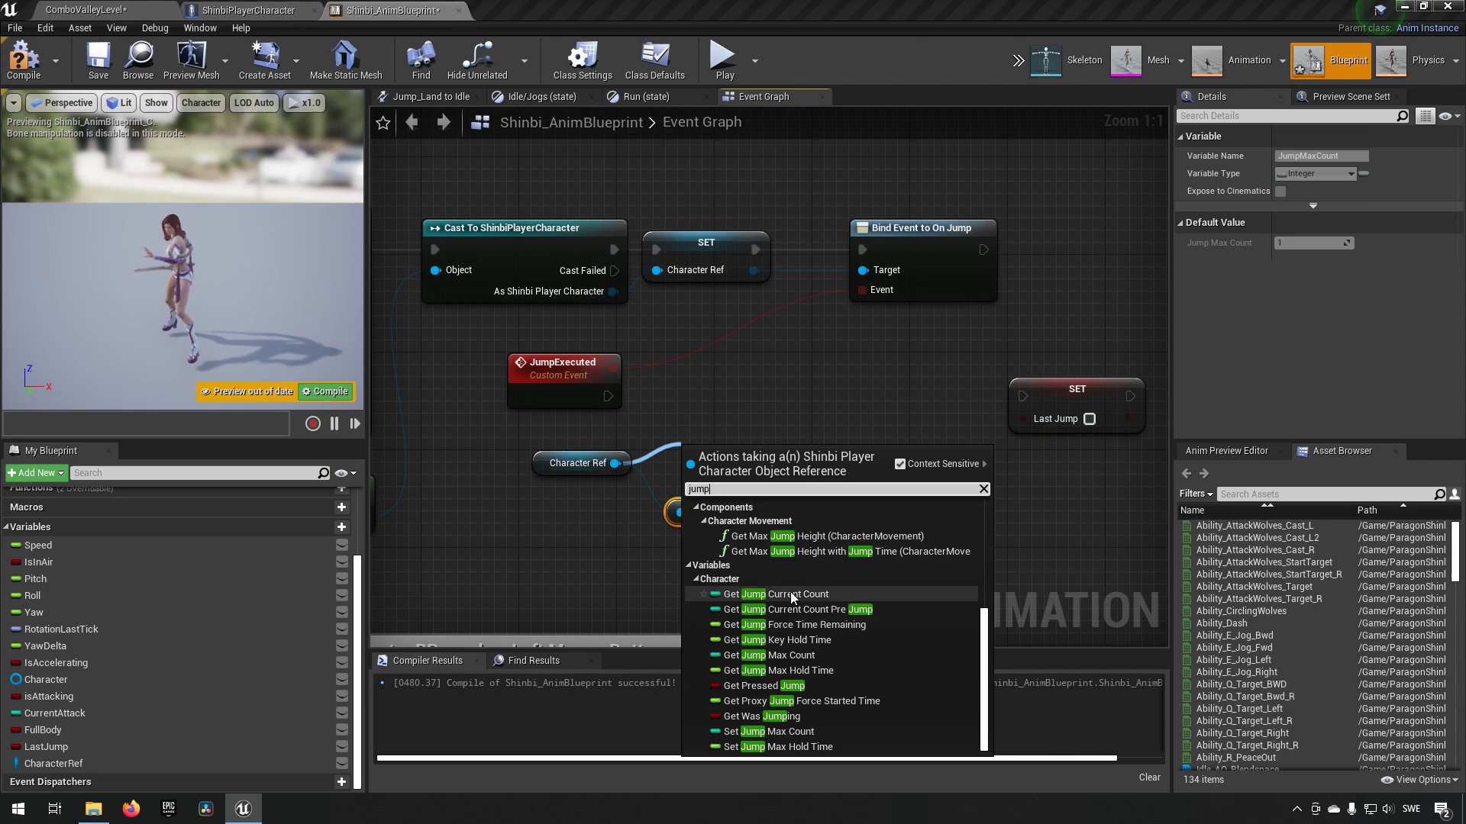
{"action": "mouse_move", "coordinate": [790, 610]}
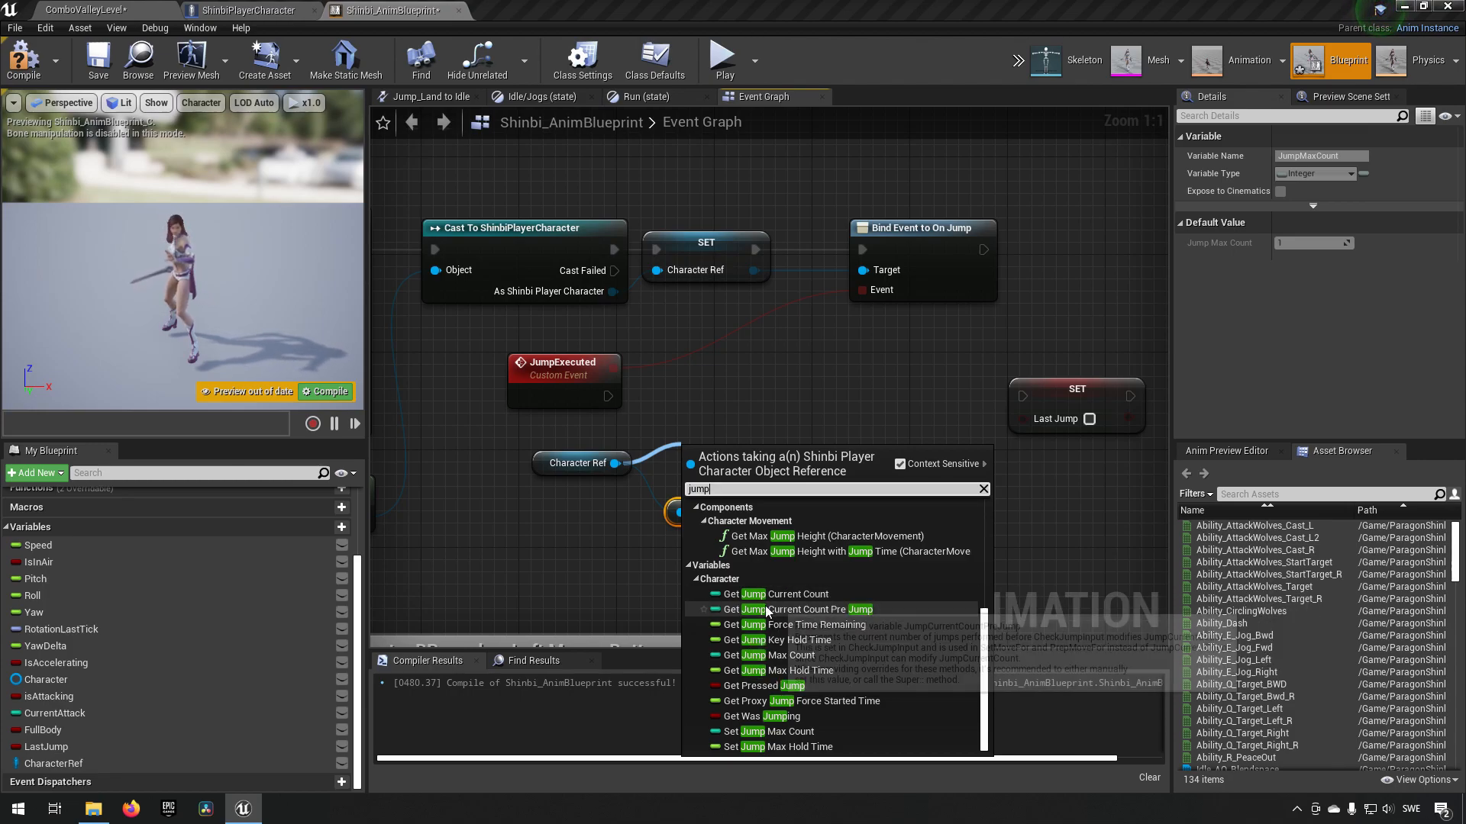
{"action": "mouse_move", "coordinate": [791, 609]}
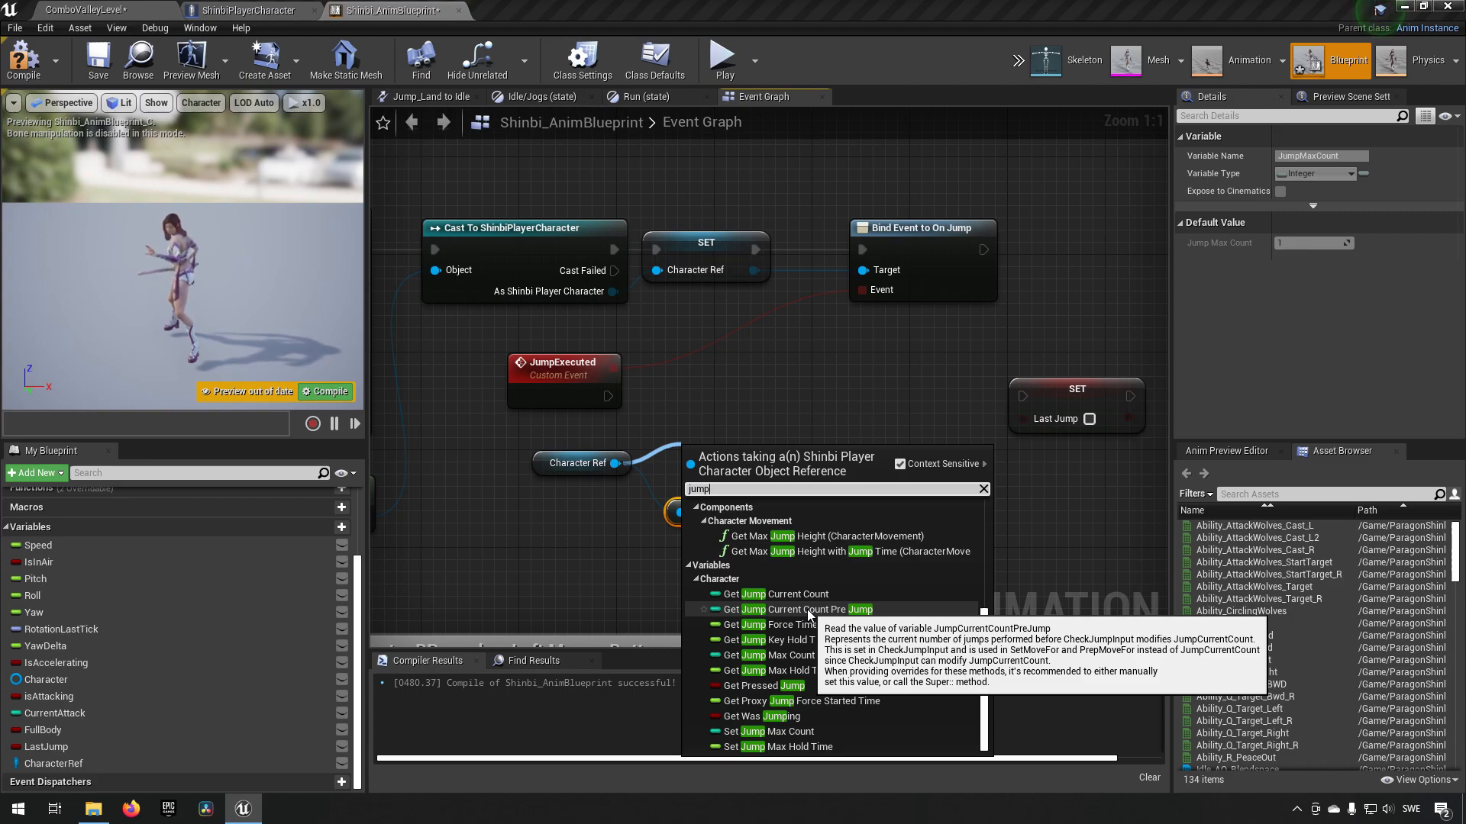
{"action": "left_click", "coordinate": [794, 610]}
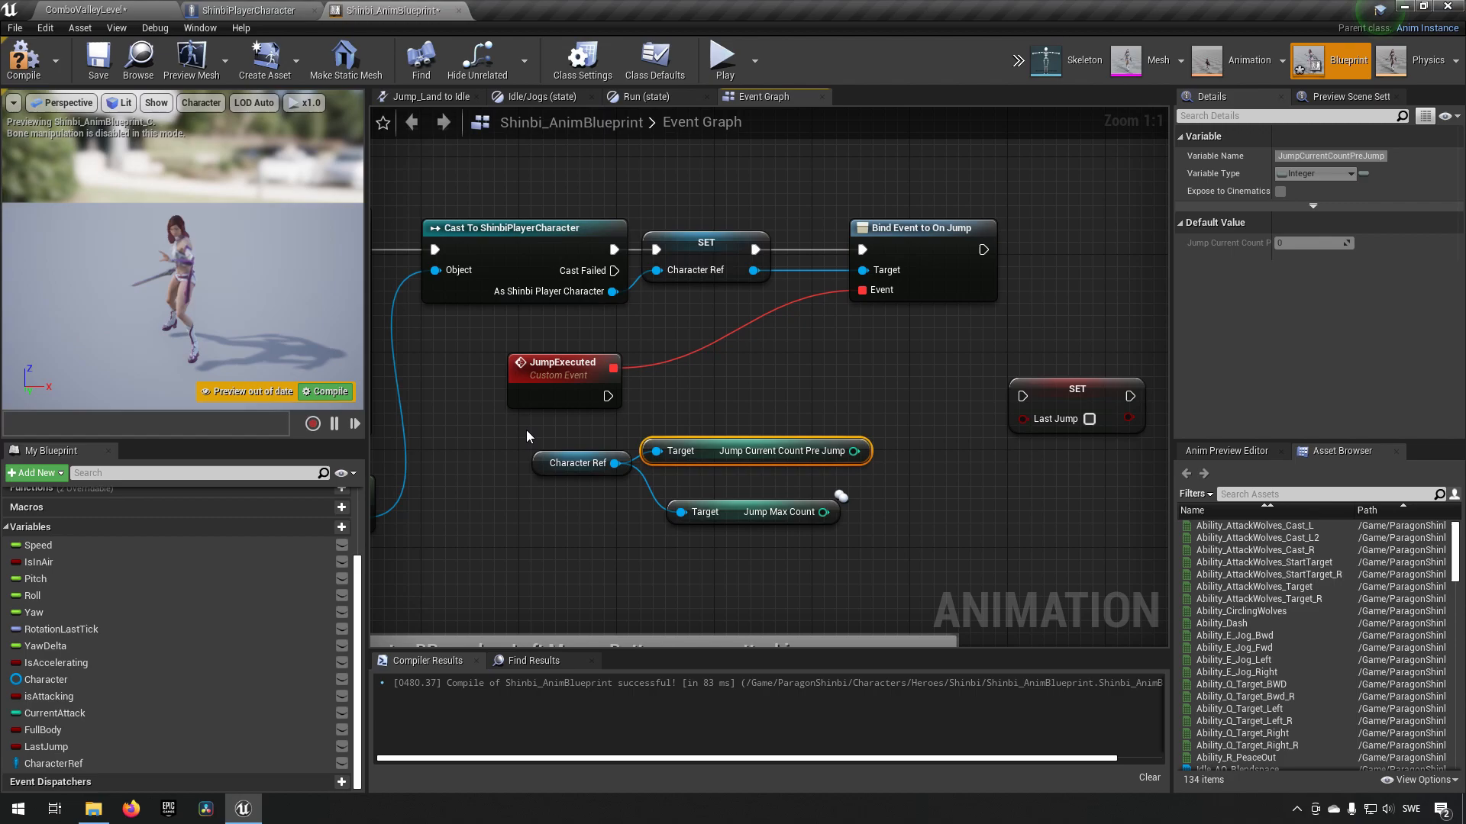
{"action": "mouse_move", "coordinate": [592, 453]}
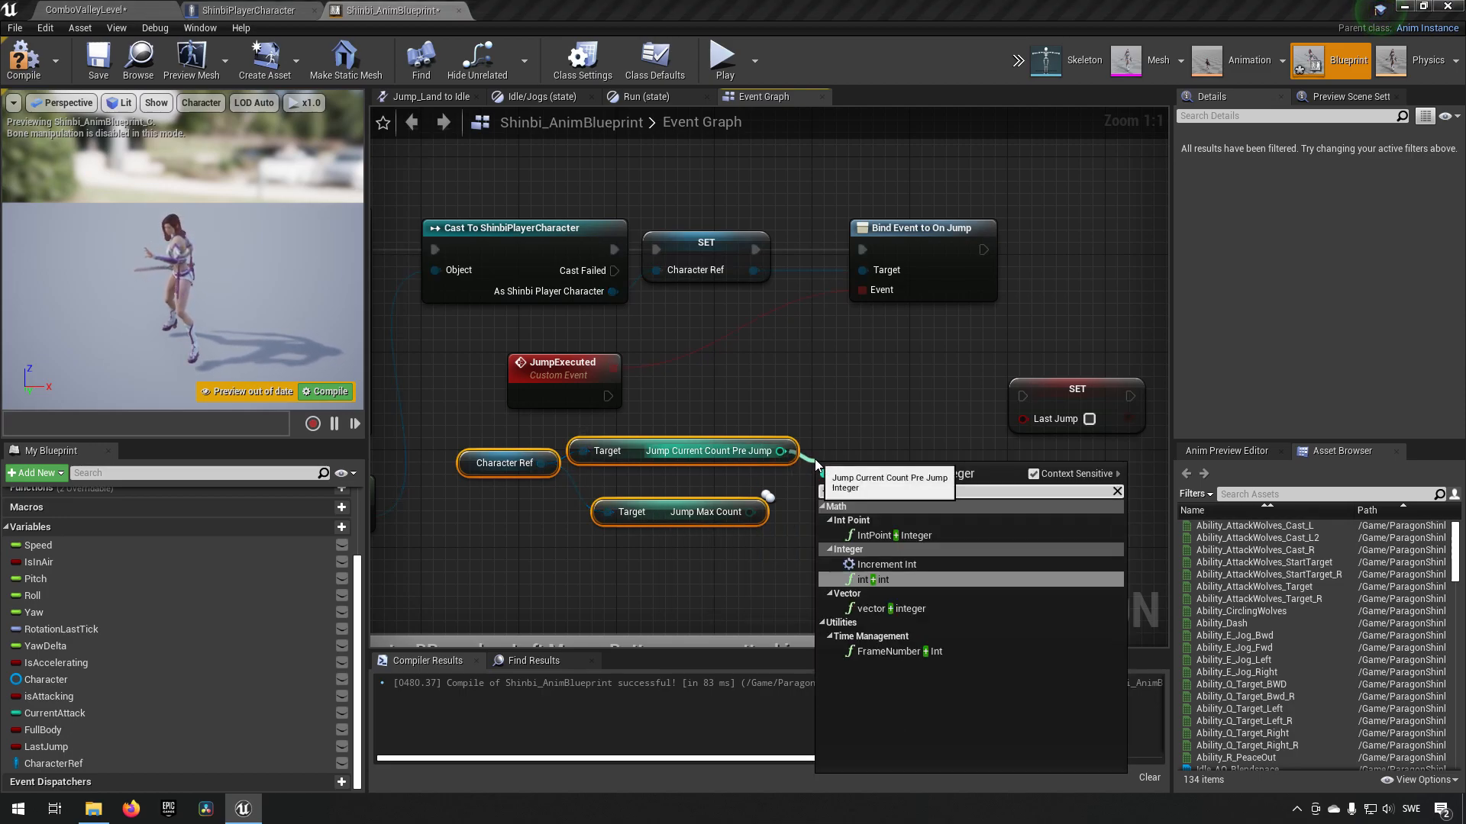
Step: Add an int + int node feeding the LastJump comparison and a Print String debug node
{"action": "left_click", "coordinate": [871, 579]}
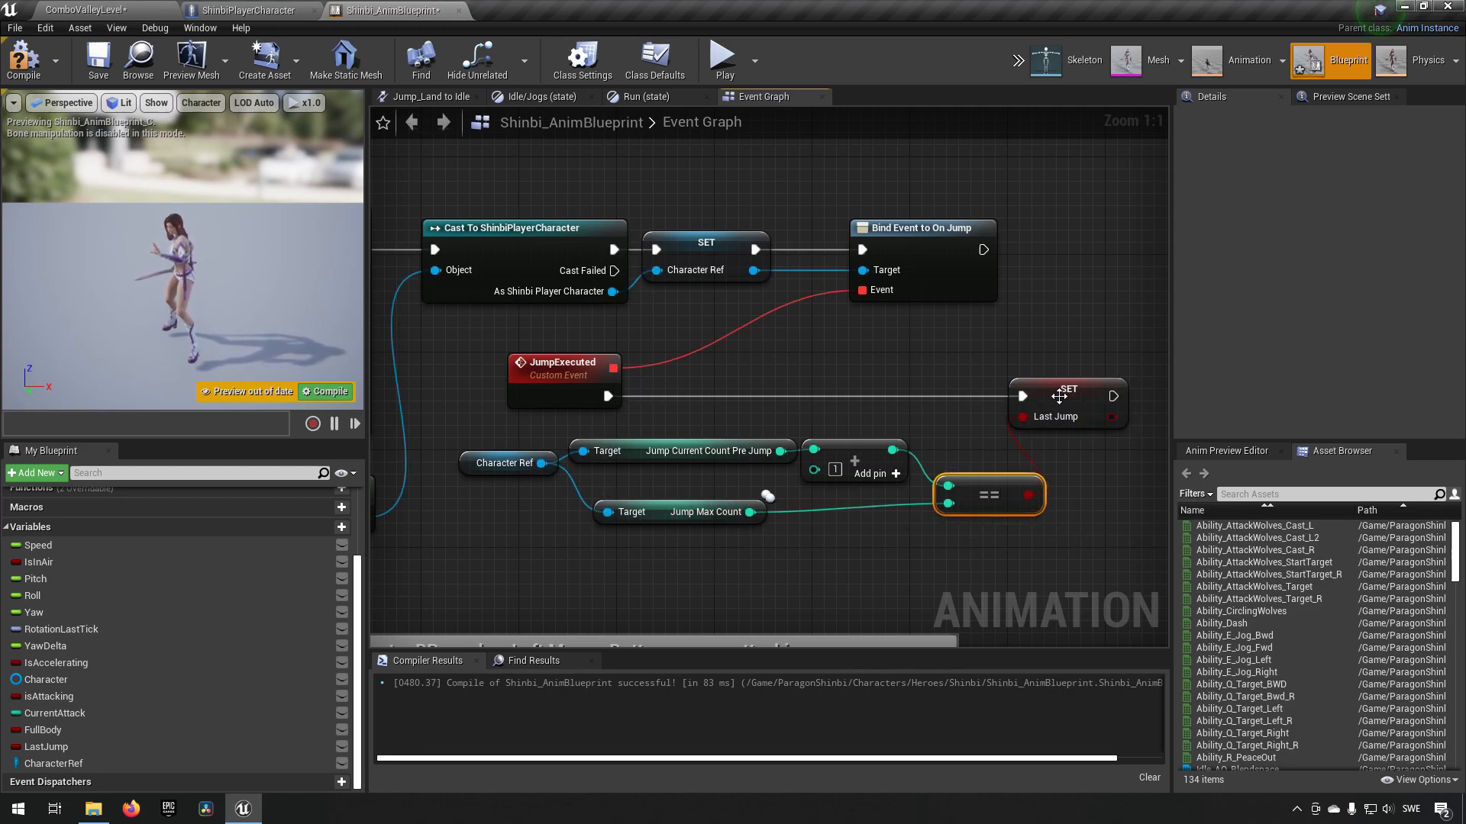
{"action": "left_click", "coordinate": [877, 392]}
{"action": "type", "text": "pri"}
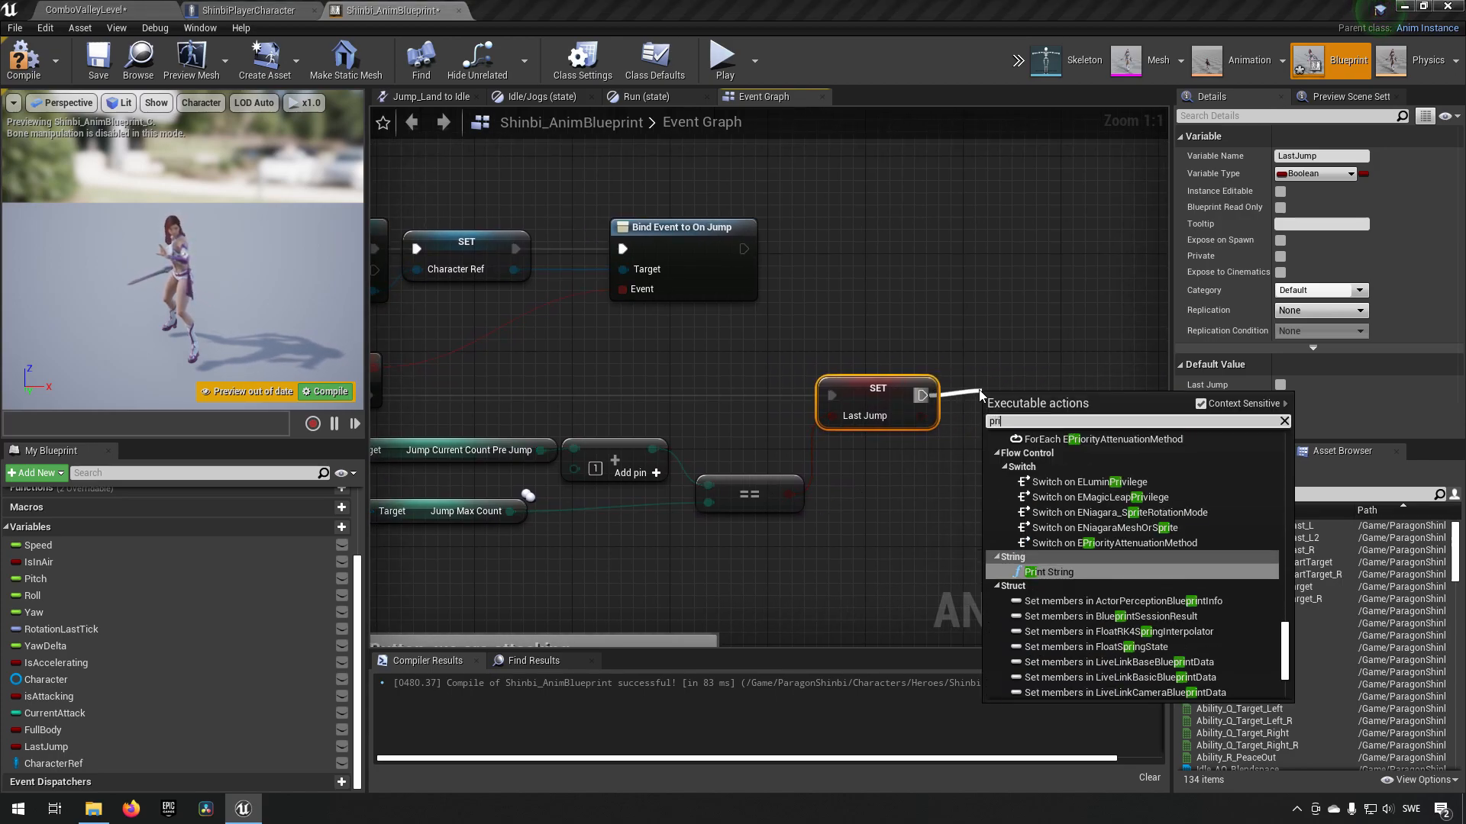
{"action": "left_click", "coordinate": [1051, 571]}
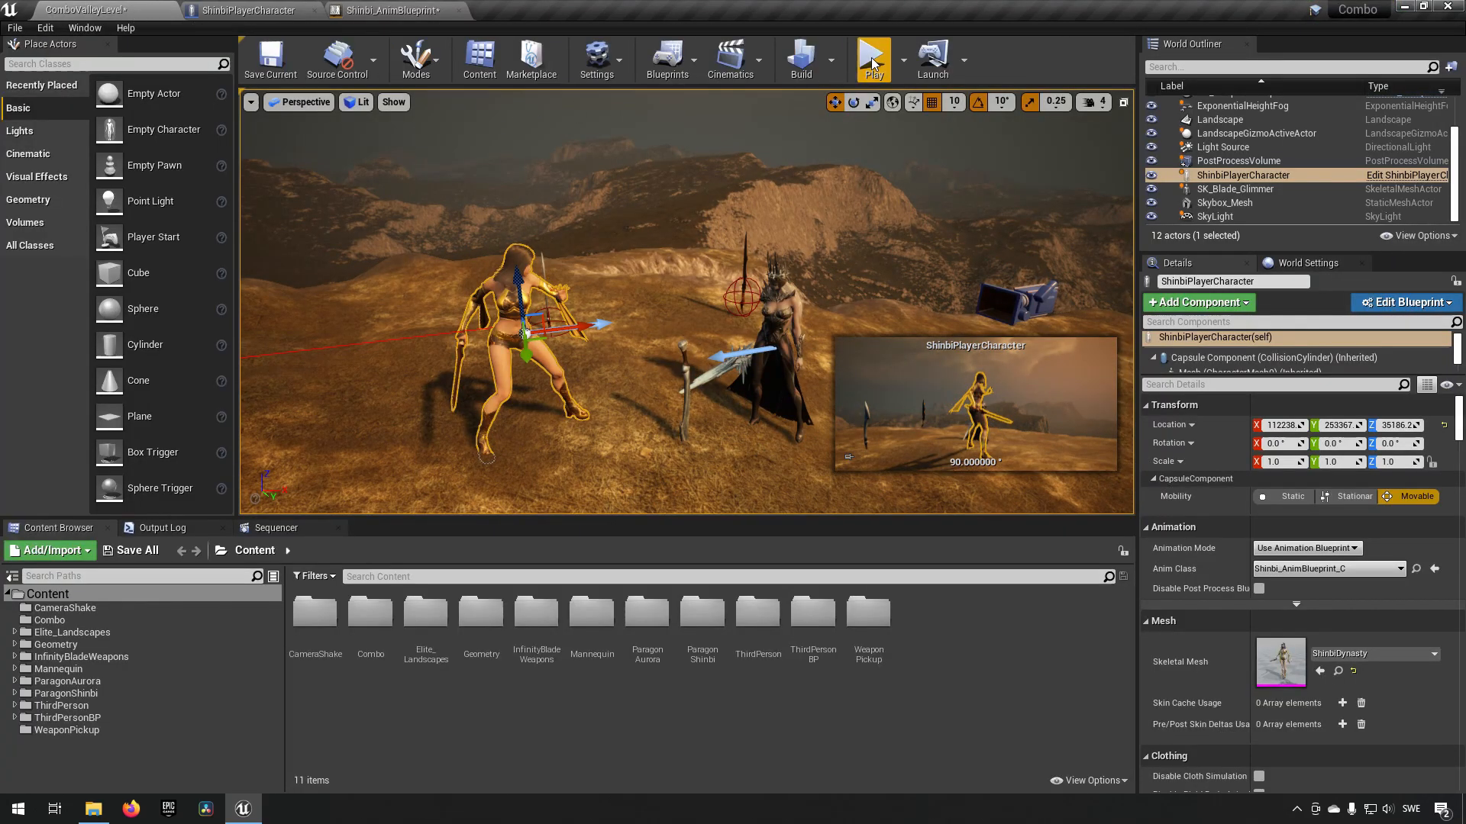
Step: Play-test the level to confirm Hello prints when jumping, then return to Shinbi_AnimBlueprint
{"action": "left_click", "coordinate": [873, 57]}
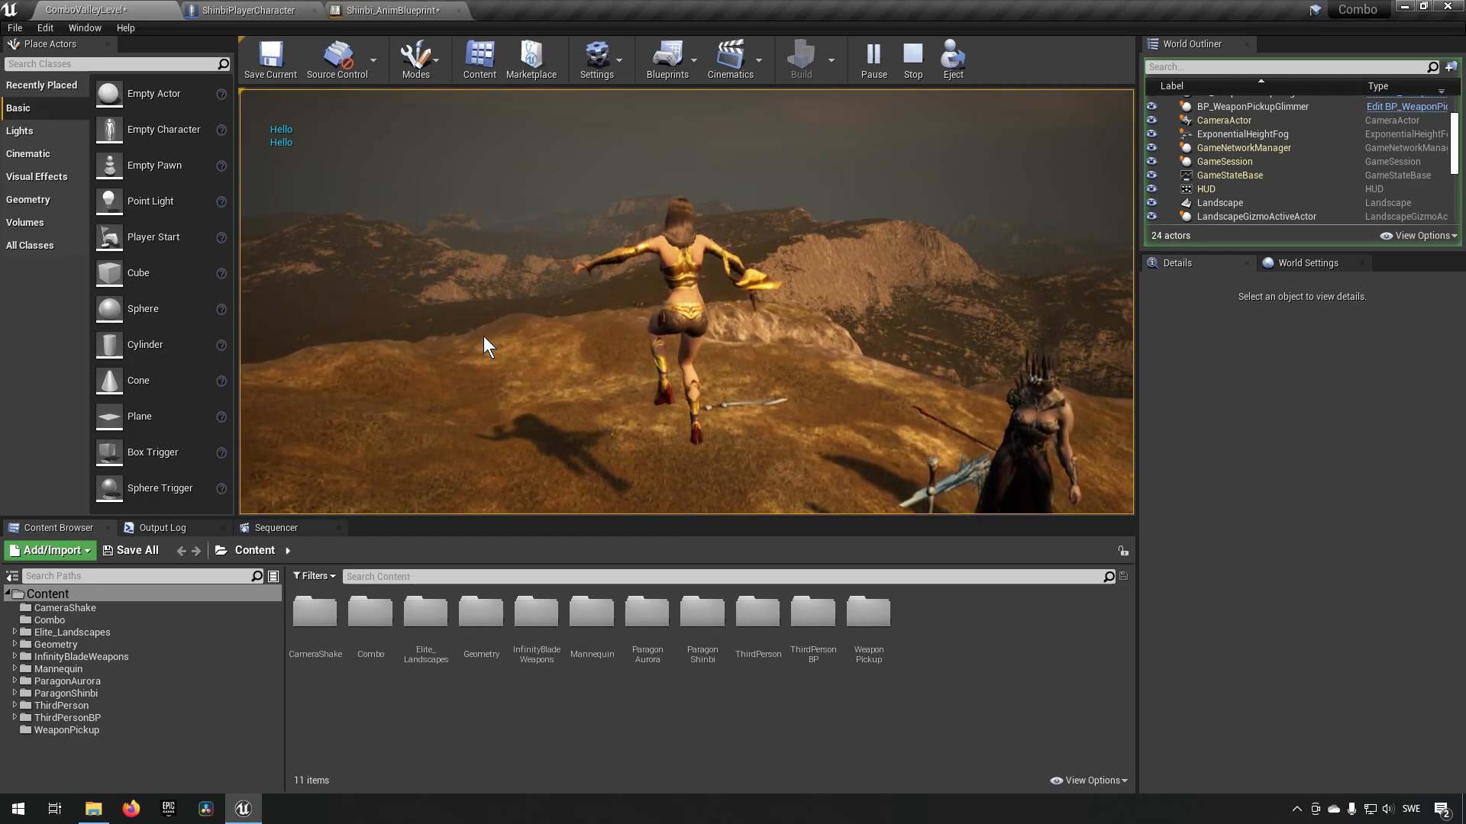
{"action": "left_click", "coordinate": [393, 10]}
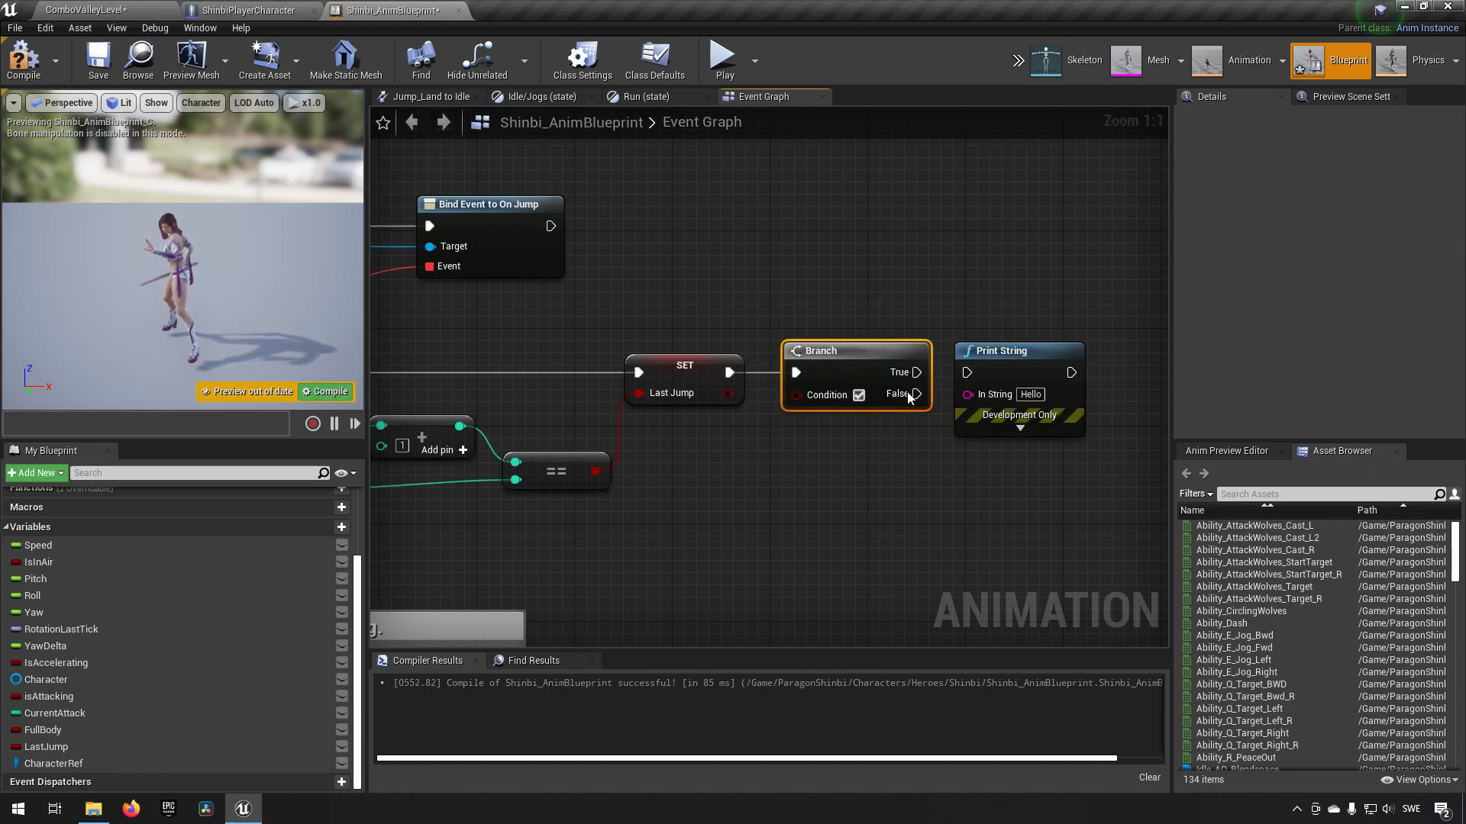
{"action": "mouse_move", "coordinate": [1009, 351]}
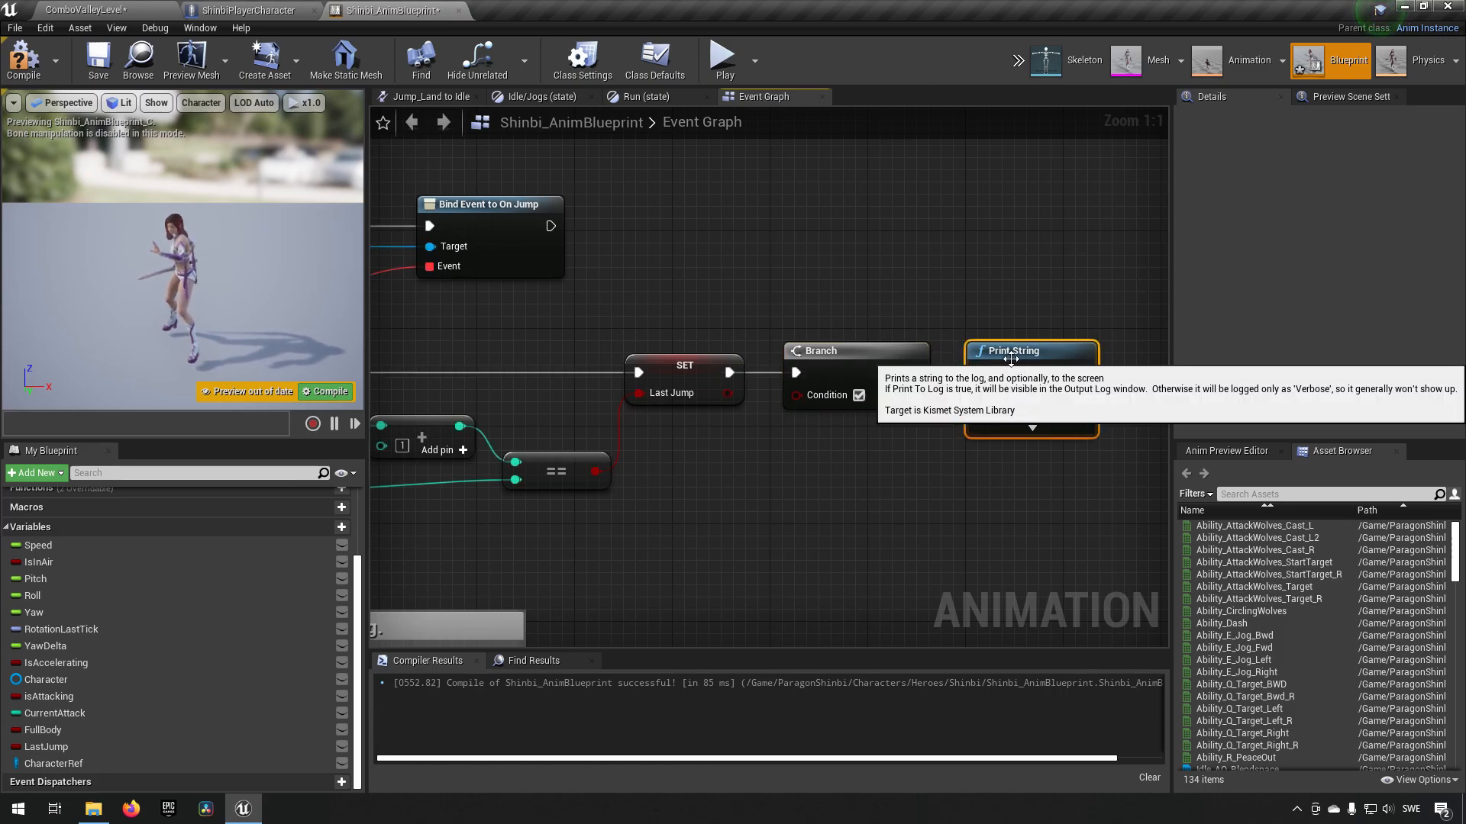
Step: Nudge the Print String node's position in the event graph
{"action": "left_click", "coordinate": [683, 365]}
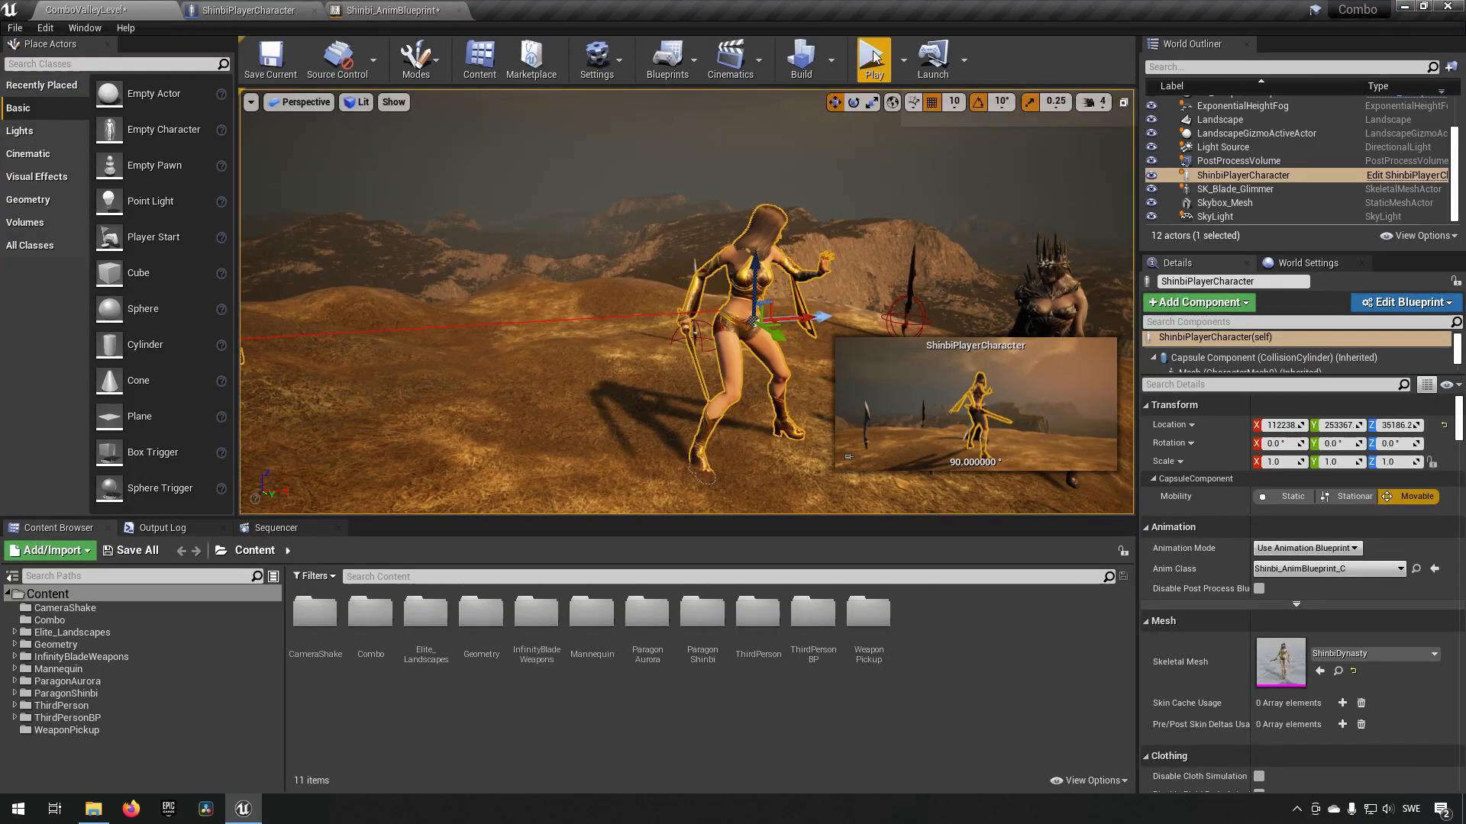
Step: Play the level with input control to see Hello printed, then return to the anim blueprint
{"action": "left_click", "coordinate": [872, 59]}
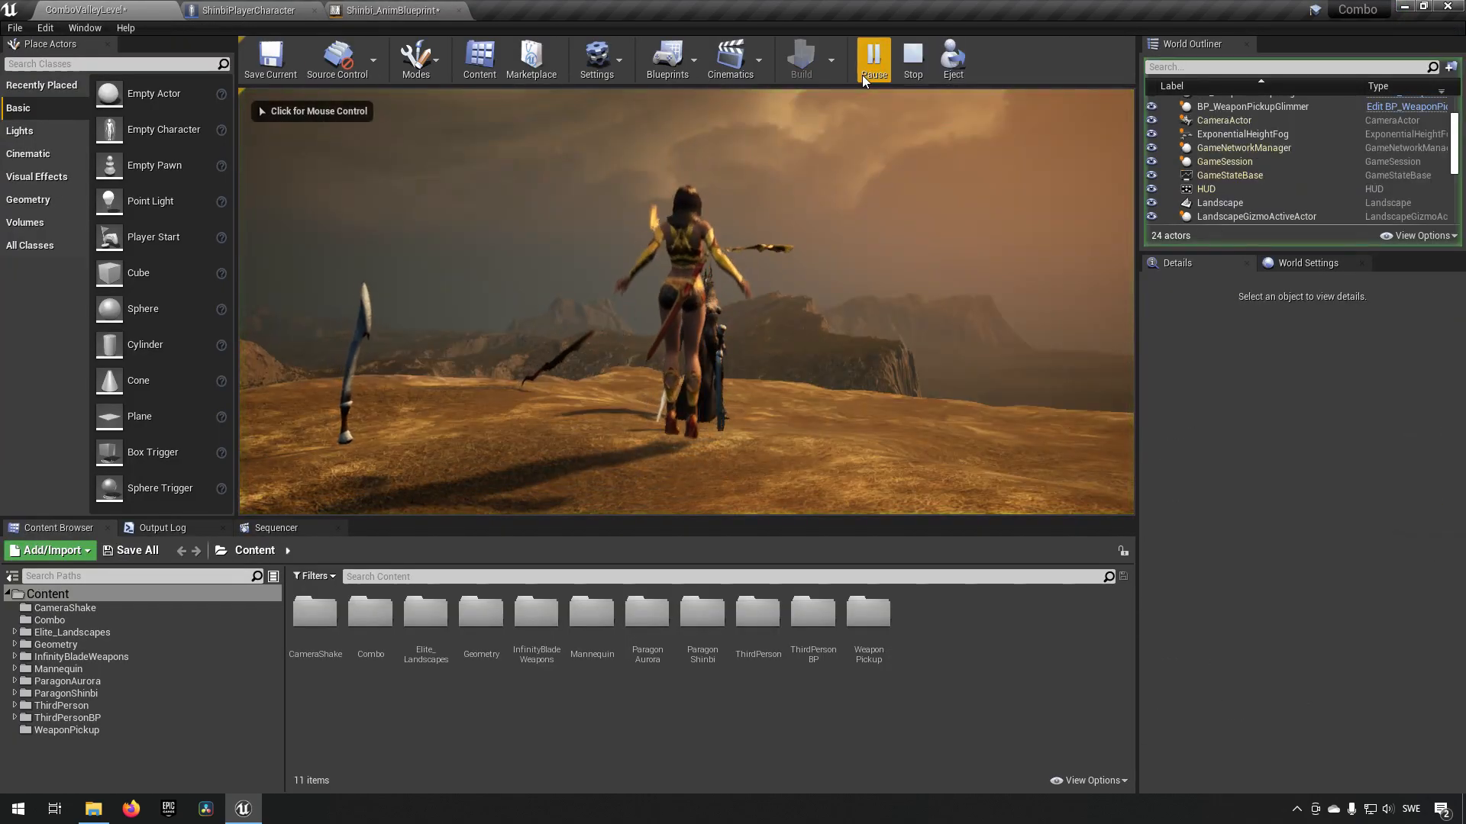
{"action": "left_click", "coordinate": [871, 58]}
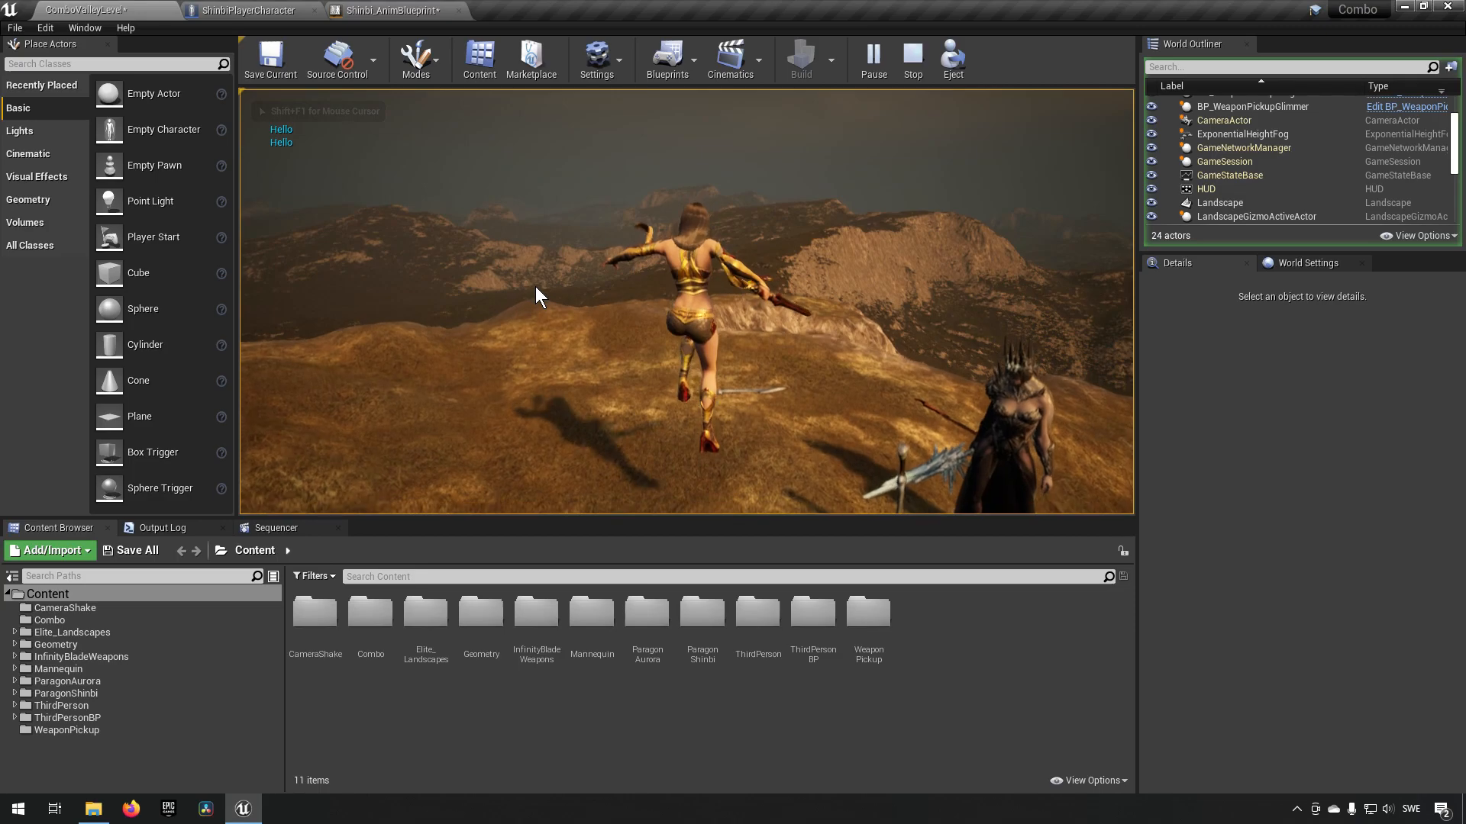
{"action": "left_click", "coordinate": [394, 11]}
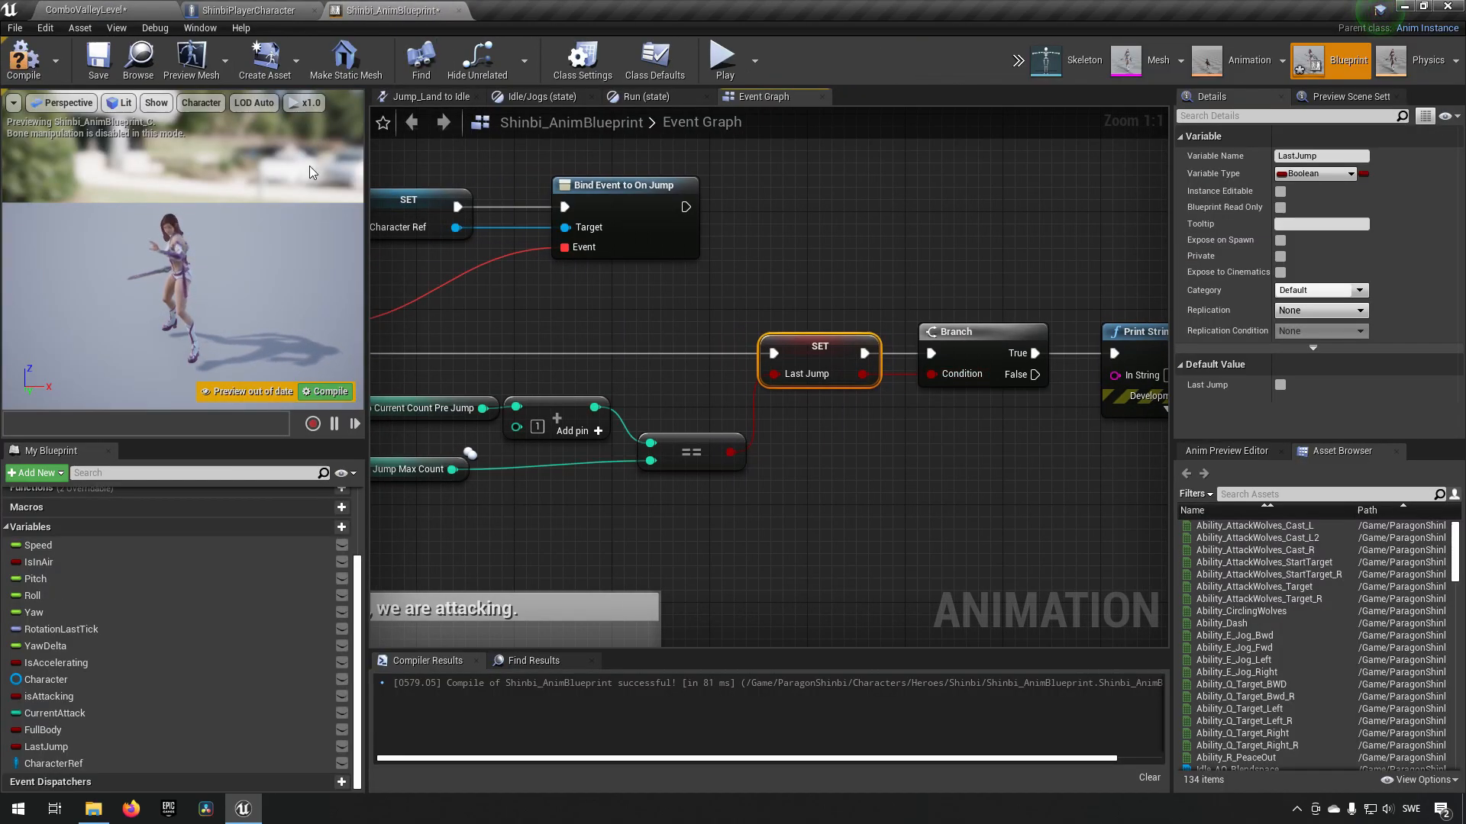
Step: Switch to ComboValleyLevel, run another play test, and return to Shinbi_AnimBlueprint
{"action": "left_click", "coordinate": [90, 11]}
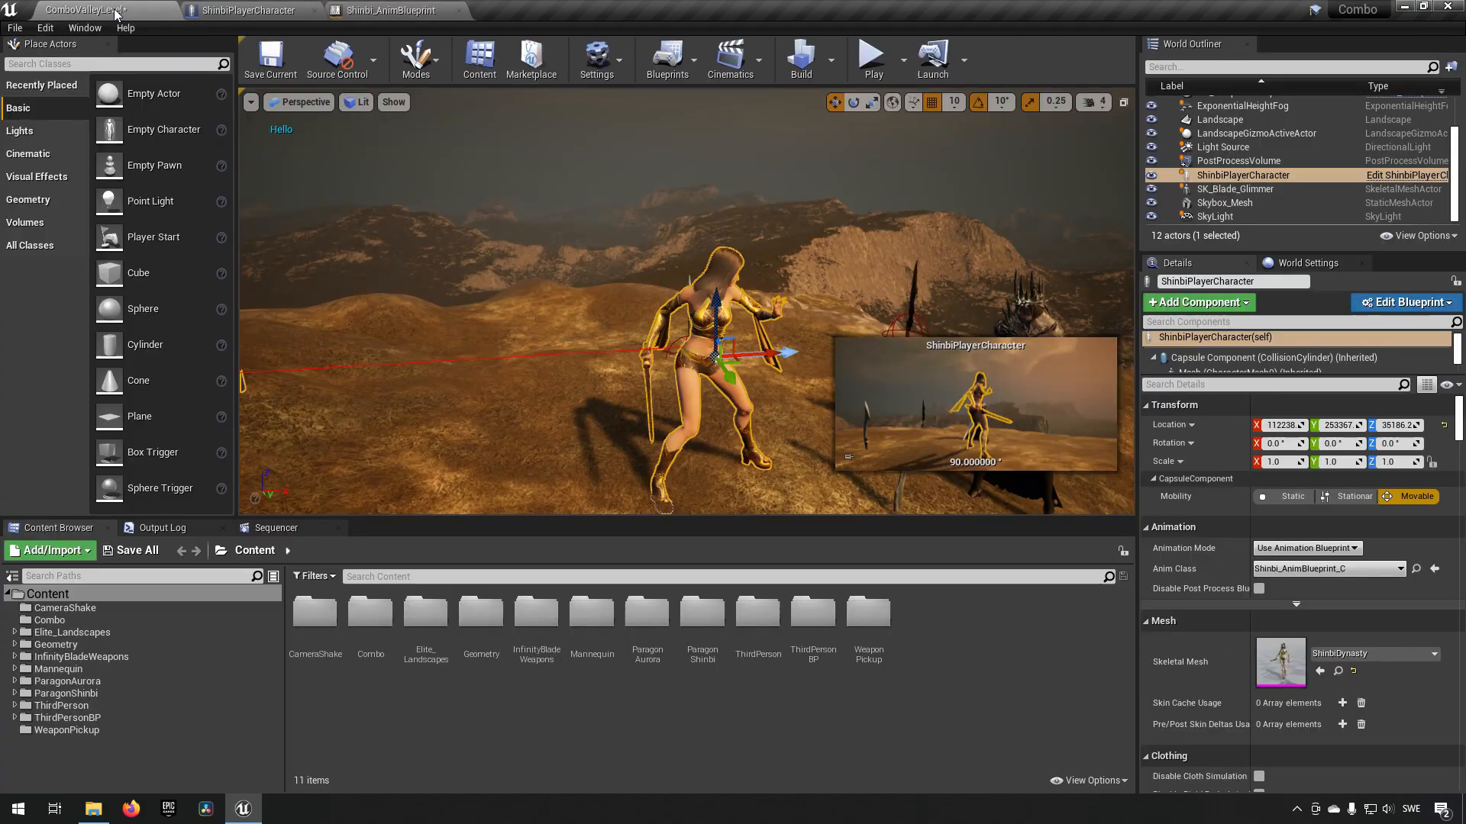
{"action": "left_click", "coordinate": [870, 53]}
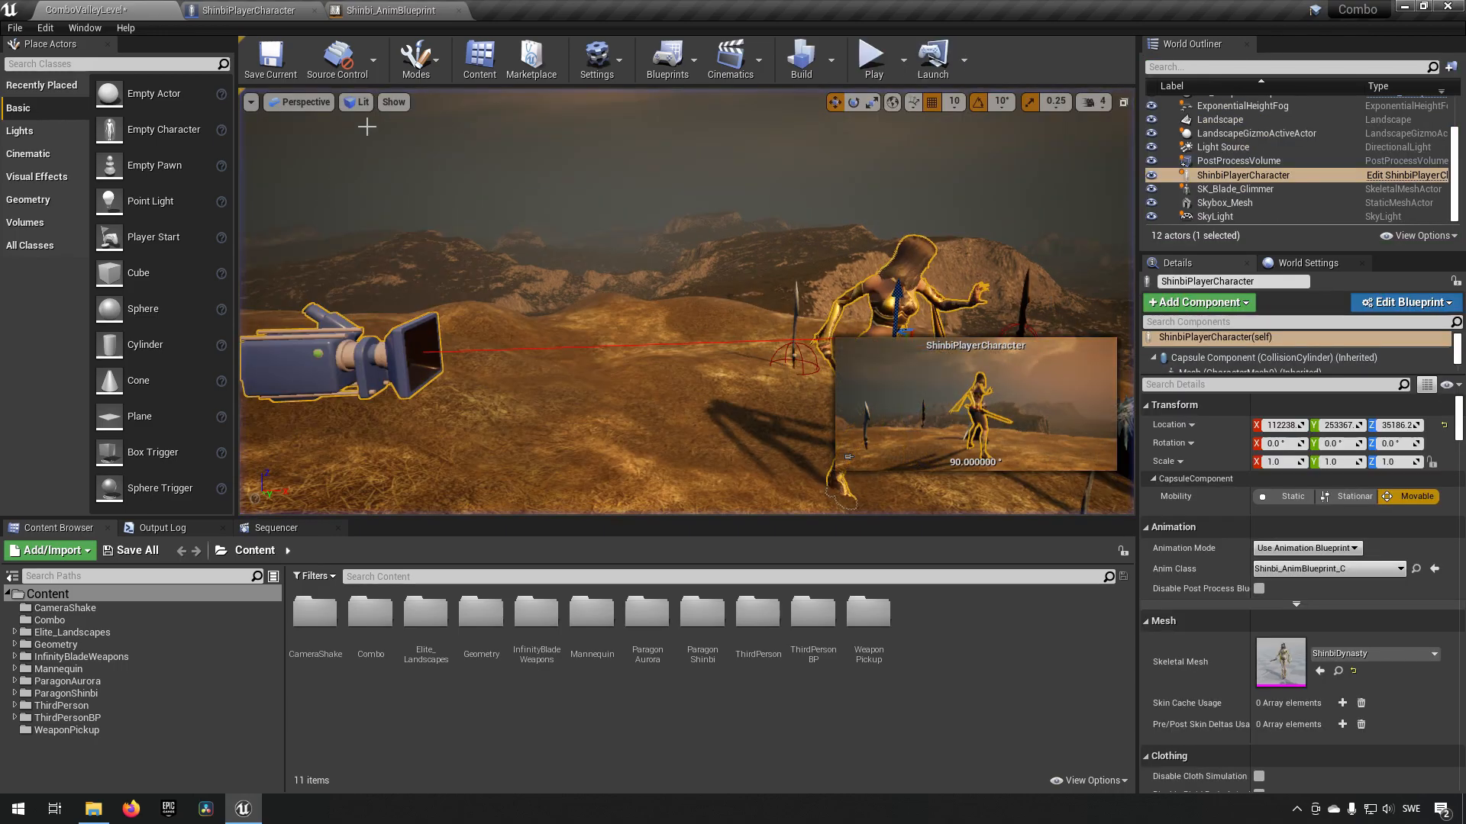
{"action": "left_click", "coordinate": [383, 11]}
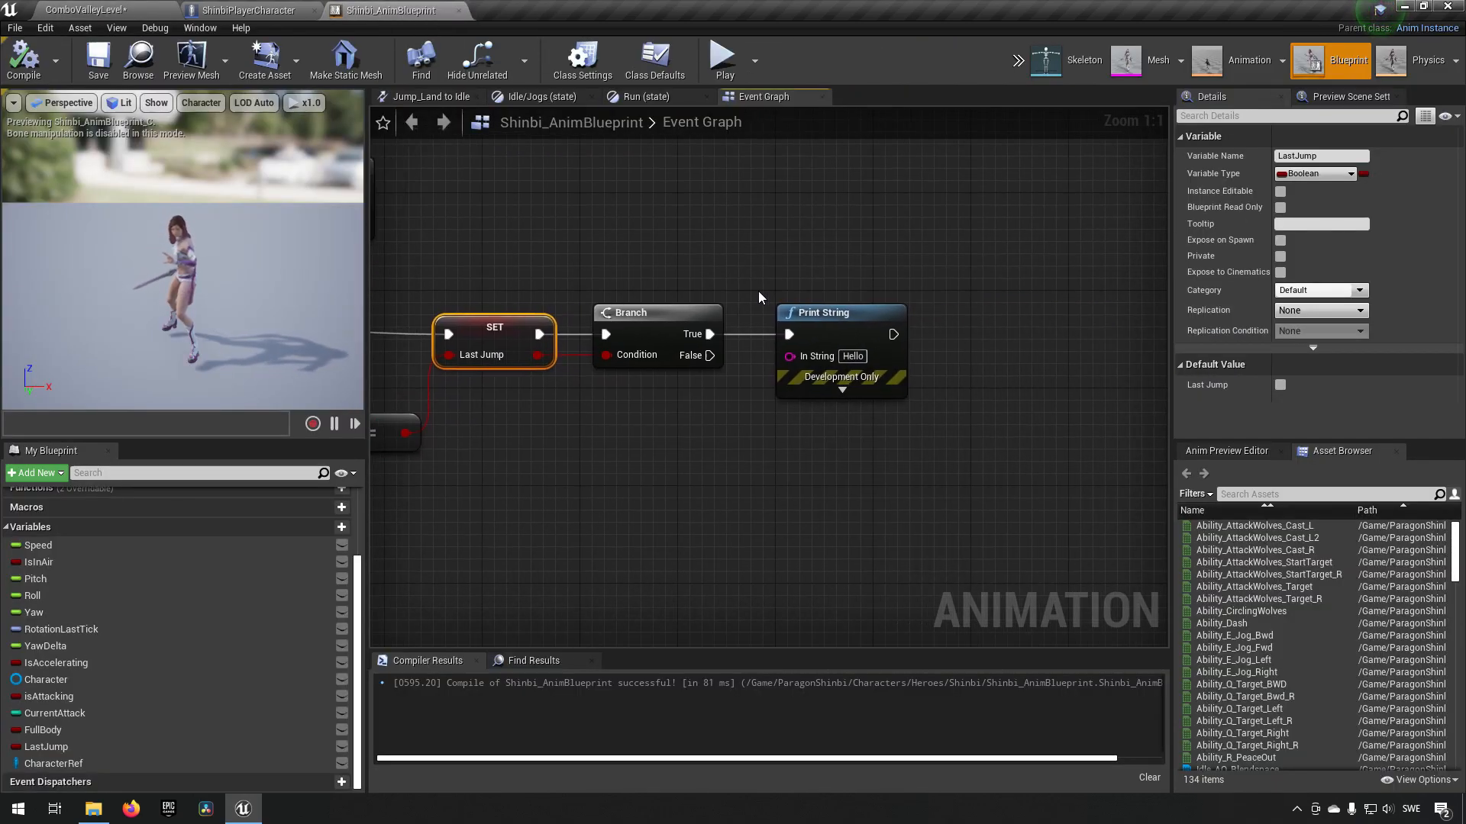
Step: Delete the test Branch and Print String nodes from the event graph
{"action": "key", "text": "Delete"}
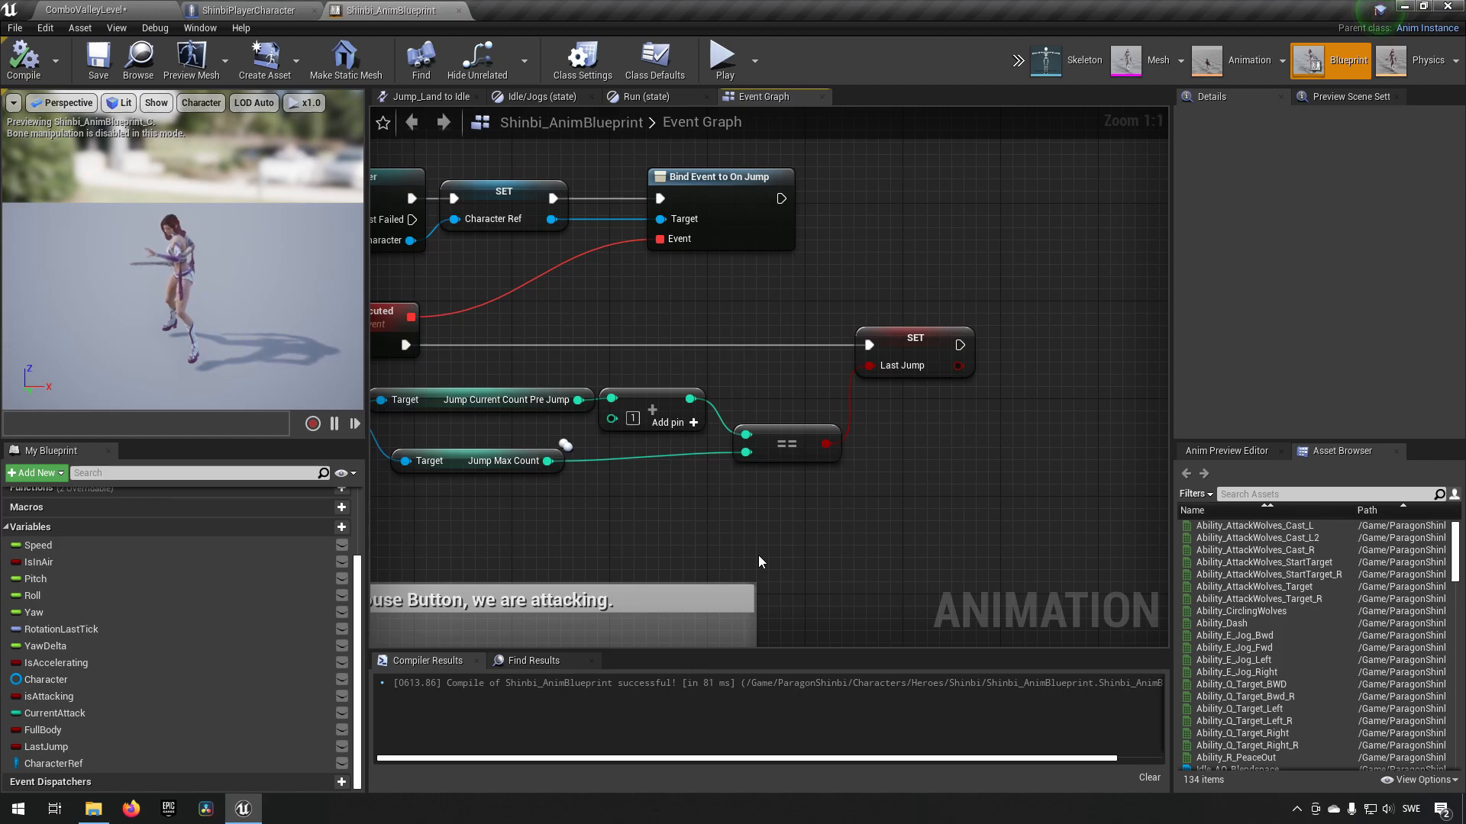
{"action": "mouse_move", "coordinate": [738, 539]}
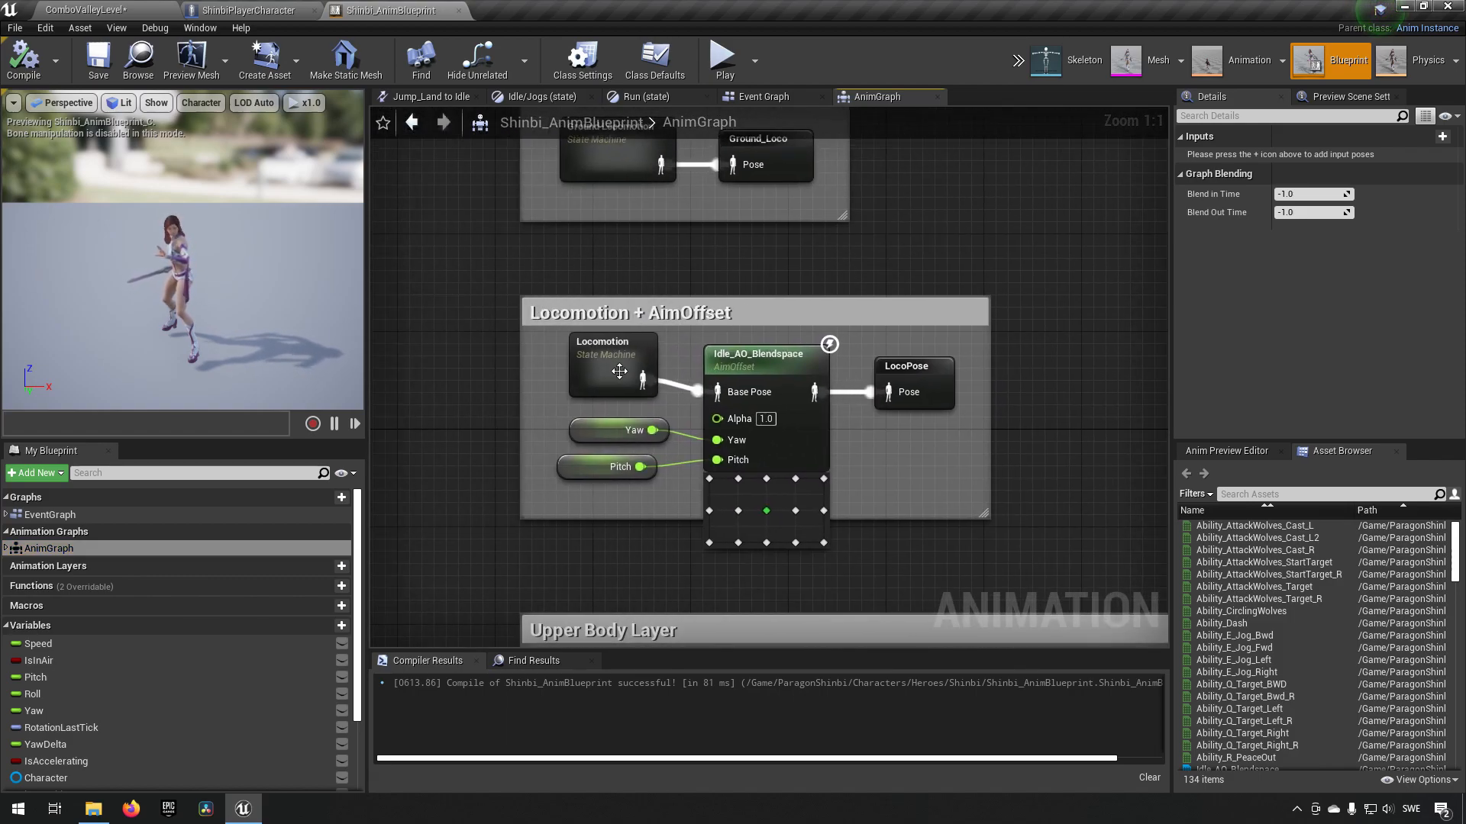
Step: Add a SecondJump state in Locomotion, entered from Jumps and transitioning to Jump_Land
{"action": "double_click", "coordinate": [614, 365]}
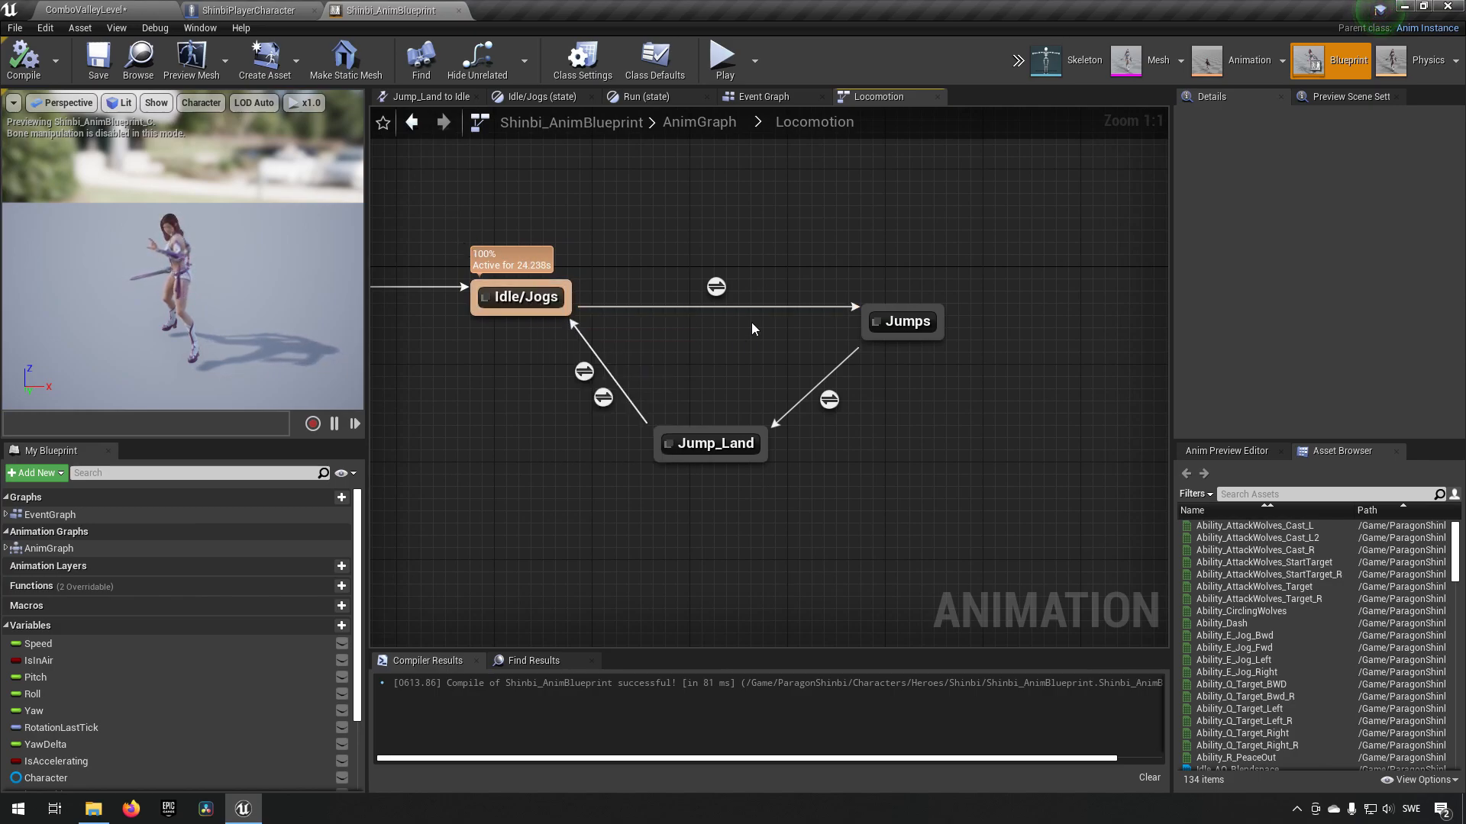
{"action": "left_click", "coordinate": [710, 443]}
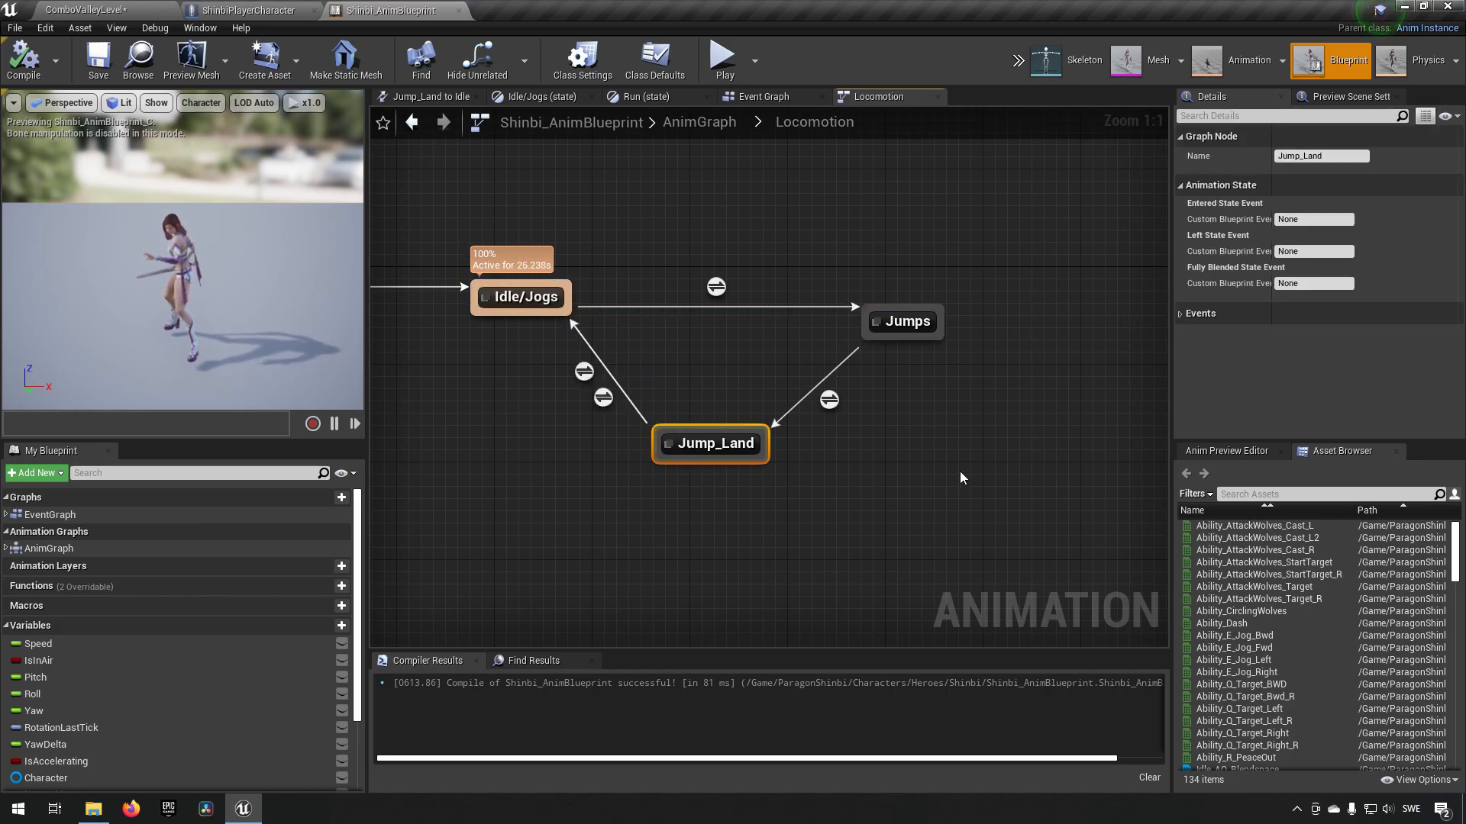
{"action": "right_click", "coordinate": [754, 397]}
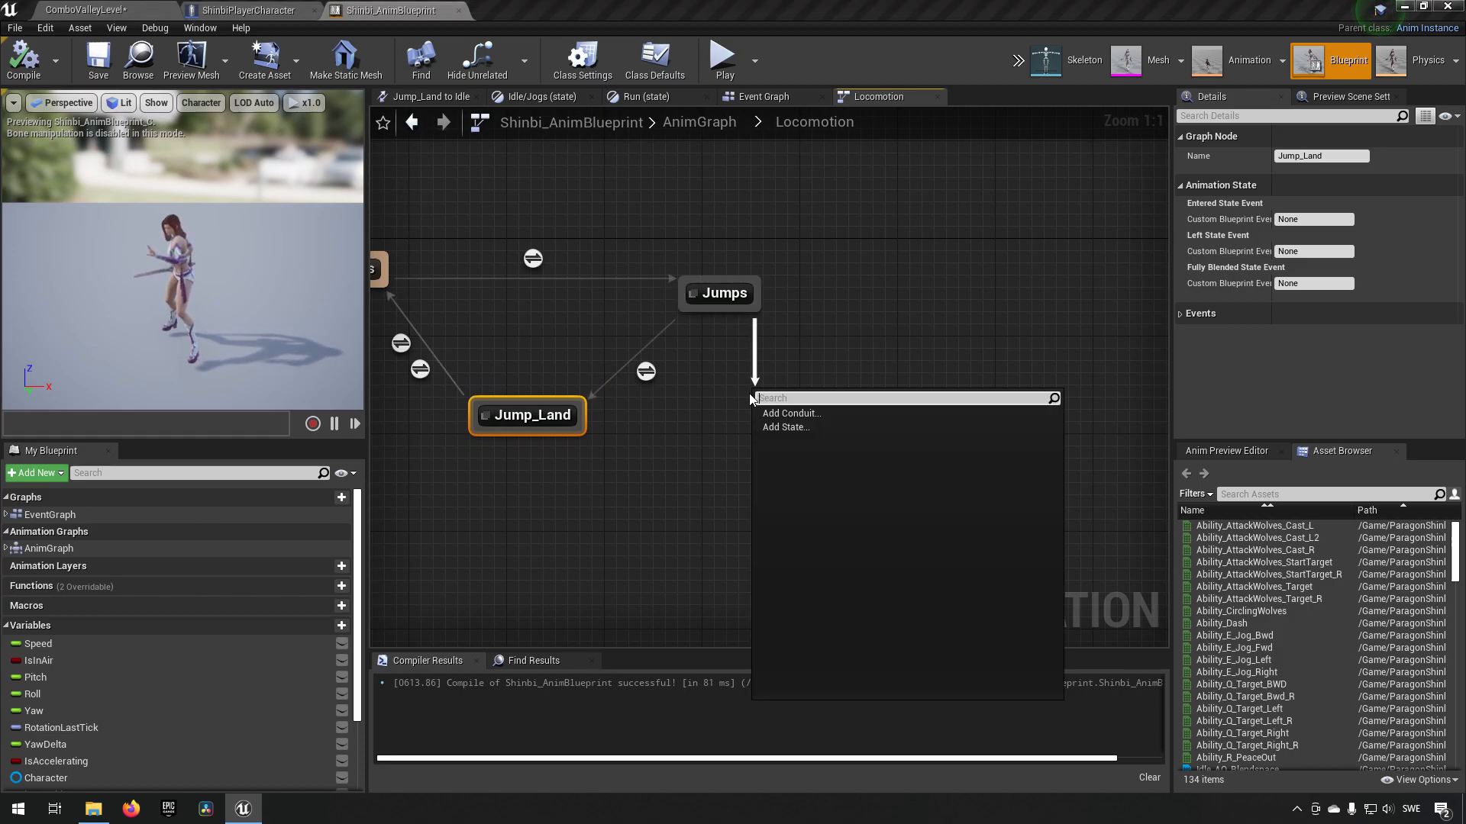
{"action": "left_click", "coordinate": [784, 428]}
{"action": "type", "text": "SecondJump"}
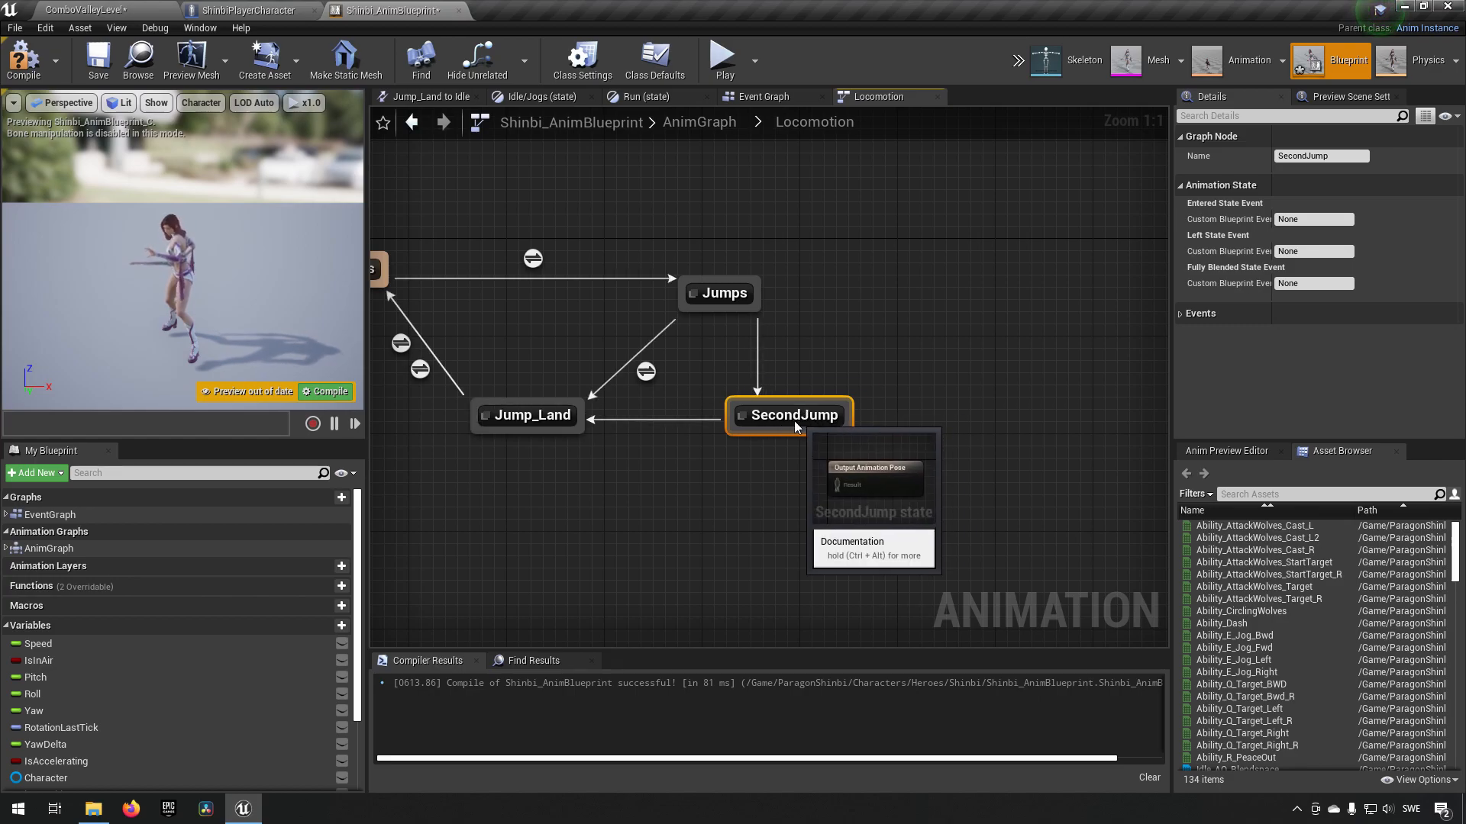
{"action": "mouse_move", "coordinate": [524, 415]}
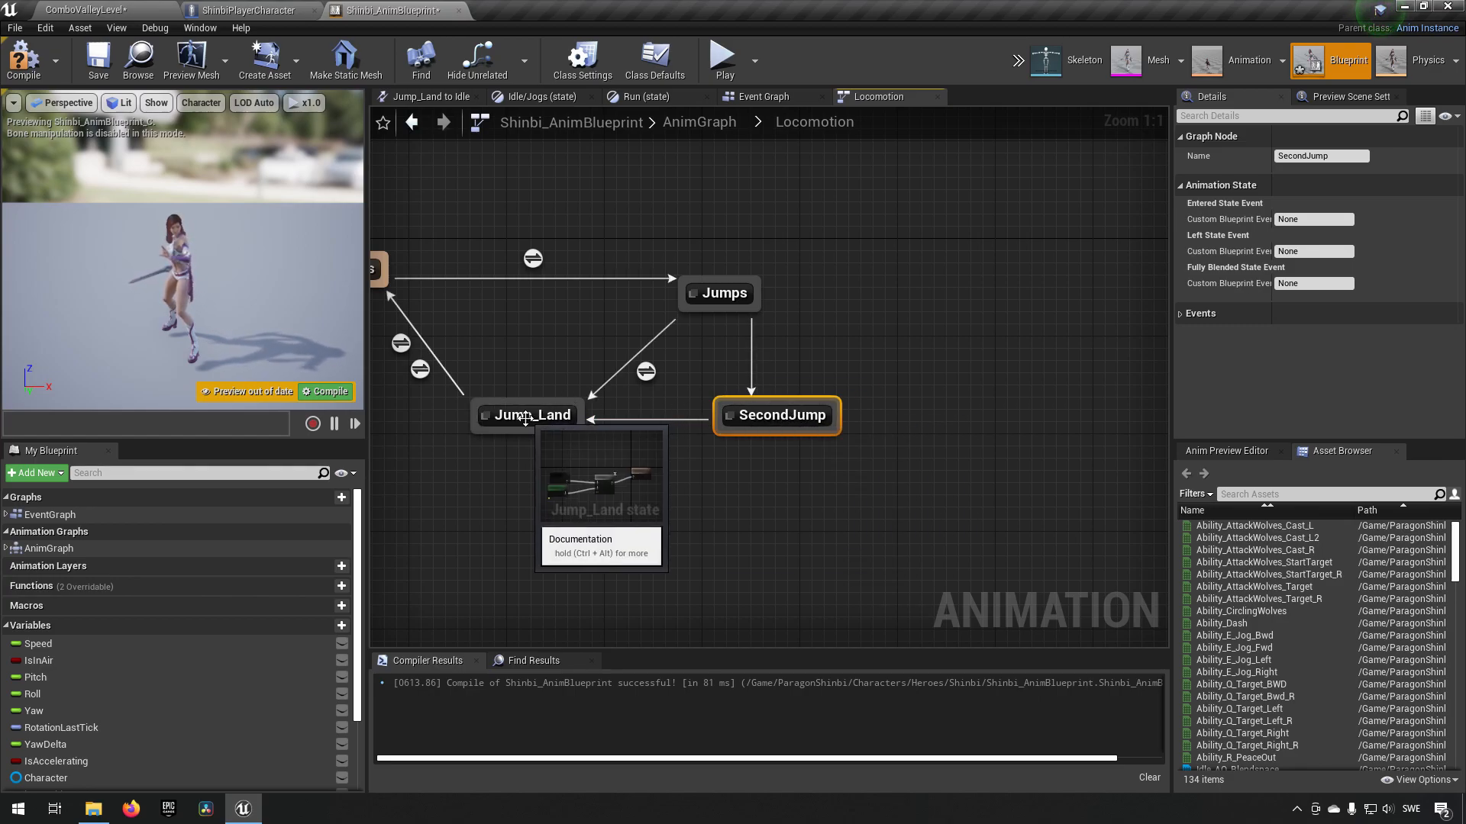
{"action": "mouse_move", "coordinate": [645, 372]}
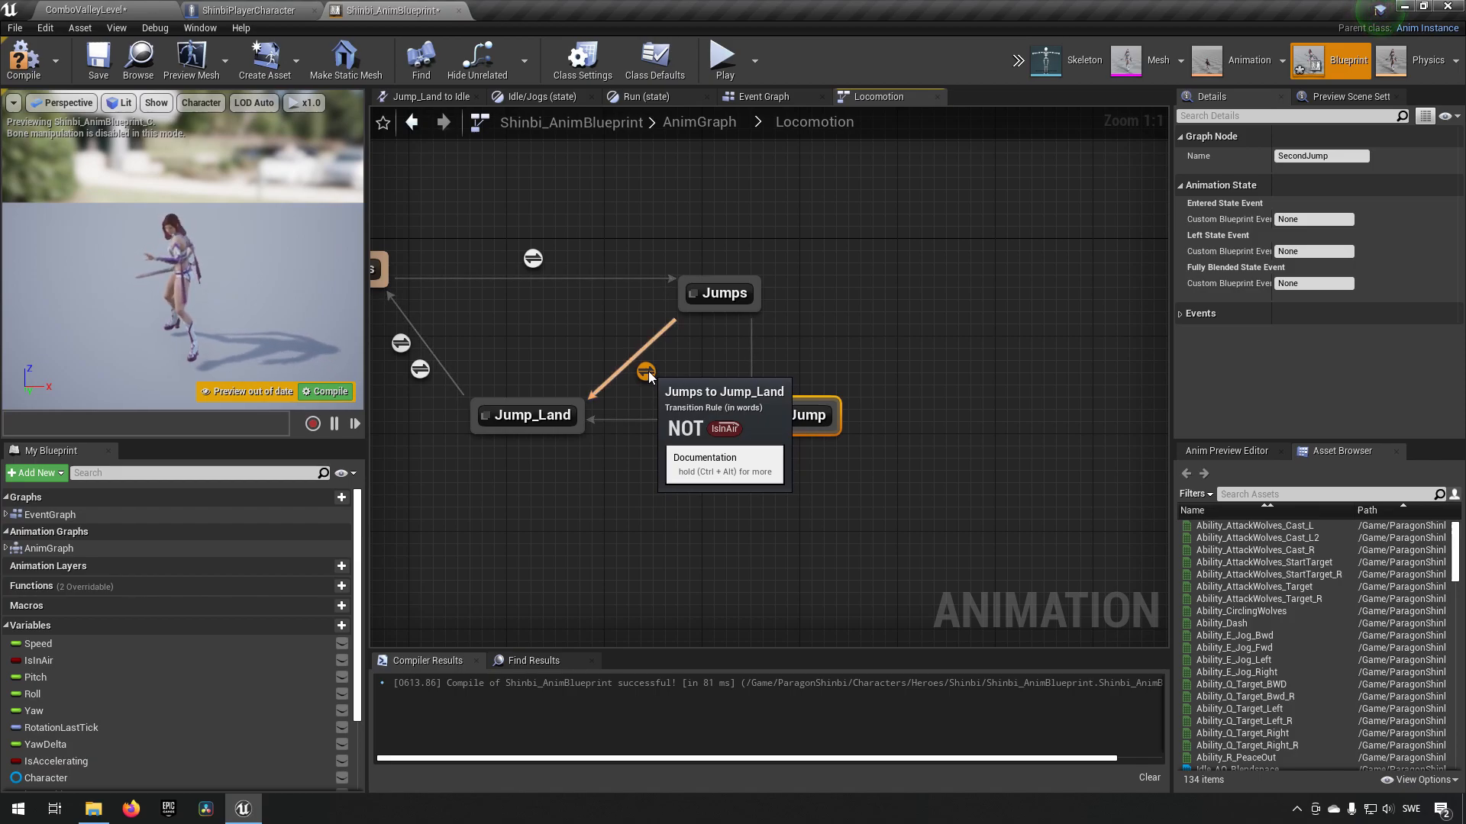
{"action": "mouse_move", "coordinate": [770, 414]}
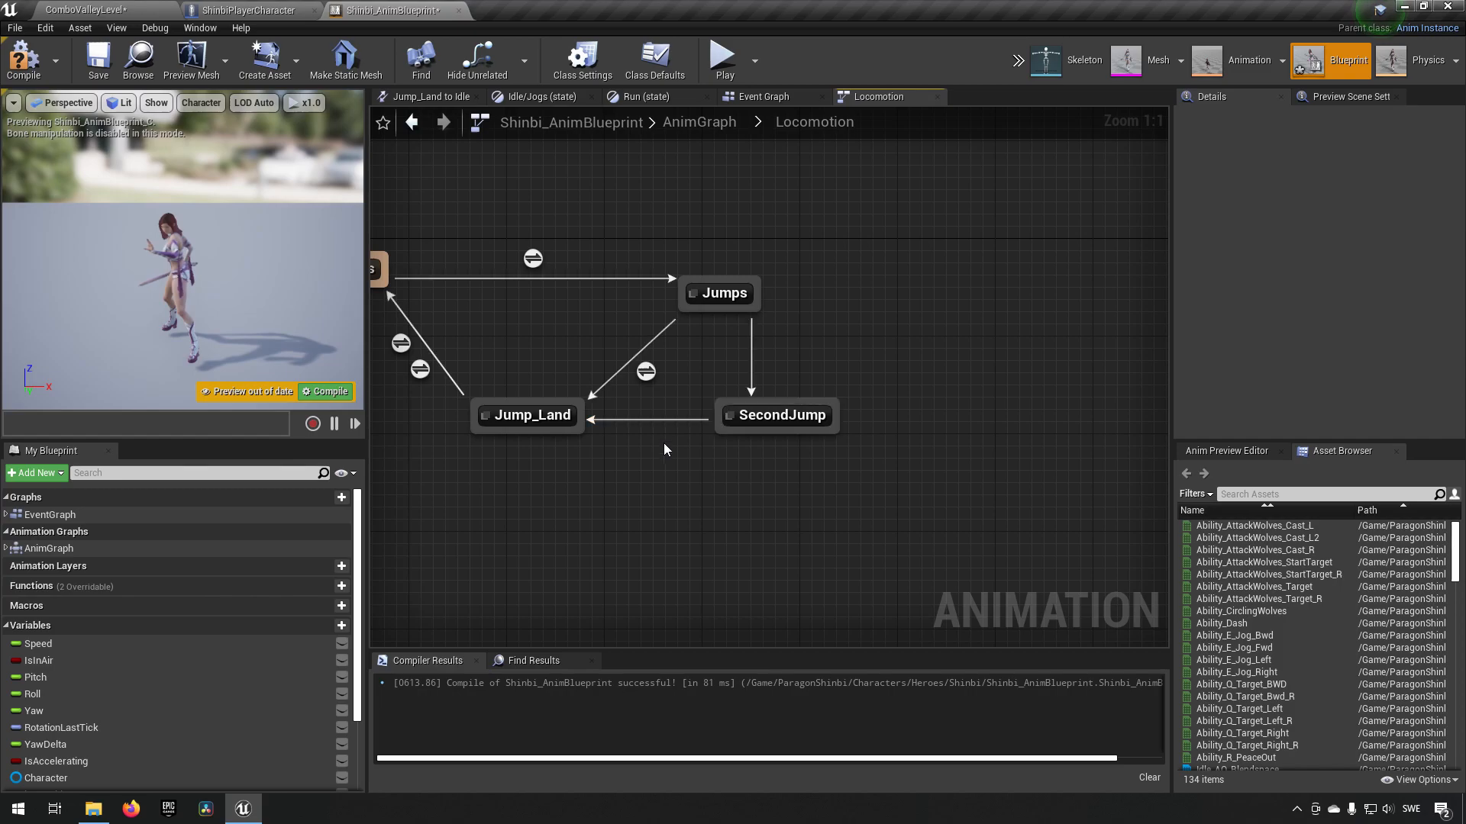
{"action": "left_click", "coordinate": [776, 415]}
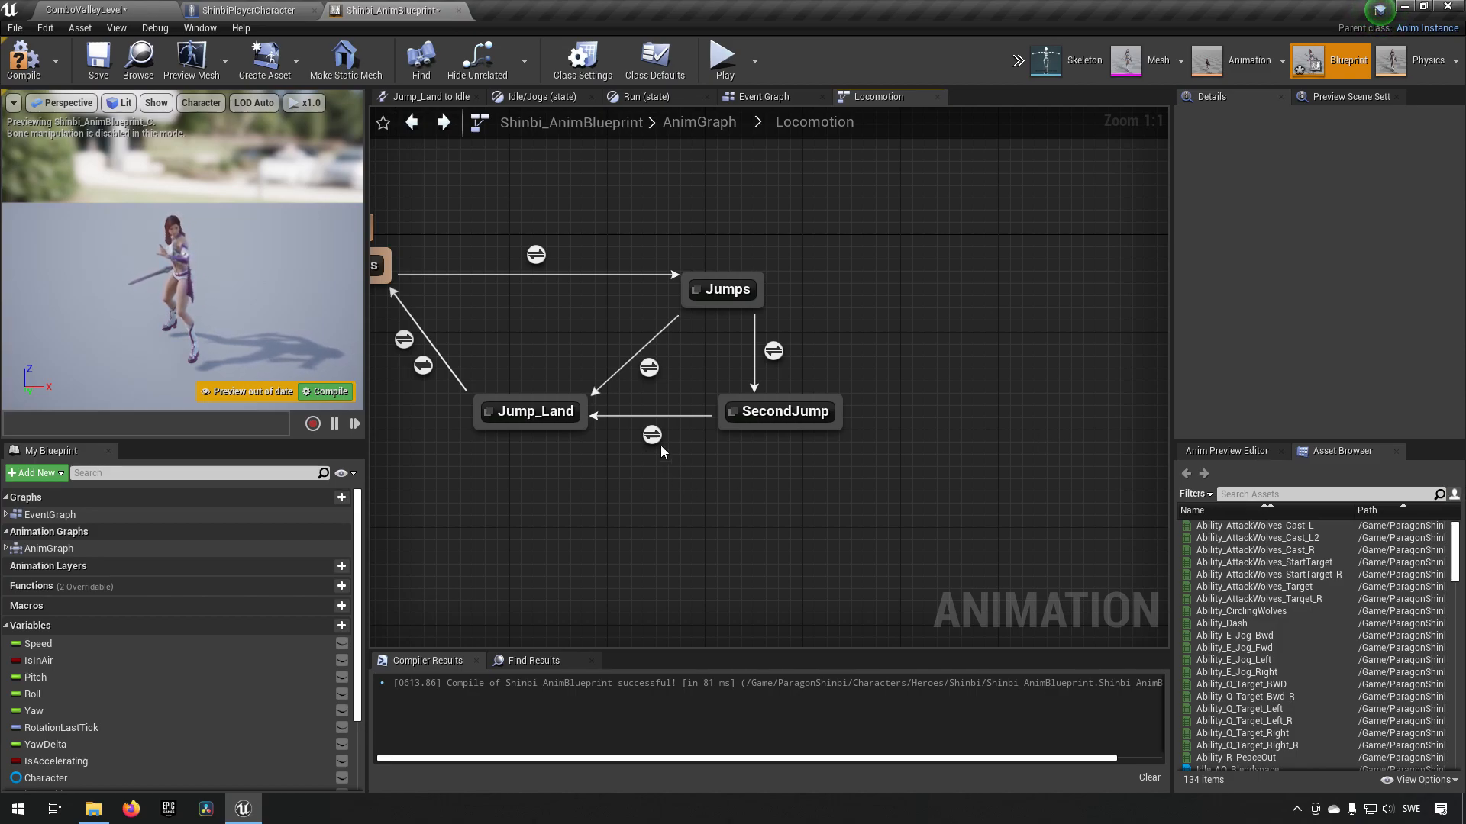
{"action": "mouse_move", "coordinate": [772, 351]}
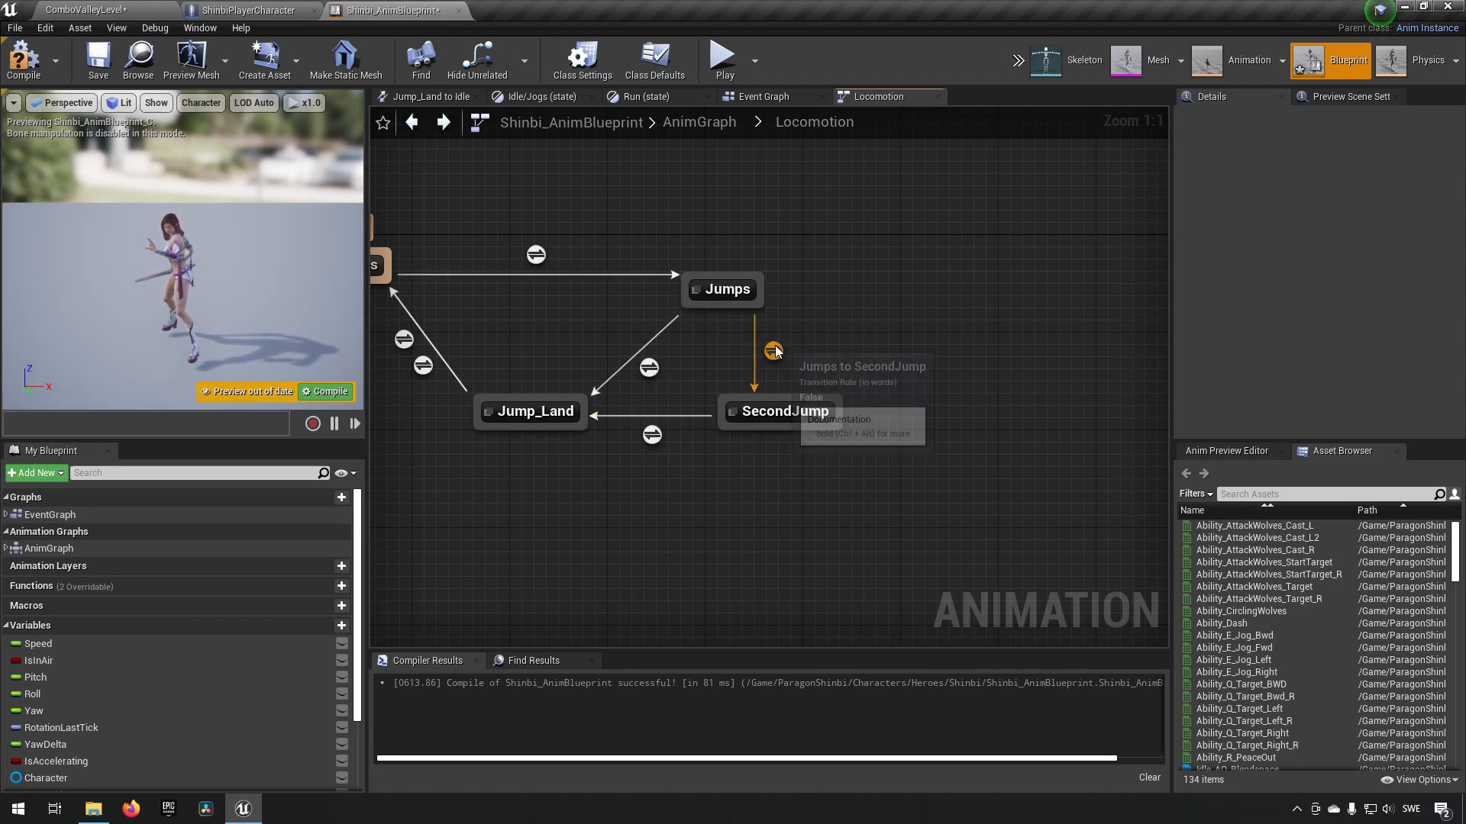
{"action": "mouse_move", "coordinate": [617, 467]}
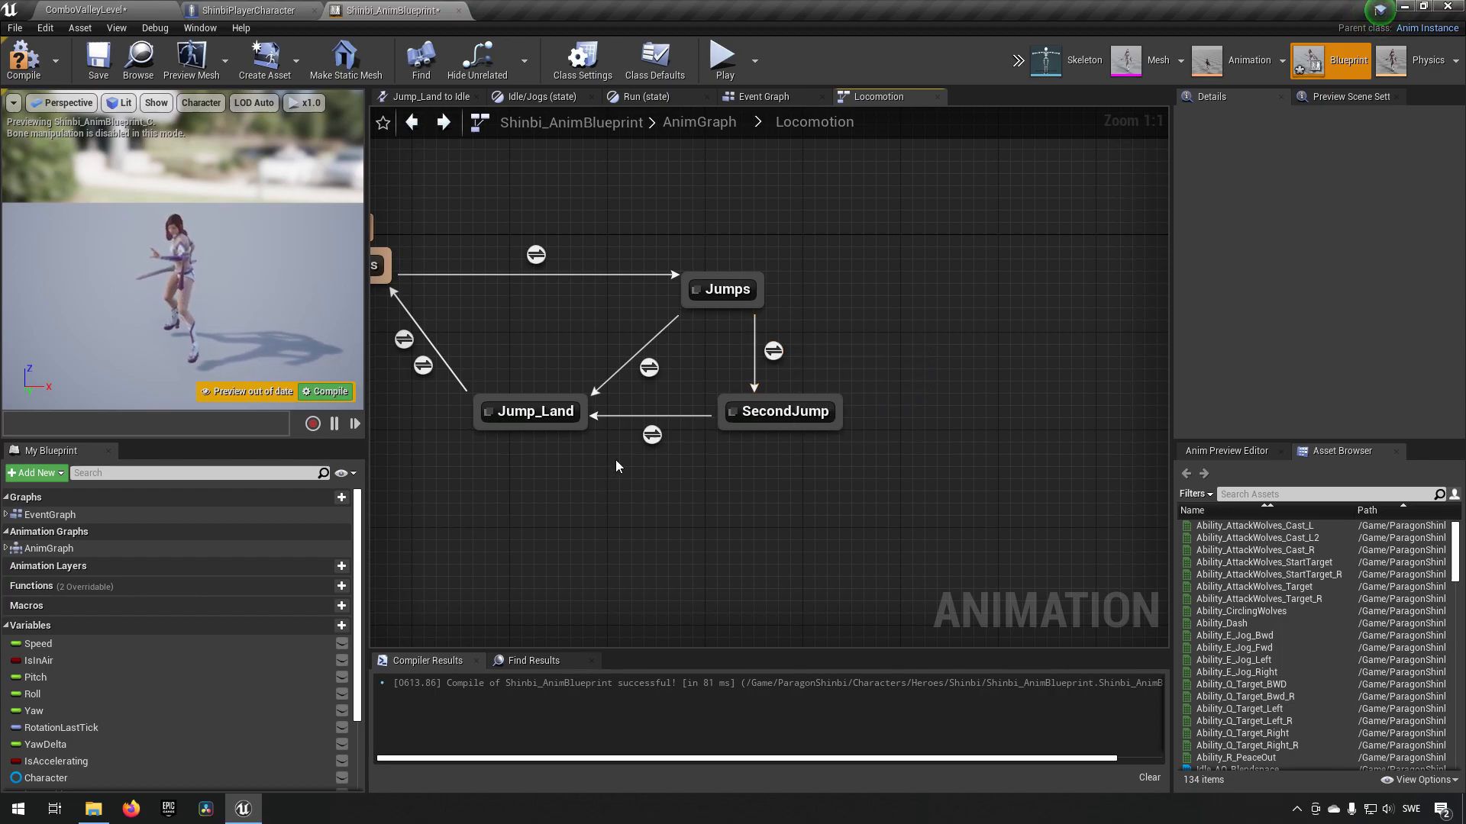
{"action": "mouse_move", "coordinate": [647, 368]}
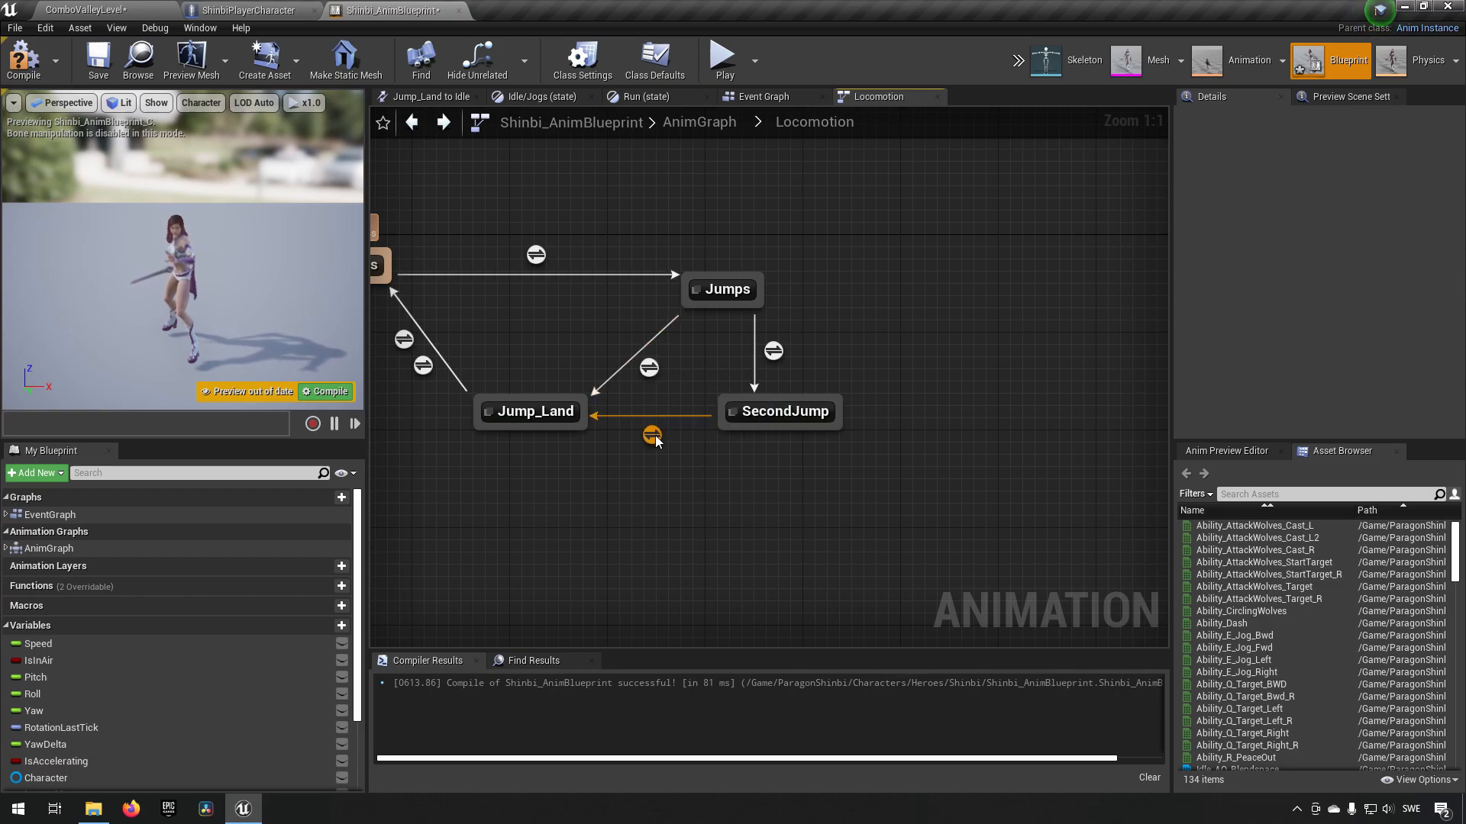
Step: Make the SecondJump→Jump_Land rule require NOT Is in Air, compile, and return to Locomotion
{"action": "double_click", "coordinate": [652, 435]}
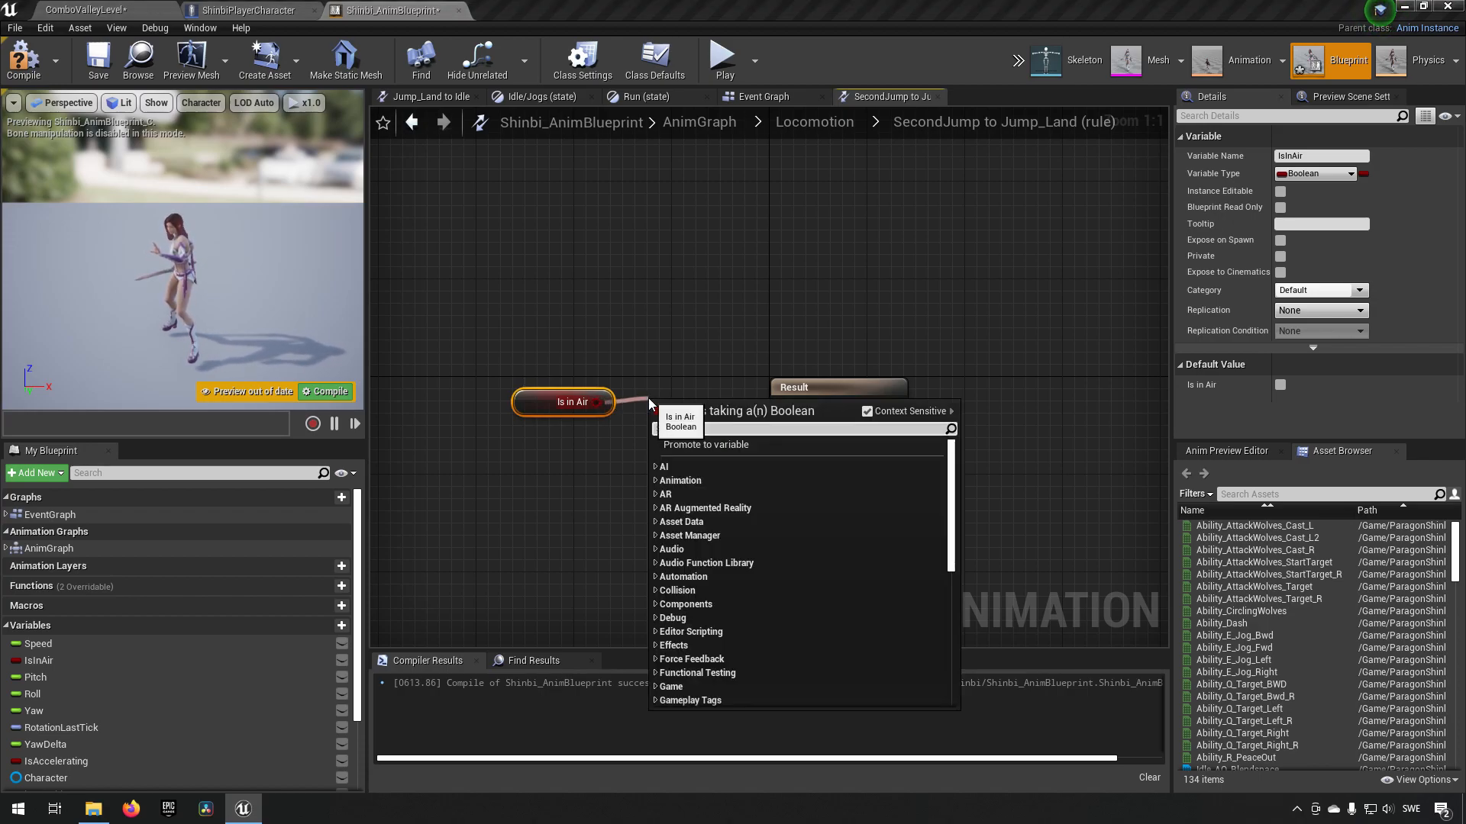
{"action": "left_click", "coordinate": [678, 431]}
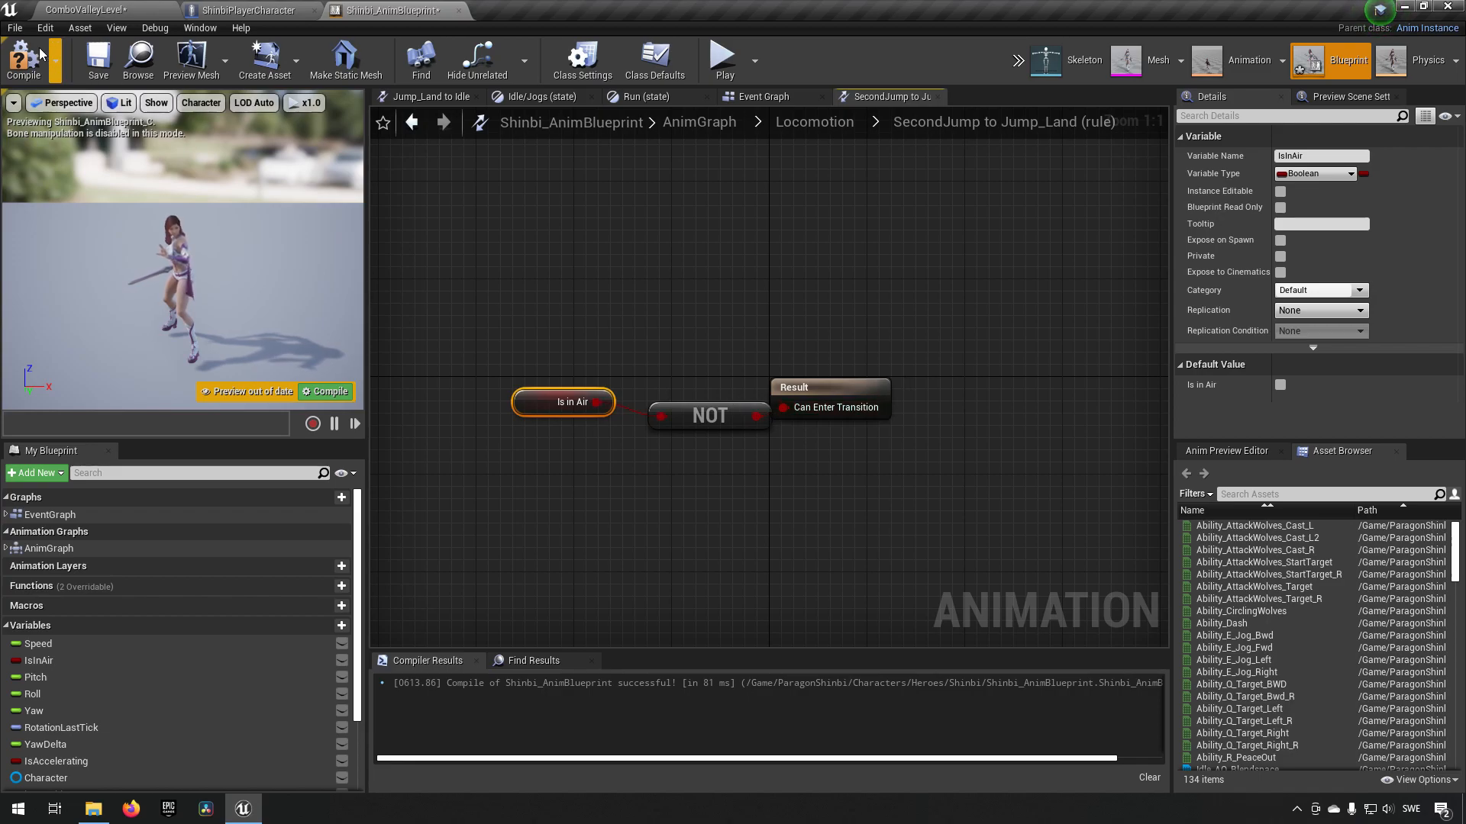
{"action": "left_click", "coordinate": [23, 59]}
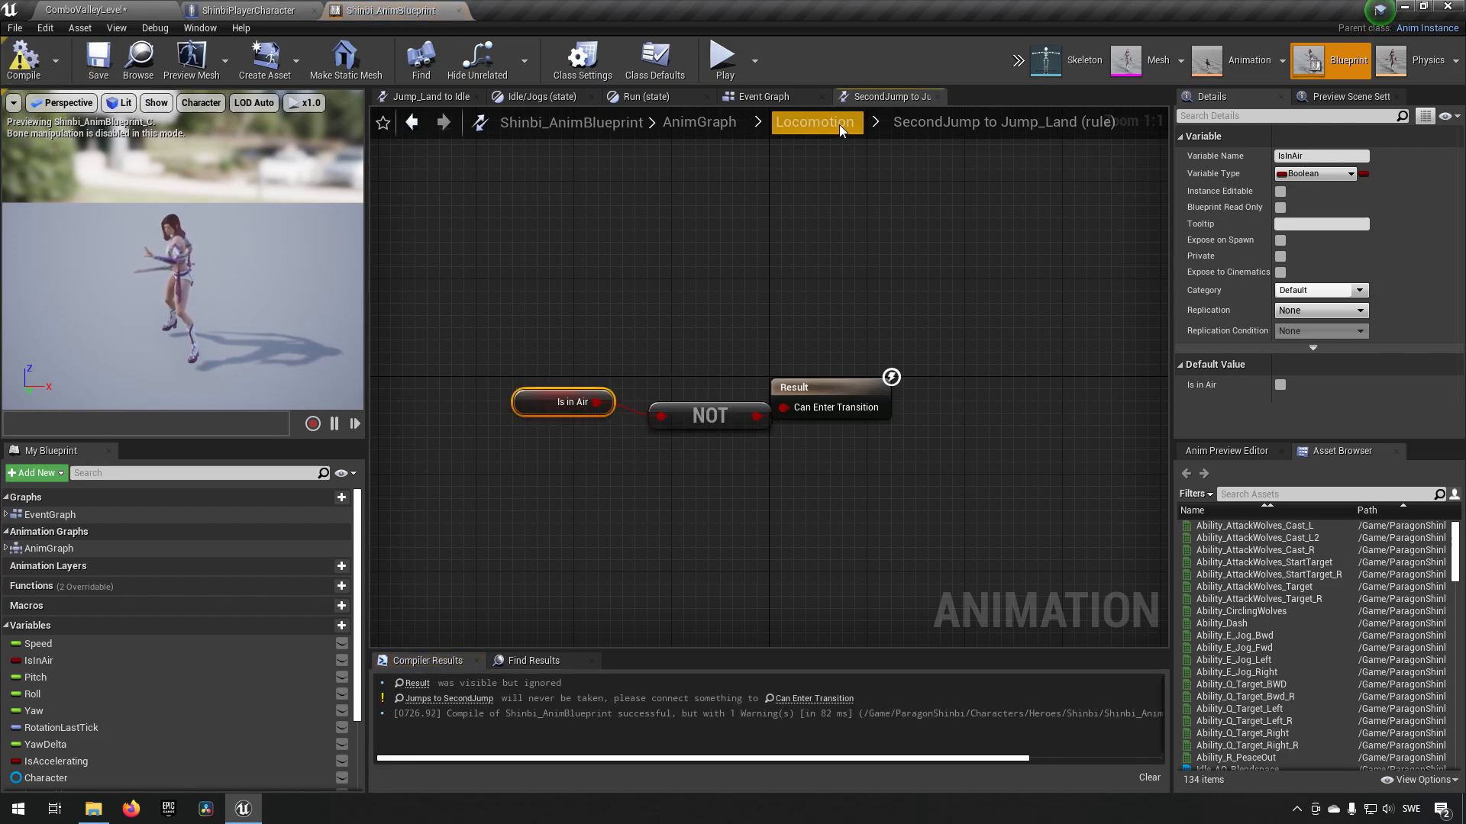
{"action": "left_click", "coordinate": [814, 122]}
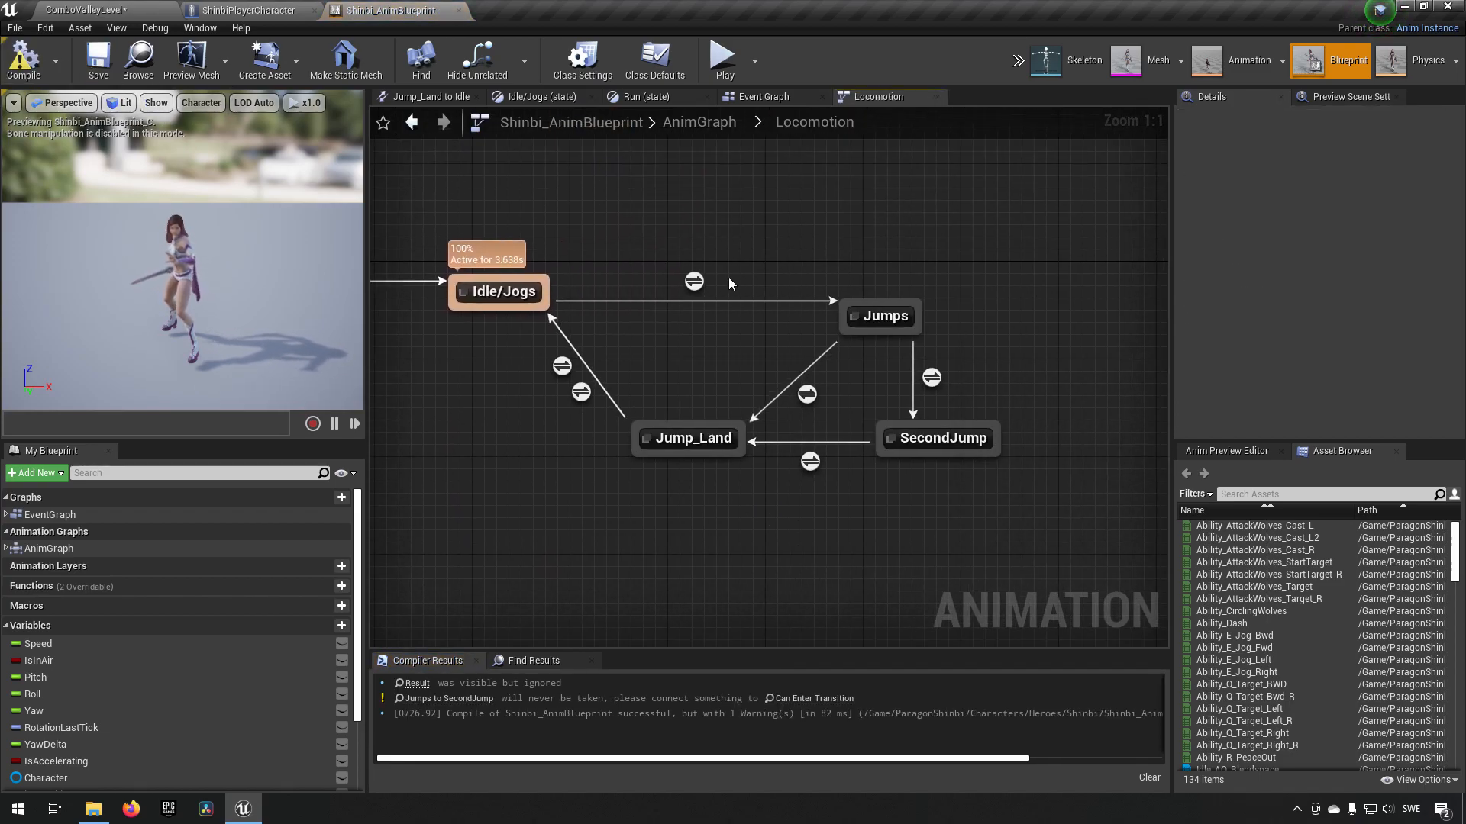
Step: Inspect the Jumps and Jump_Land states in the Locomotion state machine
{"action": "left_click", "coordinate": [880, 316]}
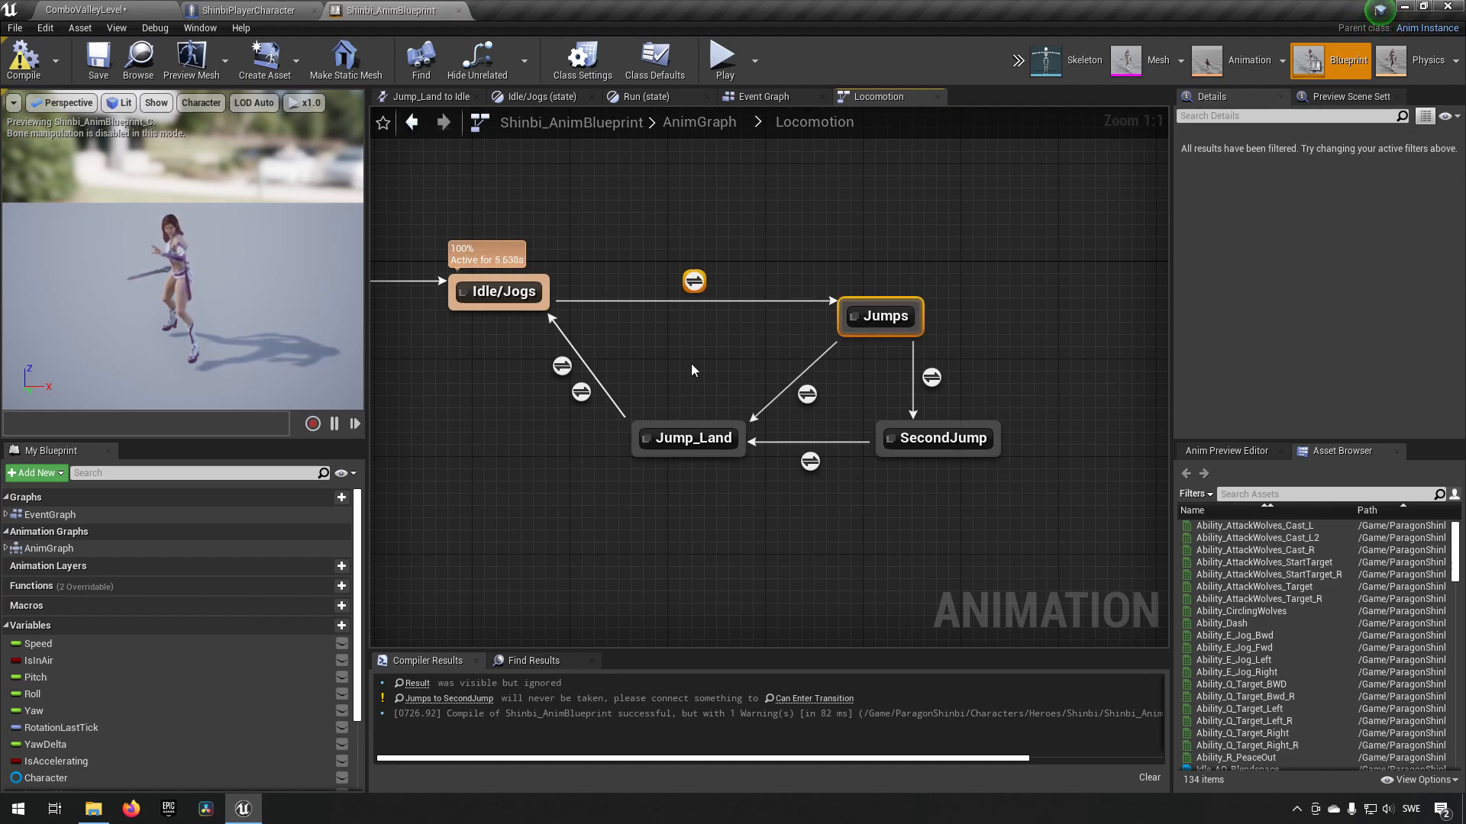
{"action": "left_click", "coordinate": [689, 438]}
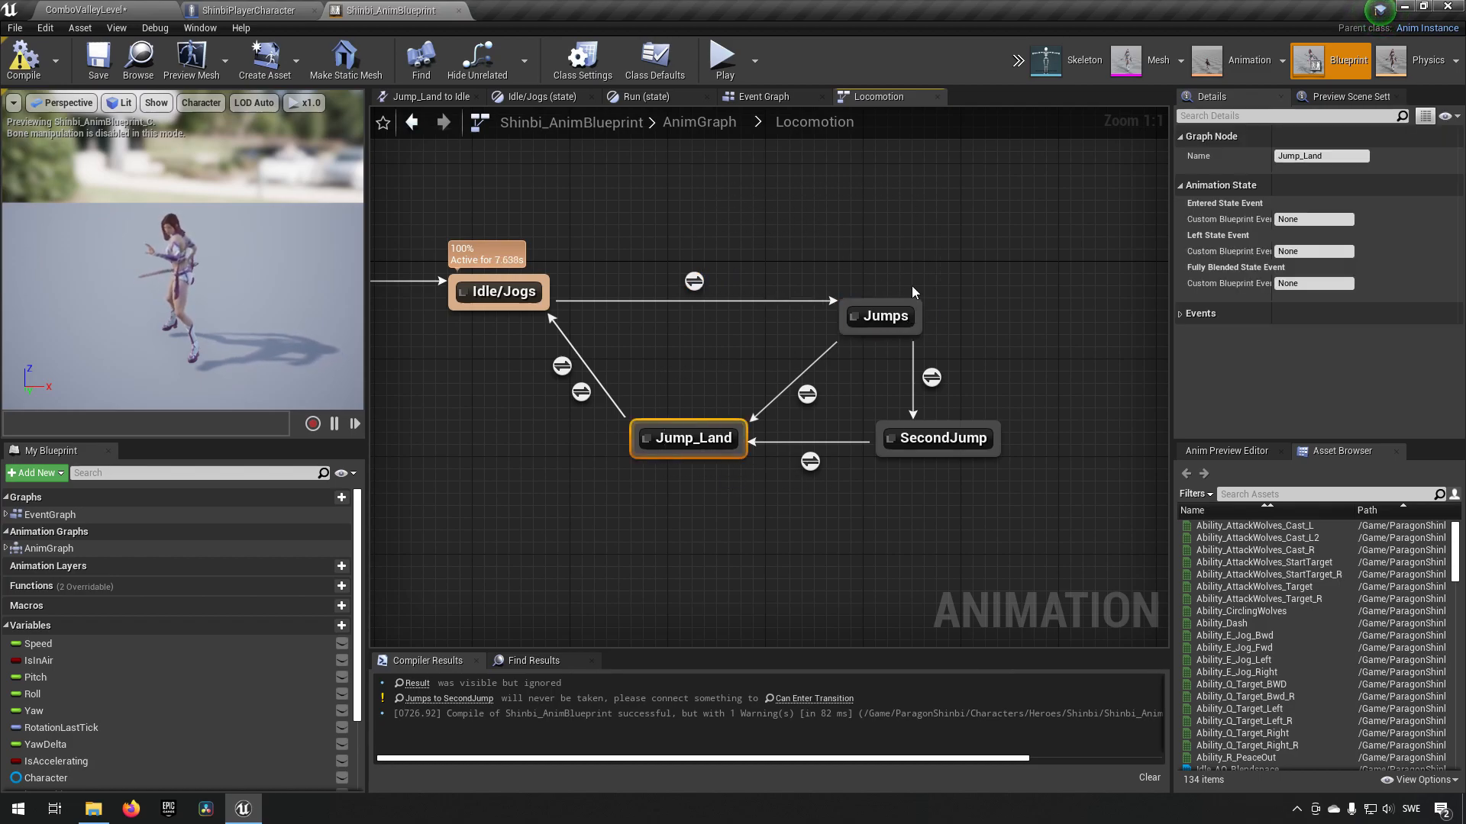
{"action": "left_click", "coordinate": [878, 314]}
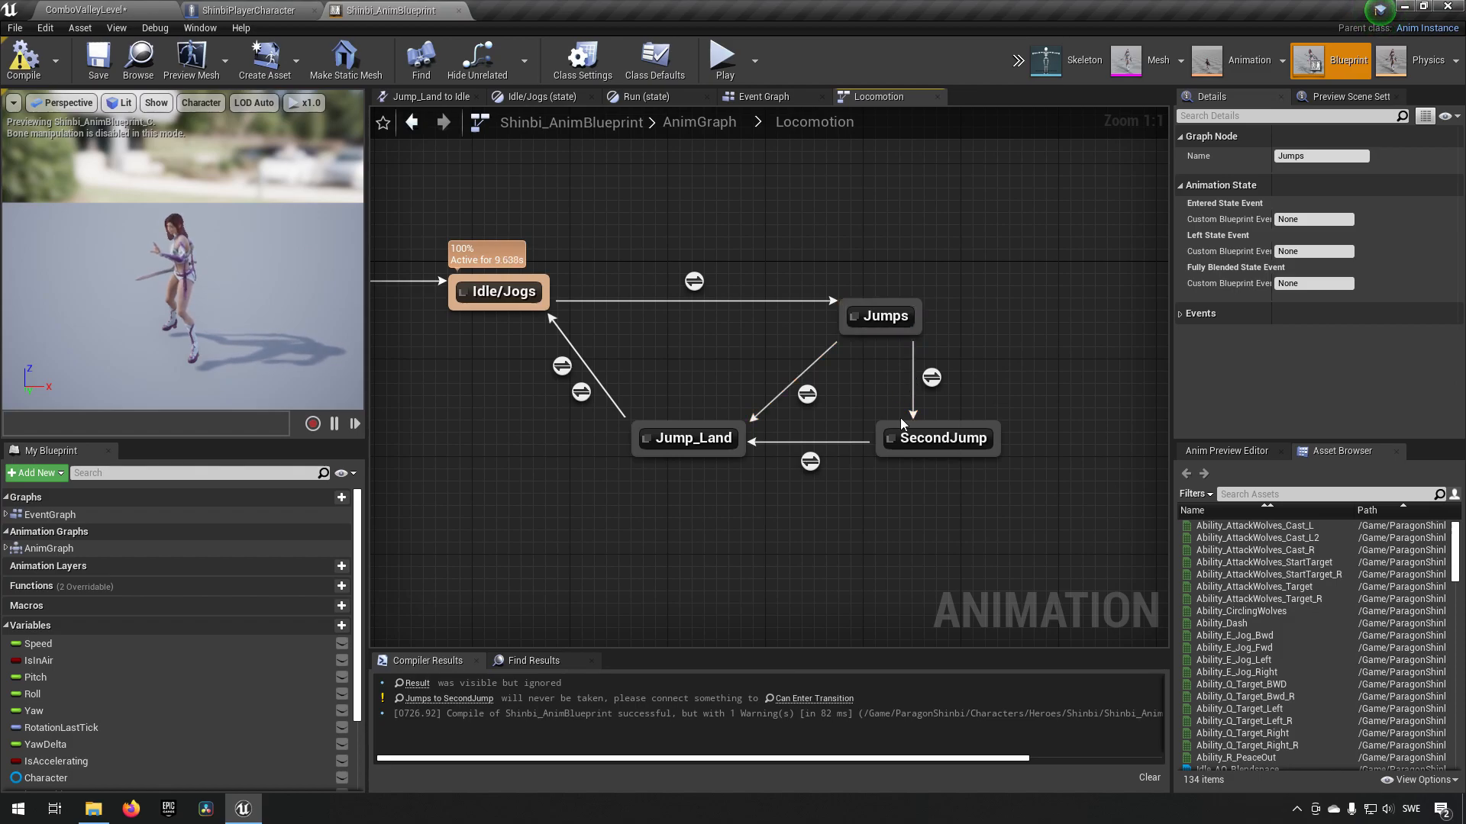
{"action": "left_click", "coordinate": [689, 438]}
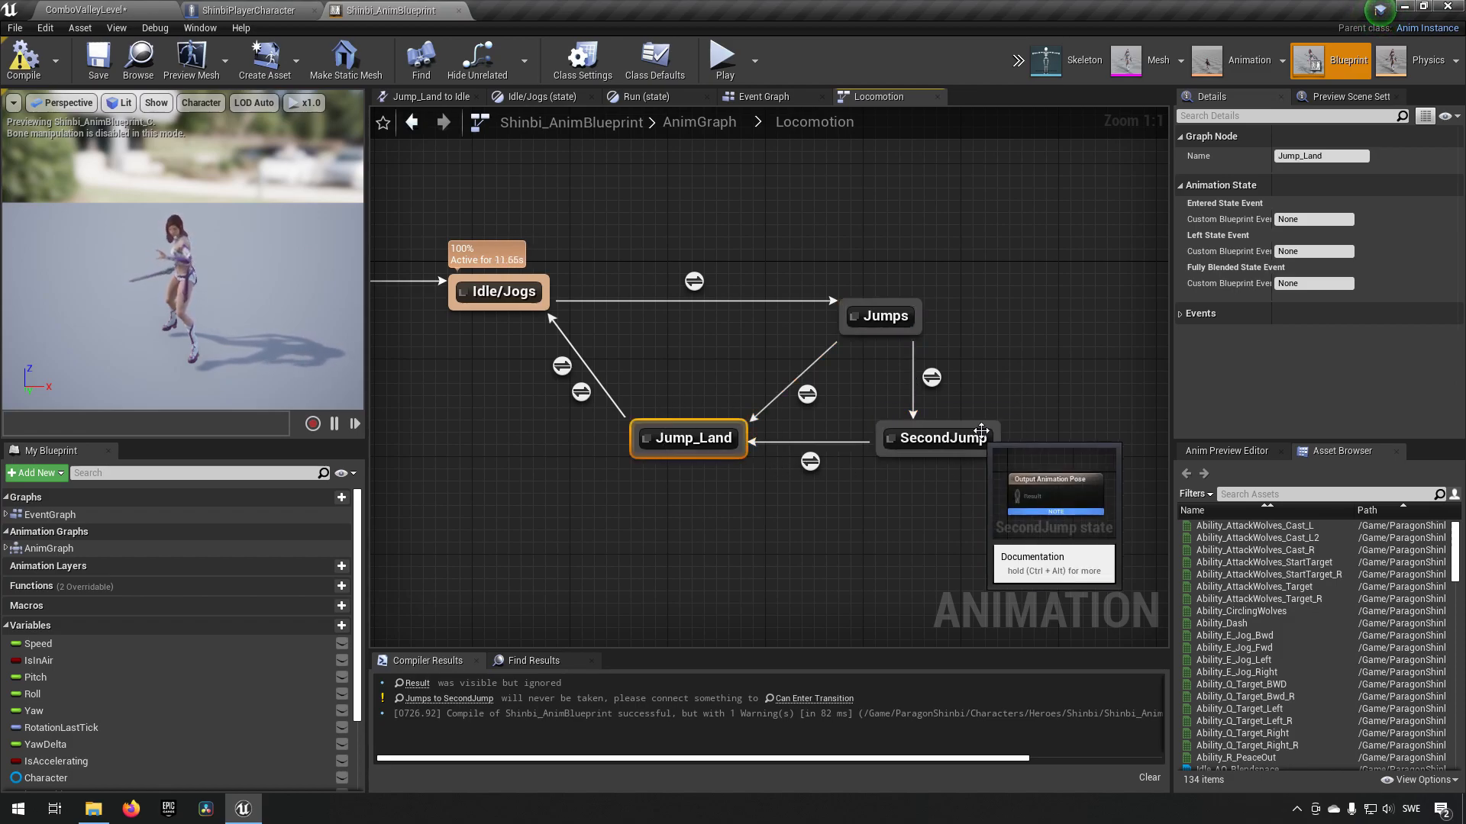
{"action": "mouse_move", "coordinate": [931, 377]}
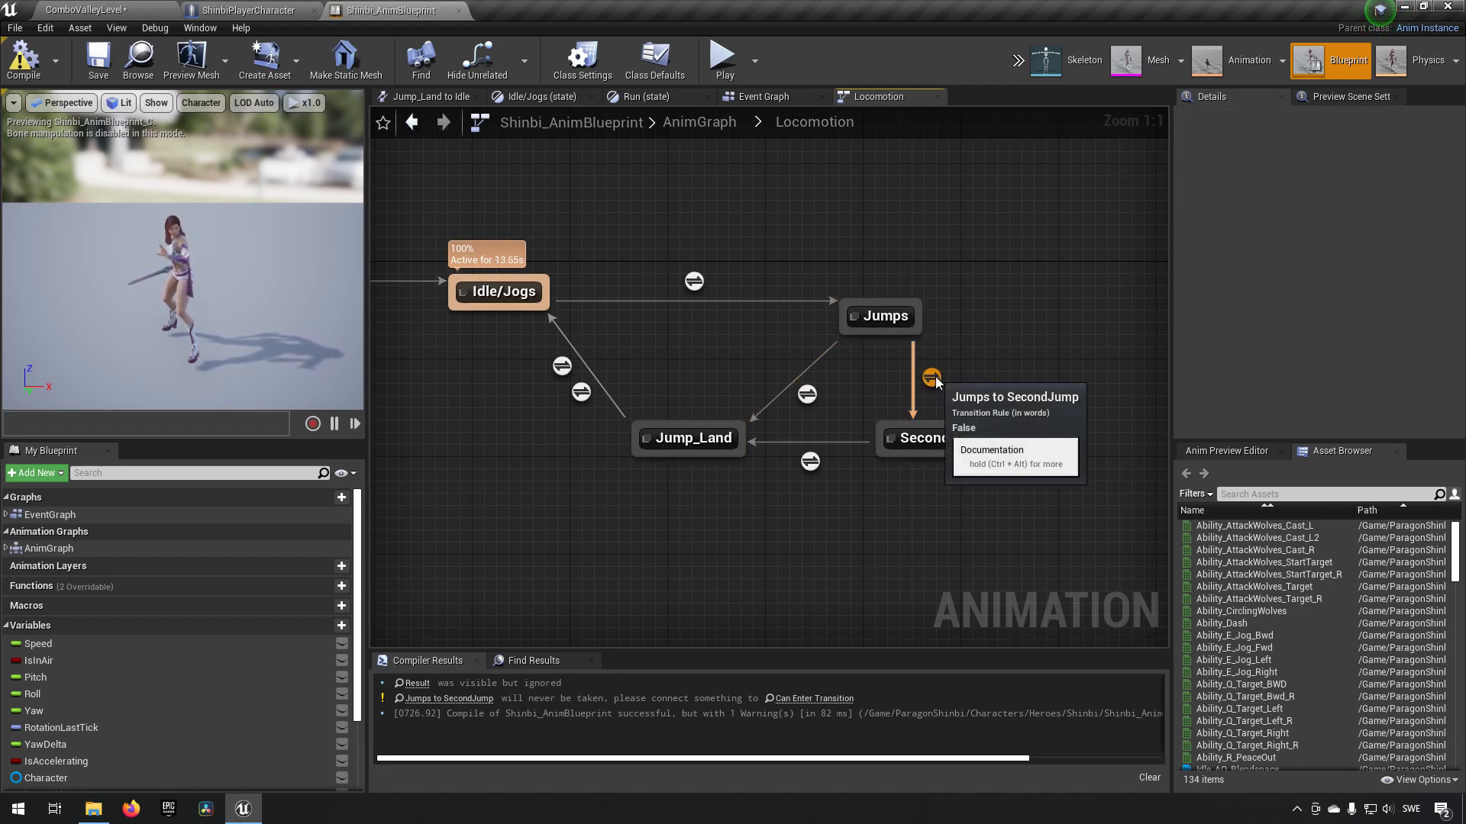
Step: Drive the Jumps→SecondJump transition with the LastJump variable and return to Locomotion
{"action": "double_click", "coordinate": [931, 377]}
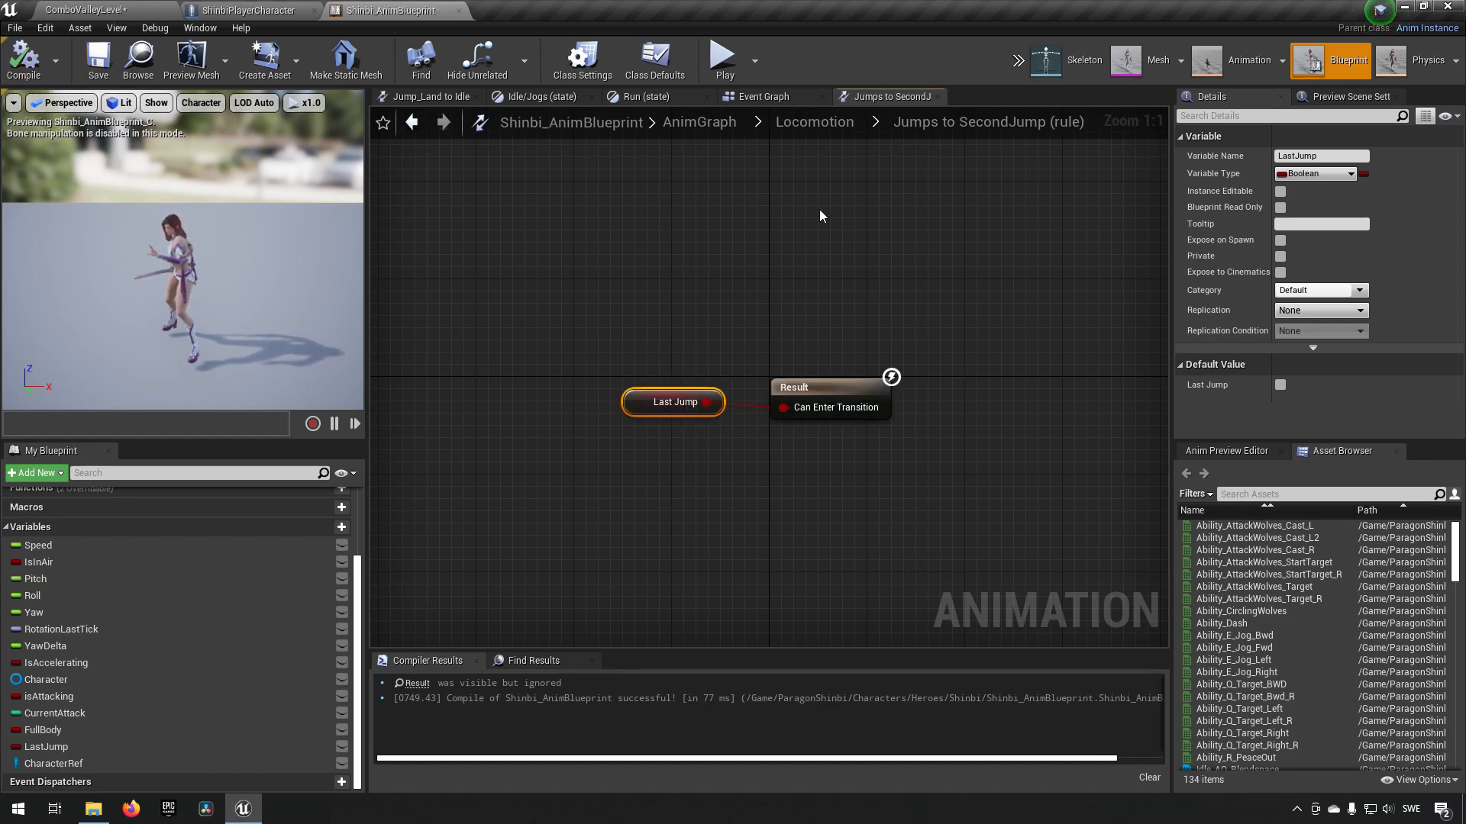
{"action": "left_click", "coordinate": [812, 122]}
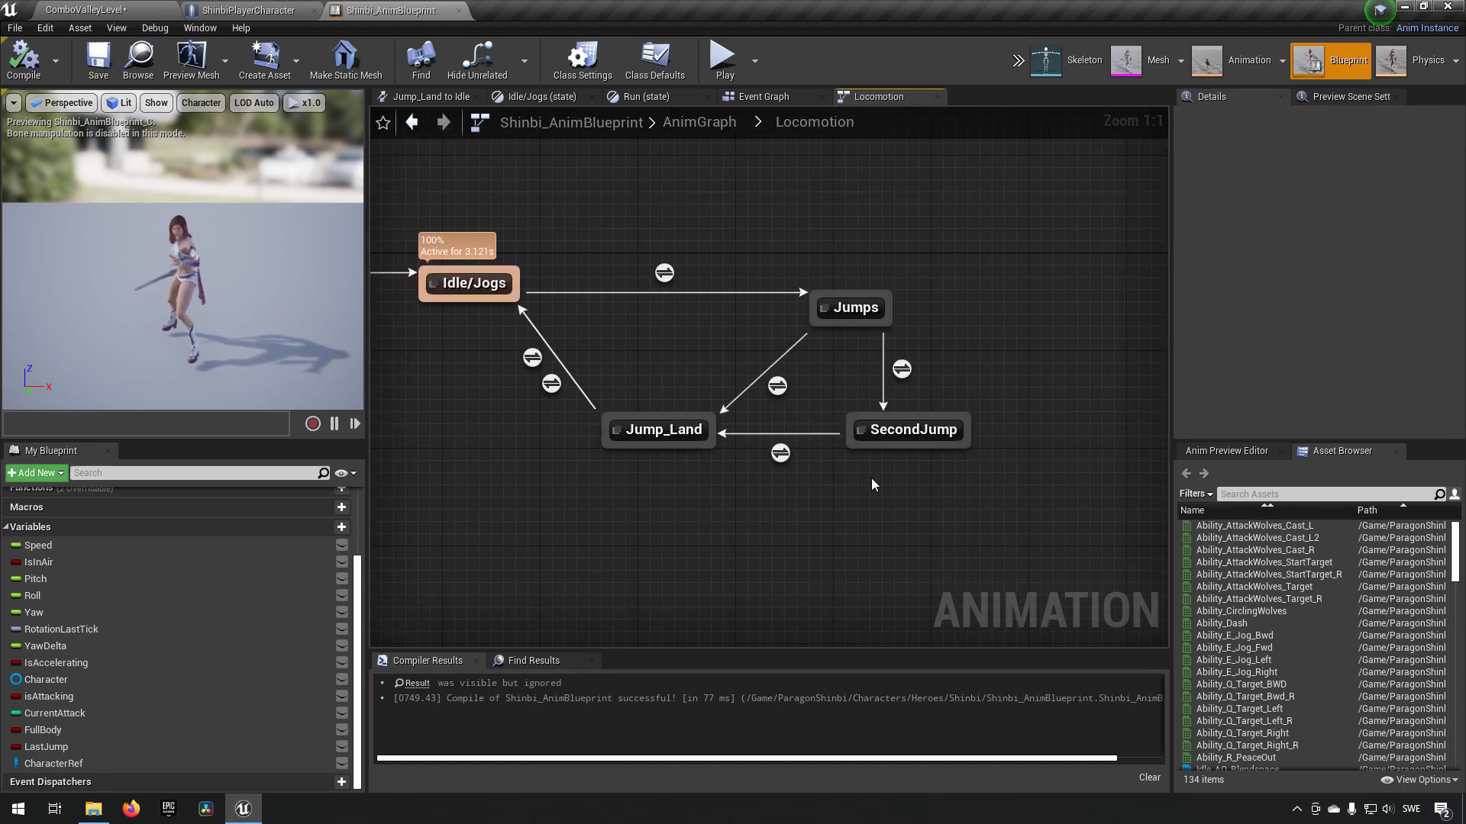
Step: Open the SecondJump state, search the Asset Browser for 'ser', then play the level
{"action": "double_click", "coordinate": [907, 429]}
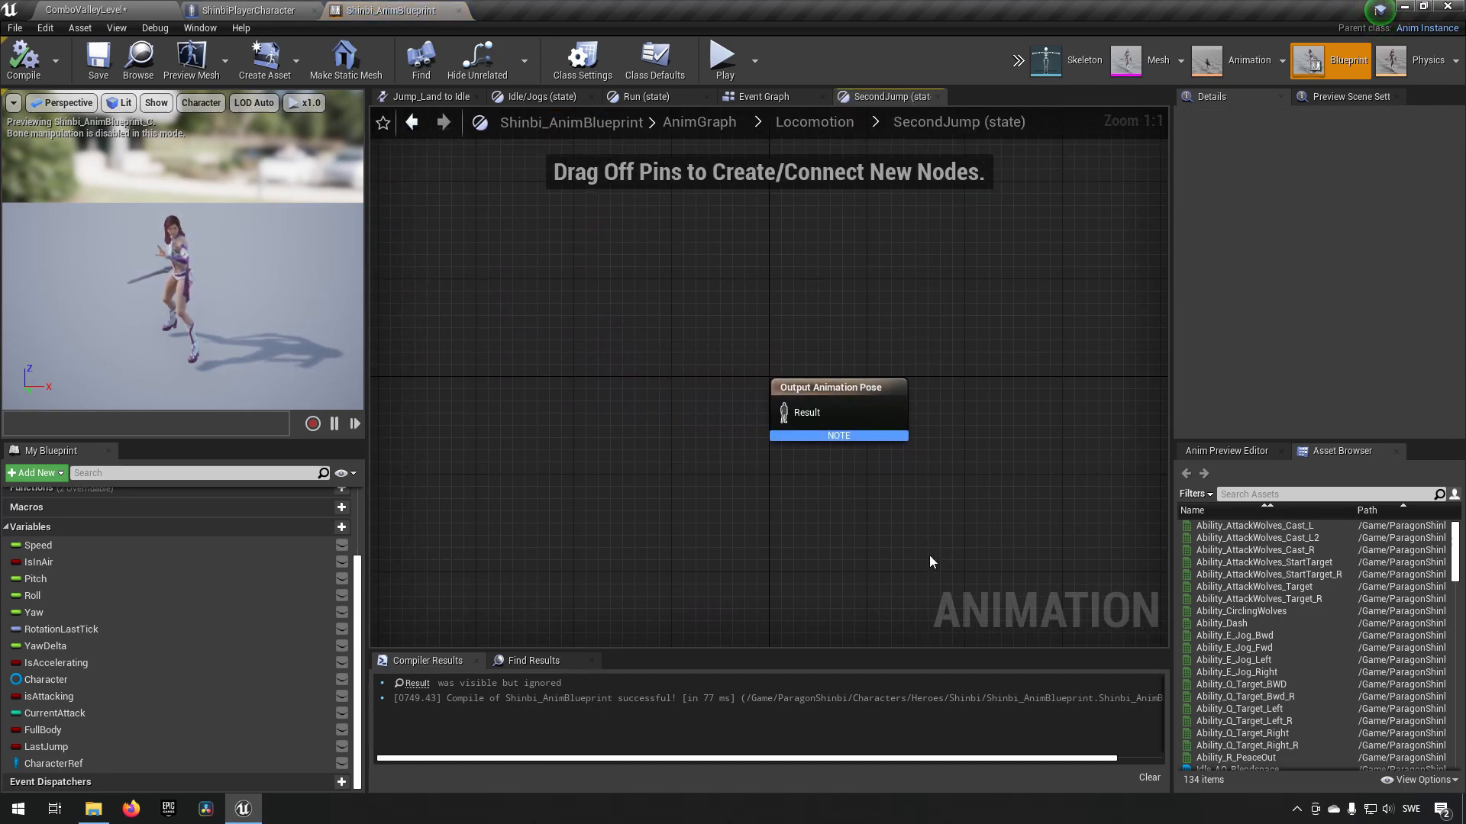
{"action": "mouse_move", "coordinate": [1285, 661]}
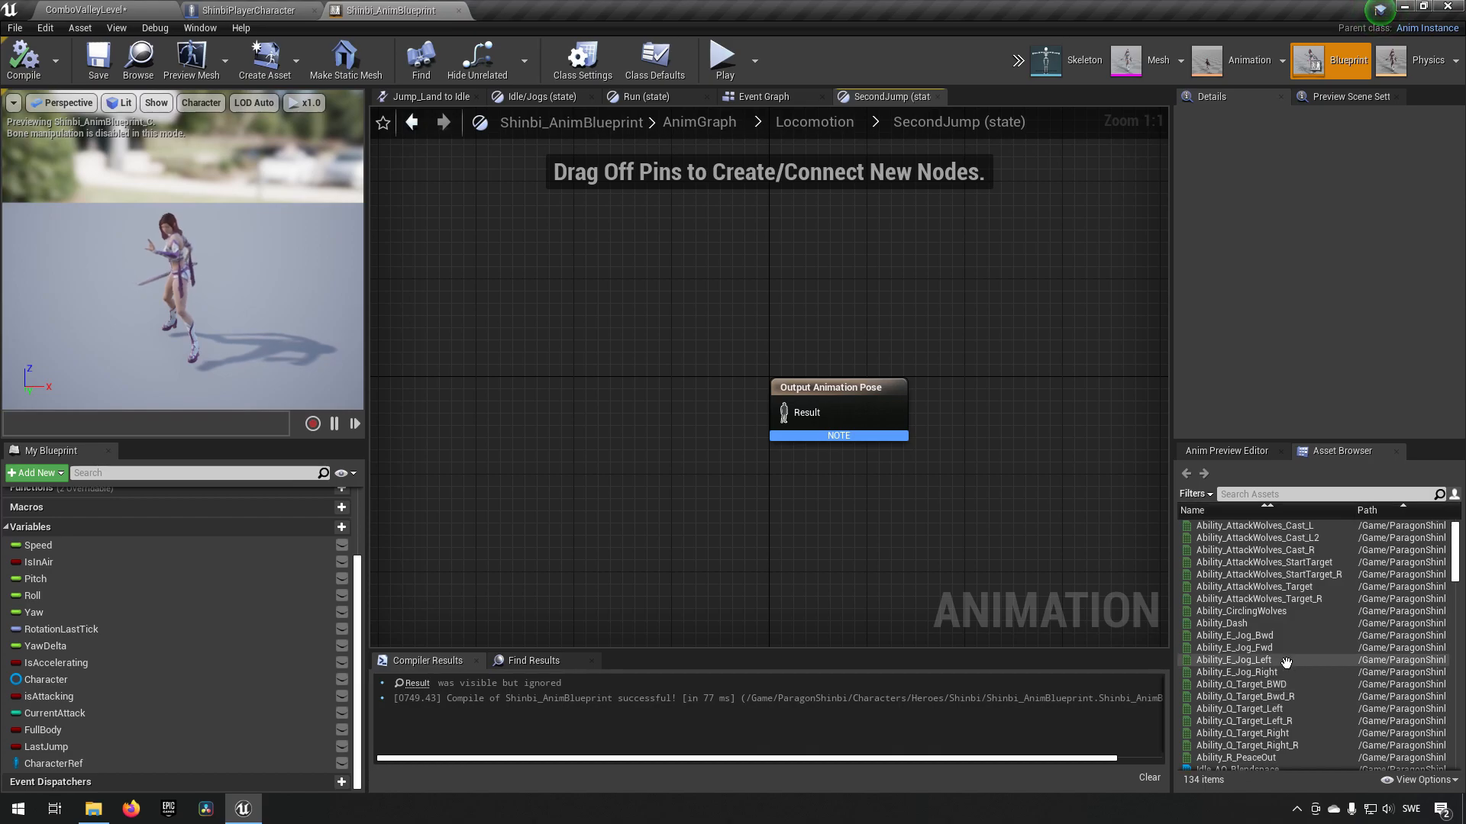
{"action": "type", "text": "ser"}
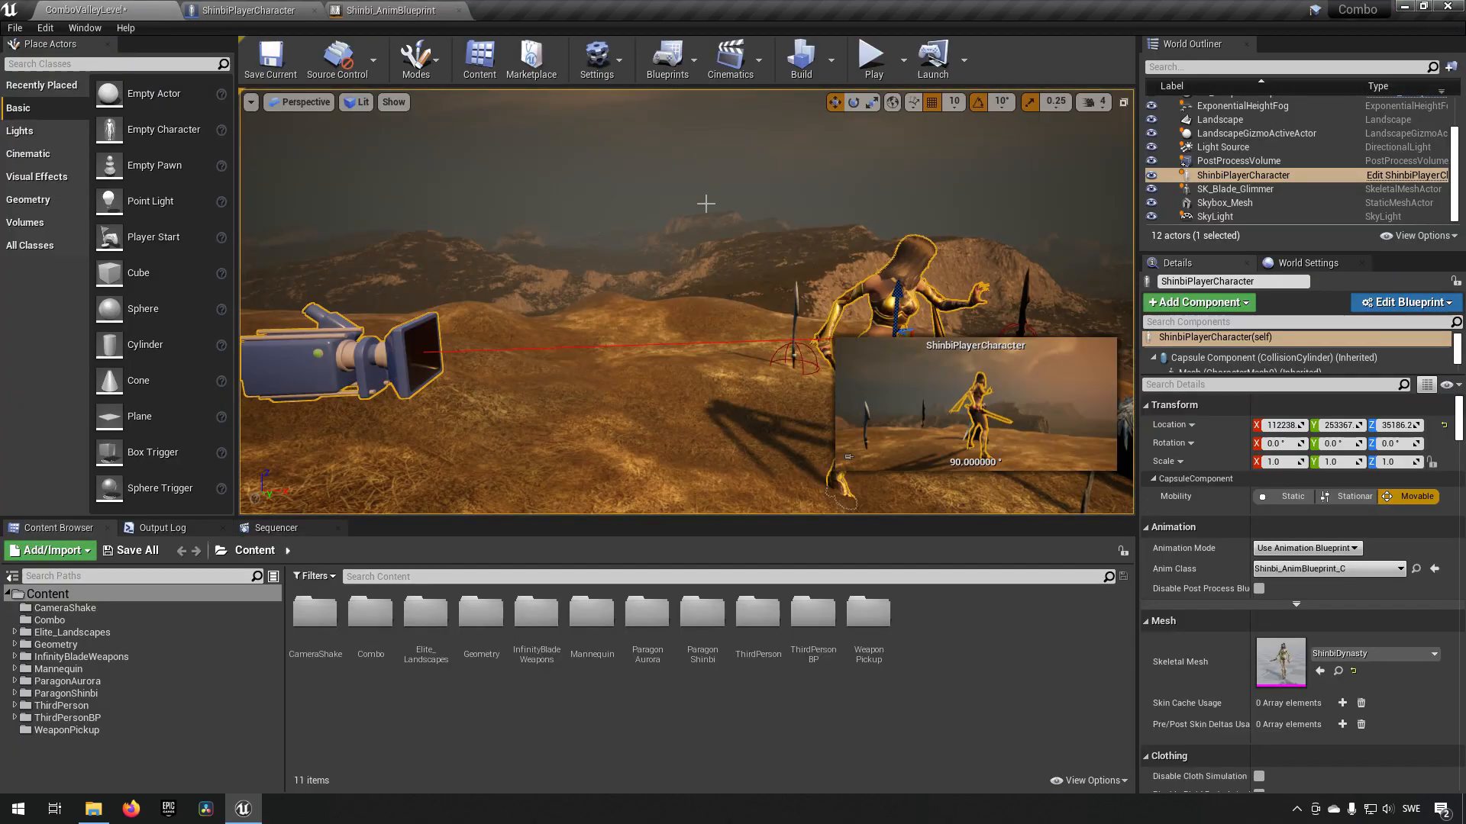
{"action": "left_click", "coordinate": [870, 53]}
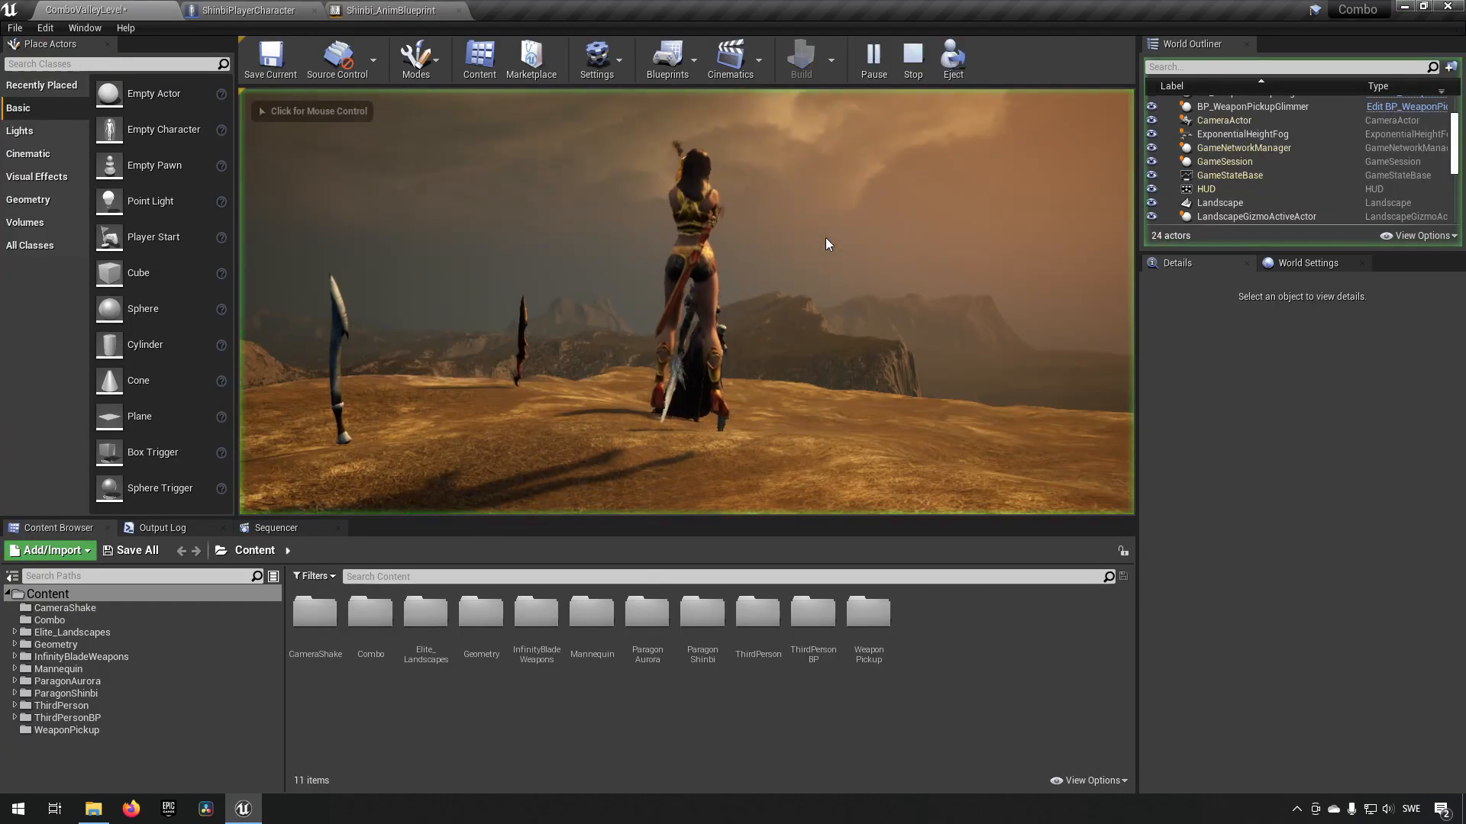